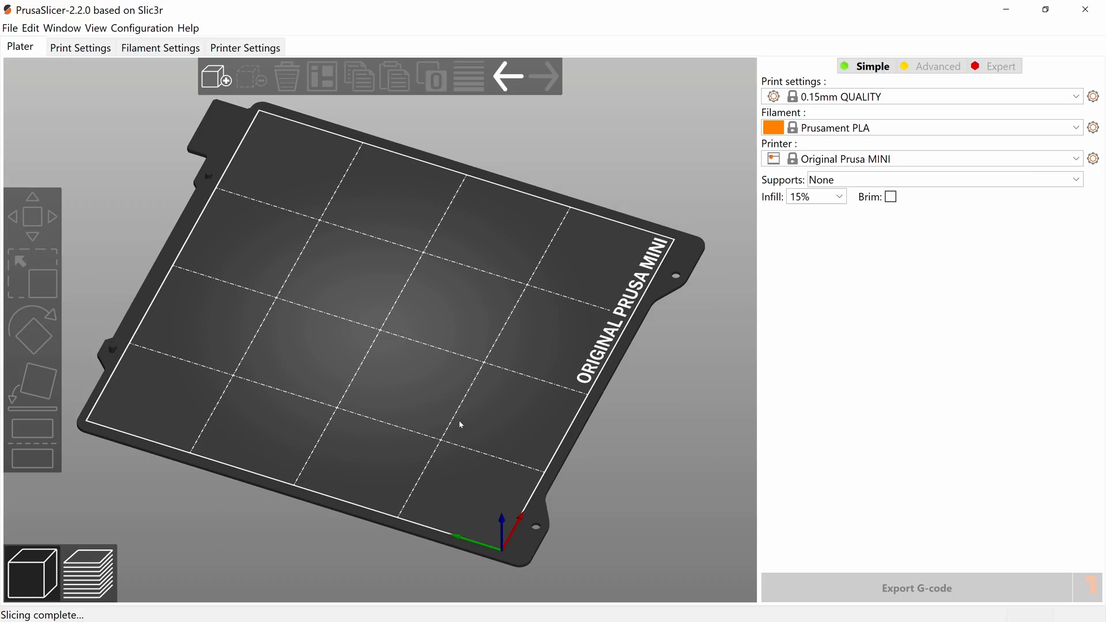
Browse printer presets and the Add printer wizard's custom printer and temperature pages.
{"action": "left_click", "coordinate": [245, 47]}
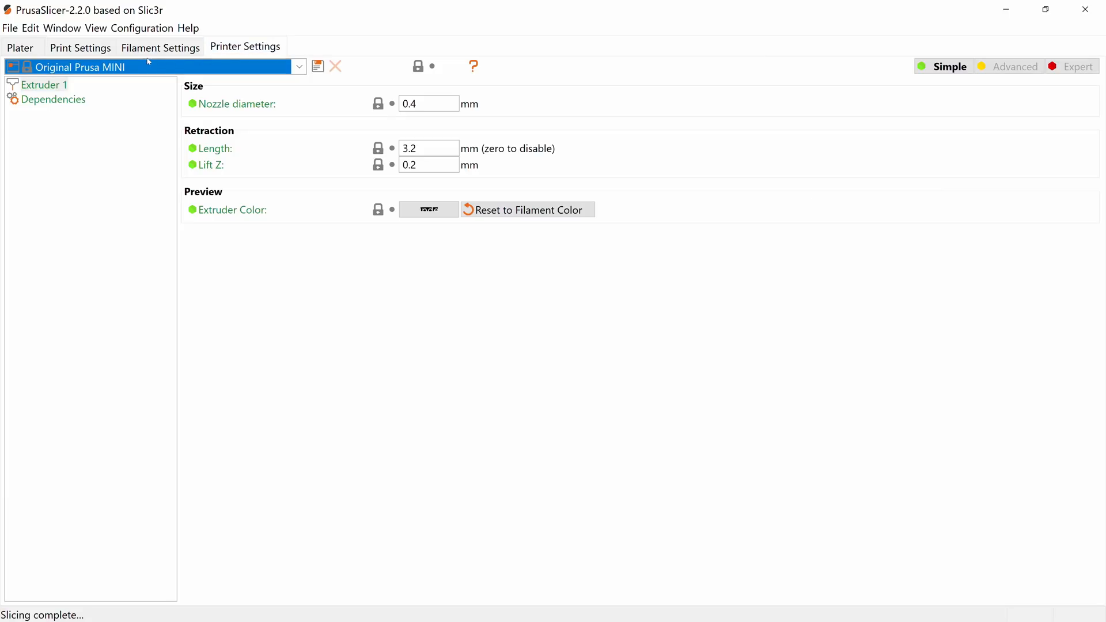
{"action": "left_click", "coordinate": [299, 66]}
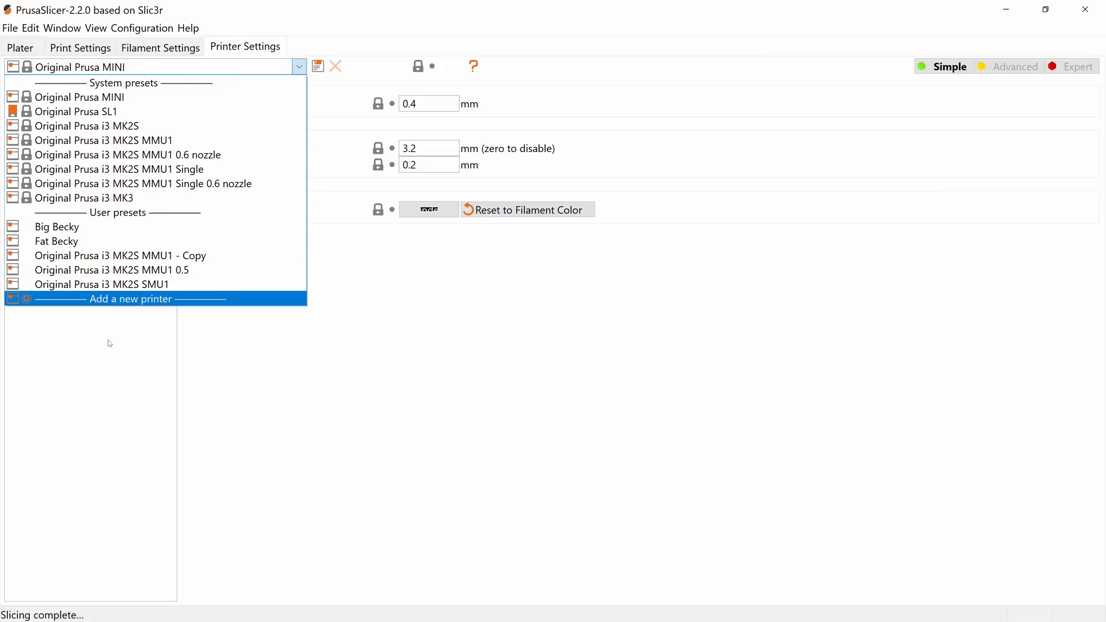
{"action": "left_click", "coordinate": [131, 298]}
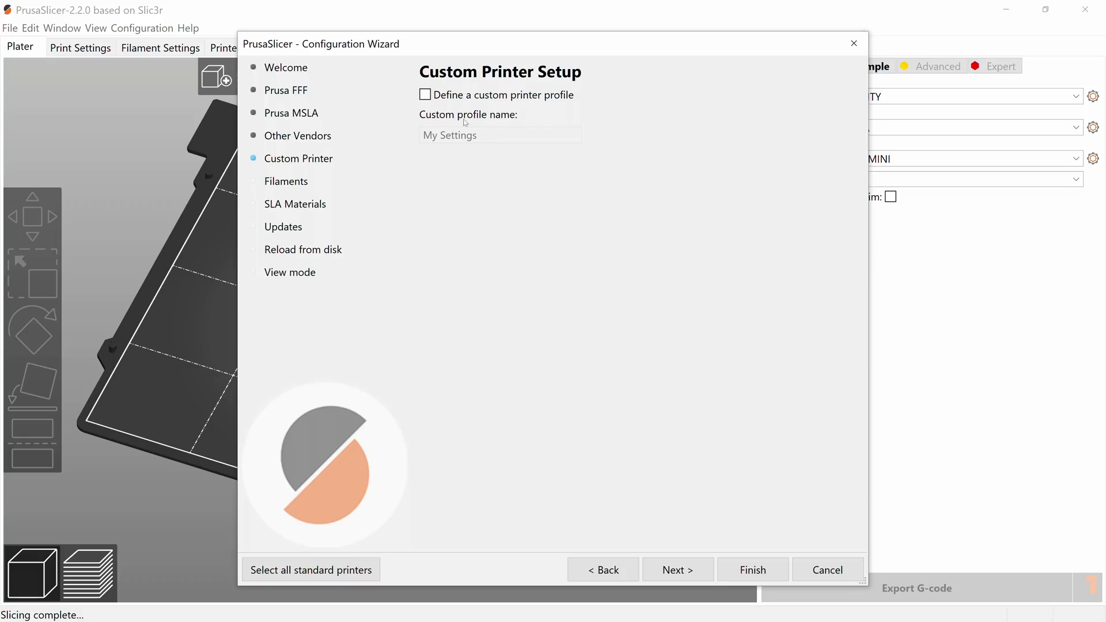
{"action": "left_click", "coordinate": [425, 94]}
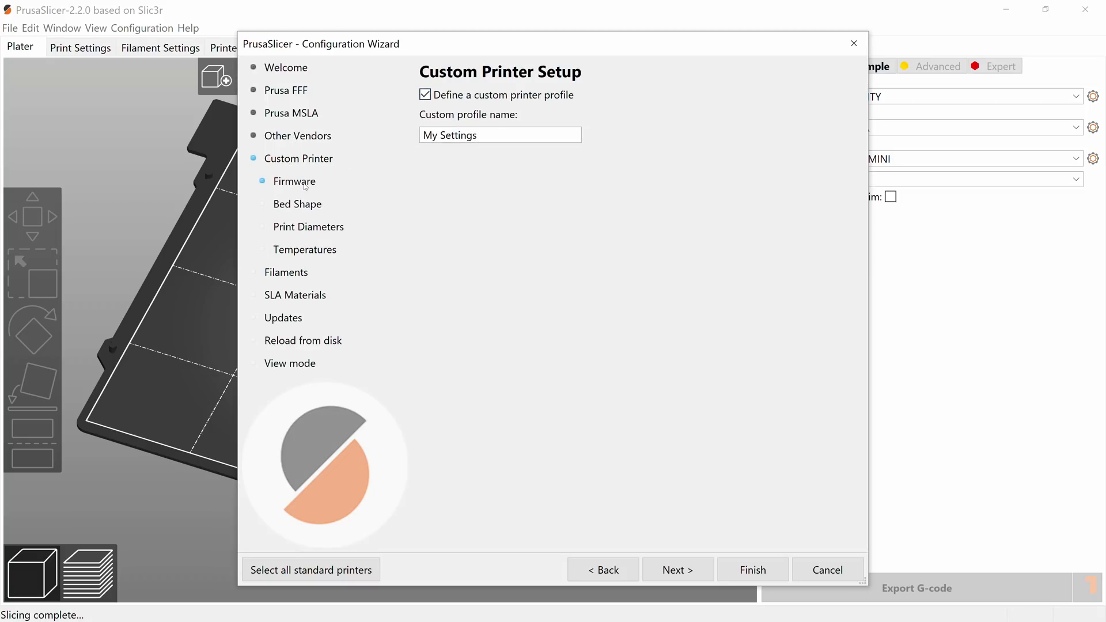
{"action": "left_click", "coordinate": [677, 570]}
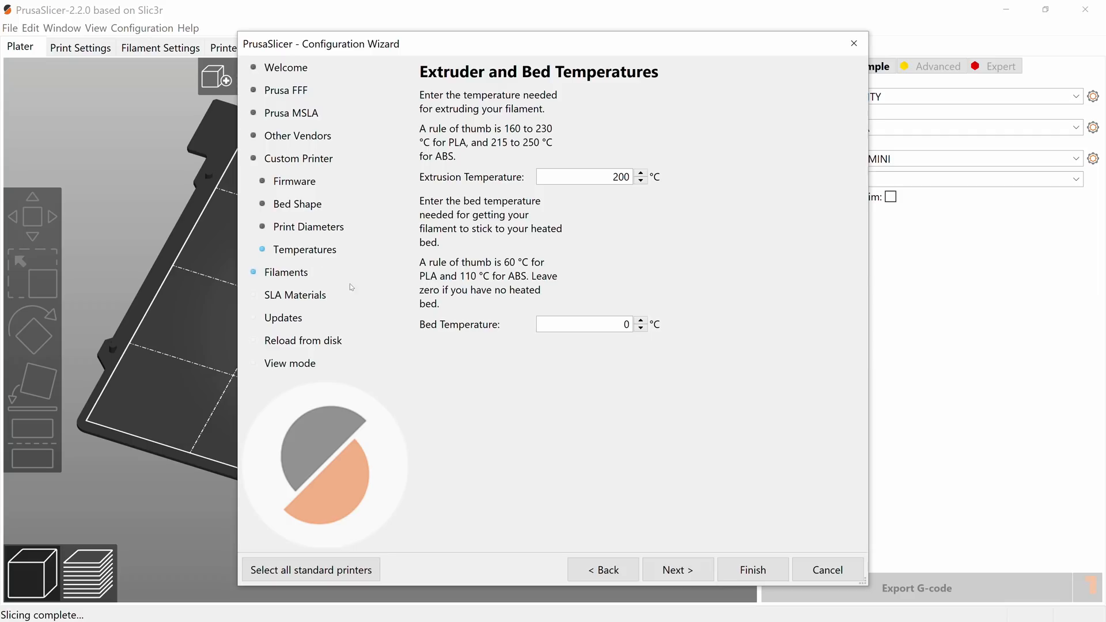
{"action": "left_click", "coordinate": [752, 569]}
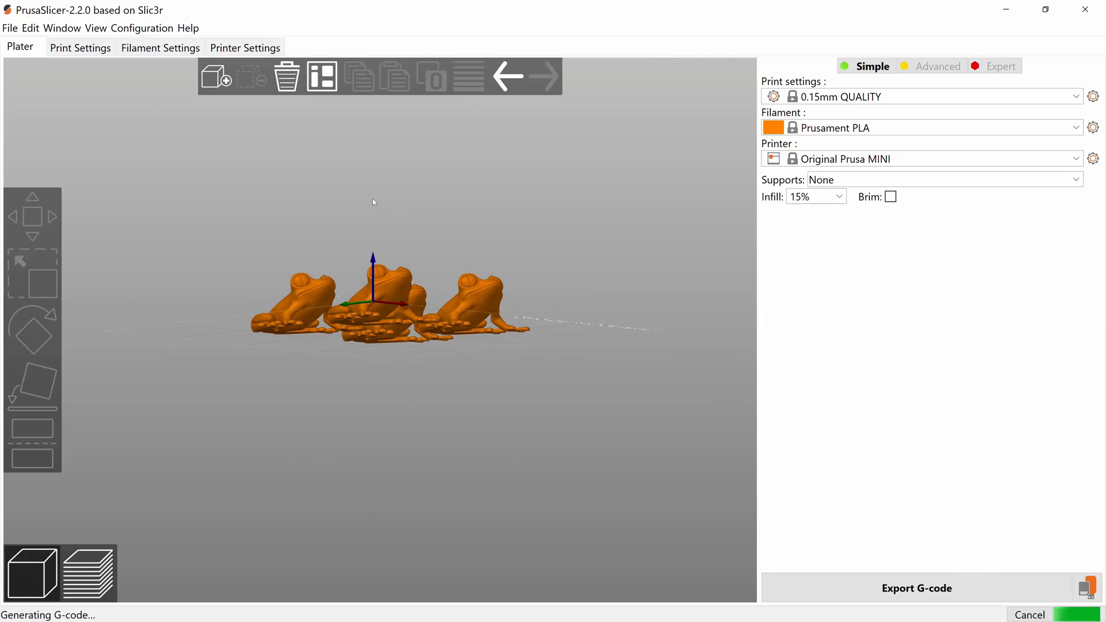
Leave only treefrog_45_cut.stl on the MINI bed and slice it (about 1h10m).
{"action": "left_click", "coordinate": [90, 575]}
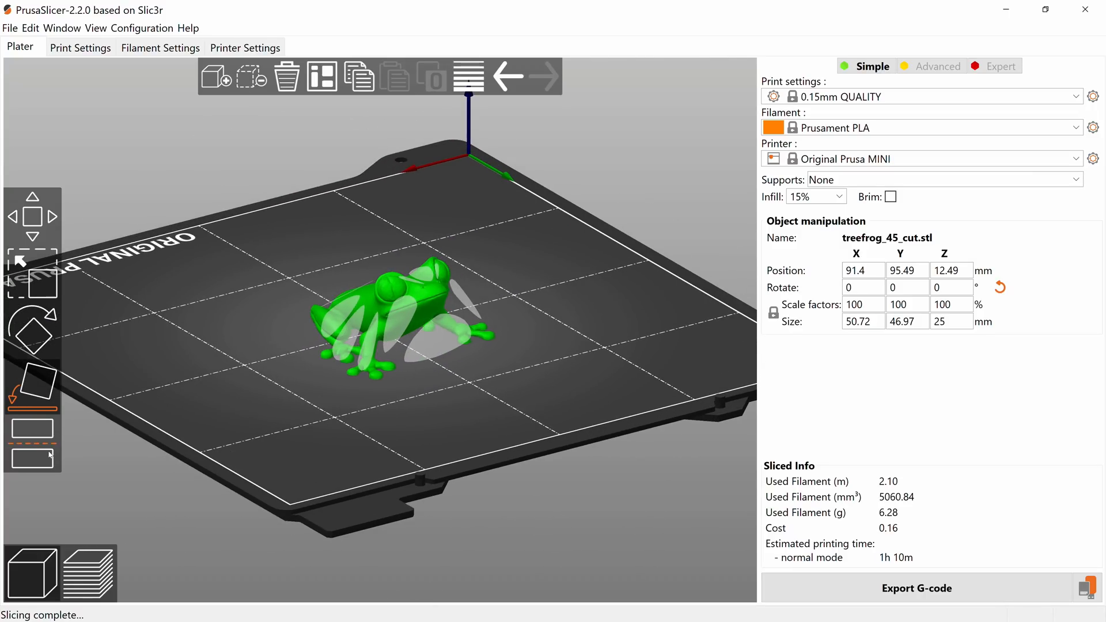
Cut the frog at Z 0.93 mm, discarding the lower part, and orbit the result.
{"action": "left_click", "coordinate": [31, 378]}
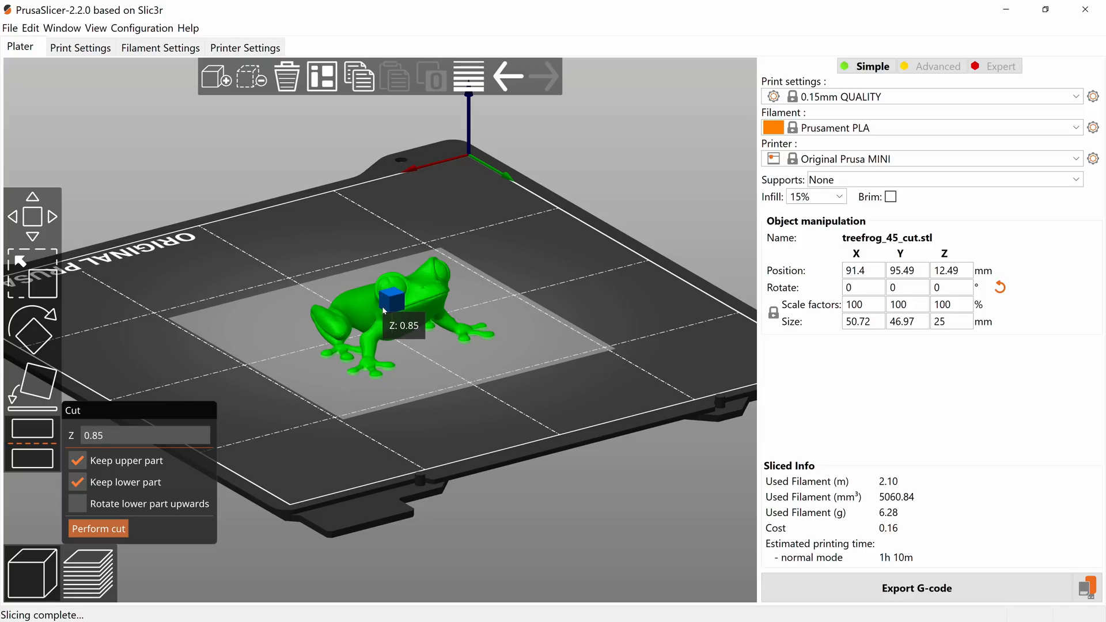
{"action": "left_click_drag", "start_coordinate": [388, 291], "coordinate": [387, 282]}
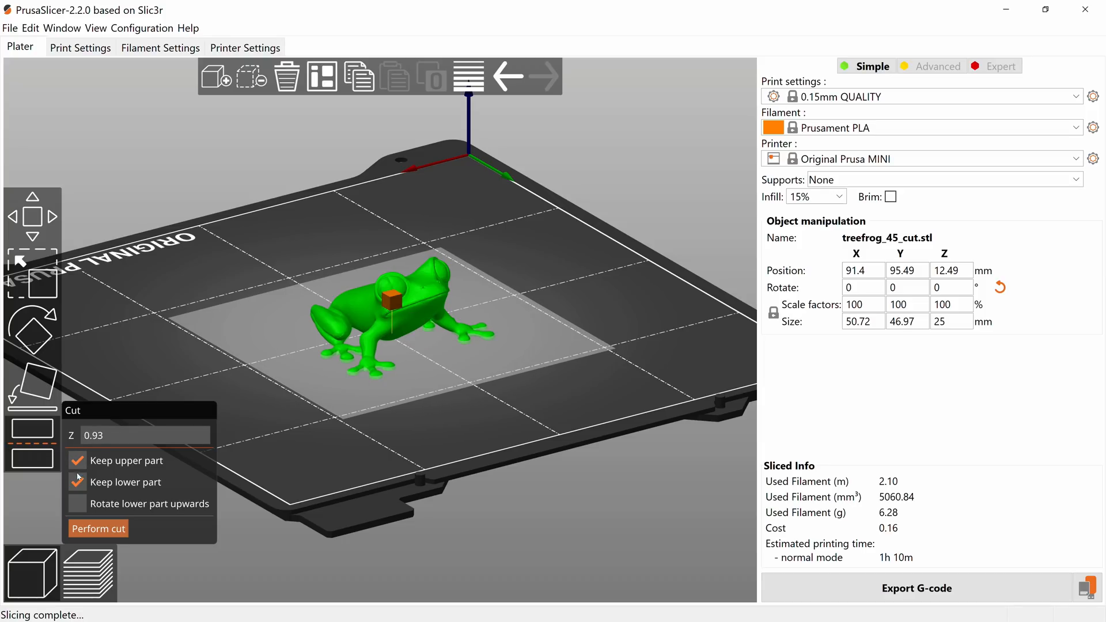
{"action": "left_click", "coordinate": [78, 482]}
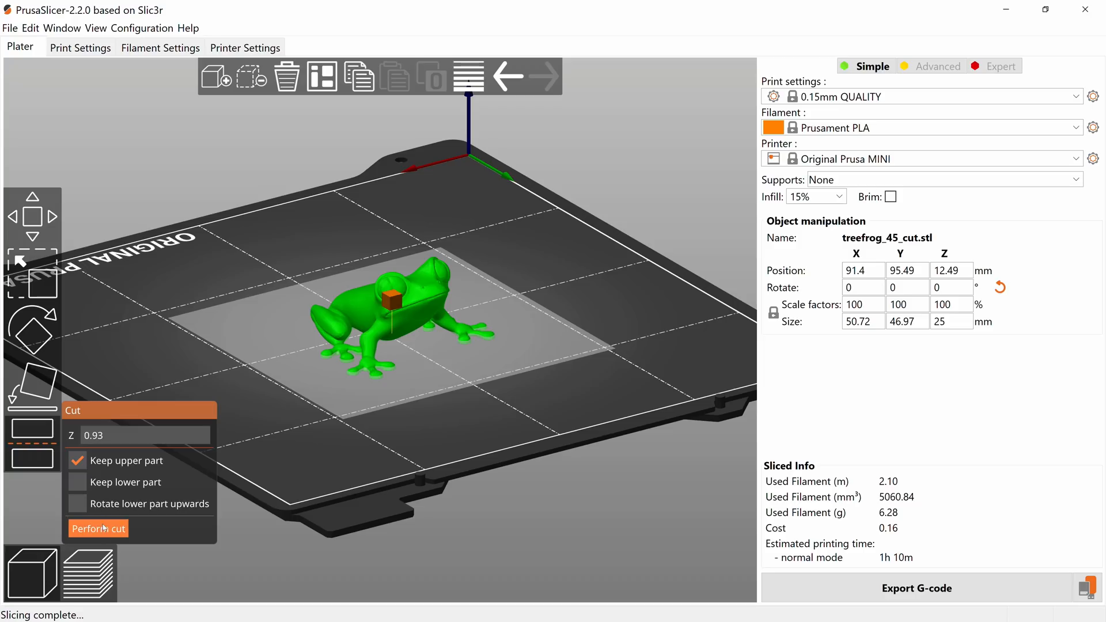
{"action": "left_click", "coordinate": [98, 529]}
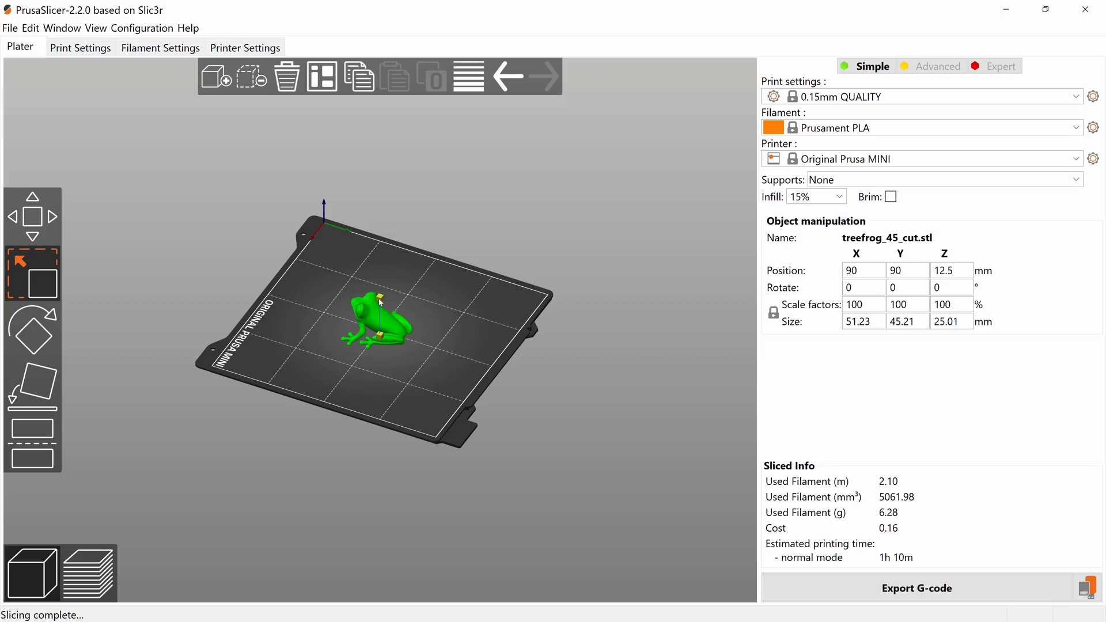
{"action": "left_click_drag", "start_coordinate": [379, 289], "coordinate": [380, 106]}
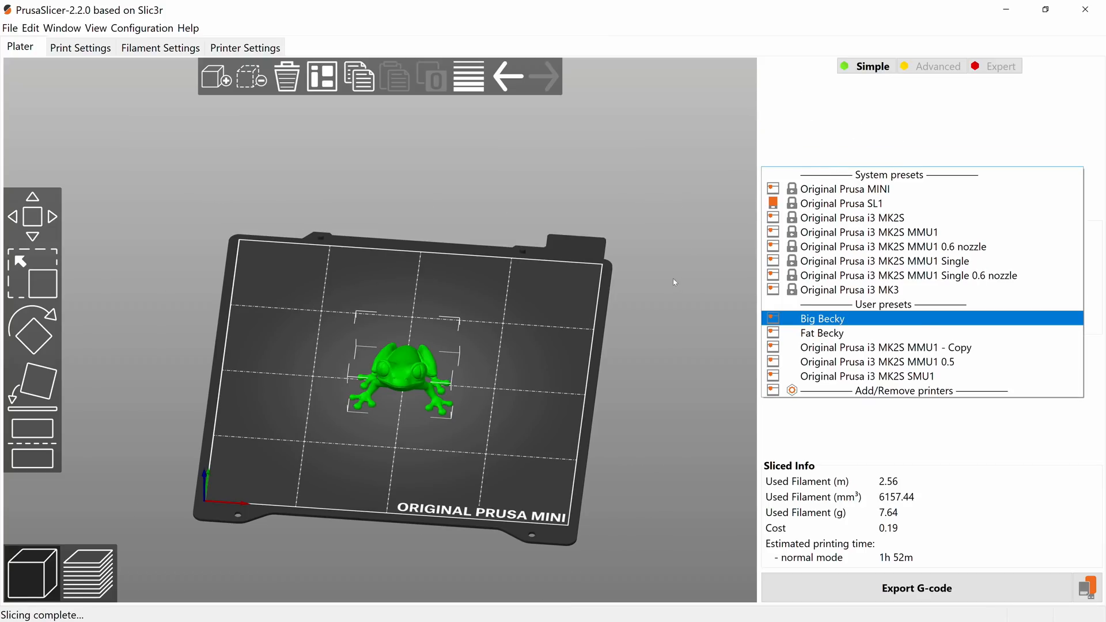
Switch to the Big Becky printer, reposition the frog, and save the print preset as '- b'.
{"action": "left_click", "coordinate": [822, 319]}
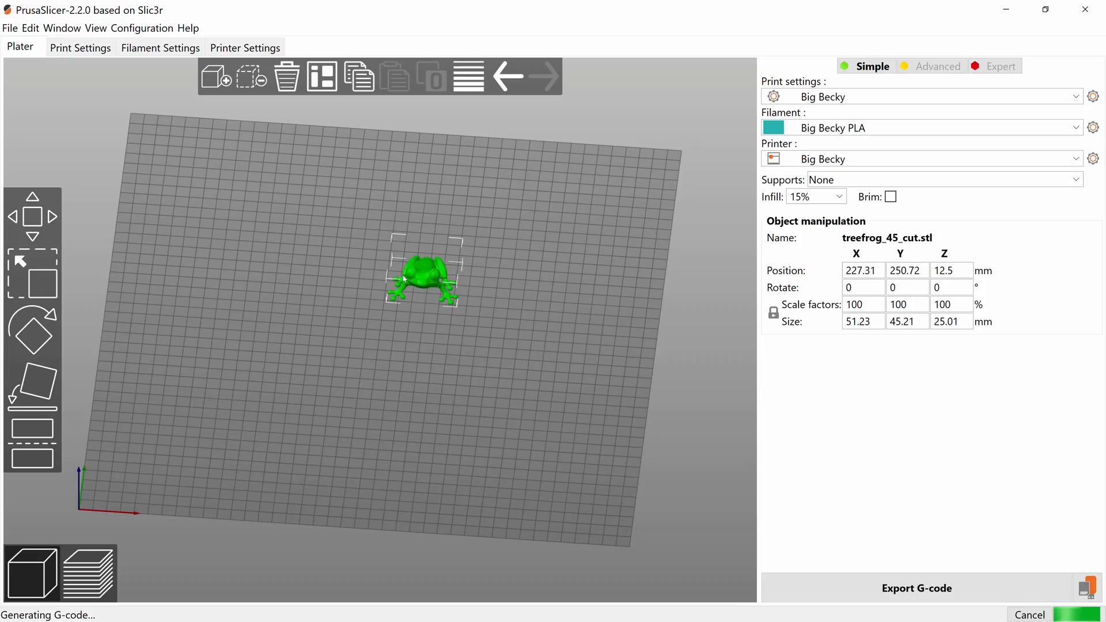
{"action": "left_click_drag", "start_coordinate": [423, 272], "coordinate": [395, 324]}
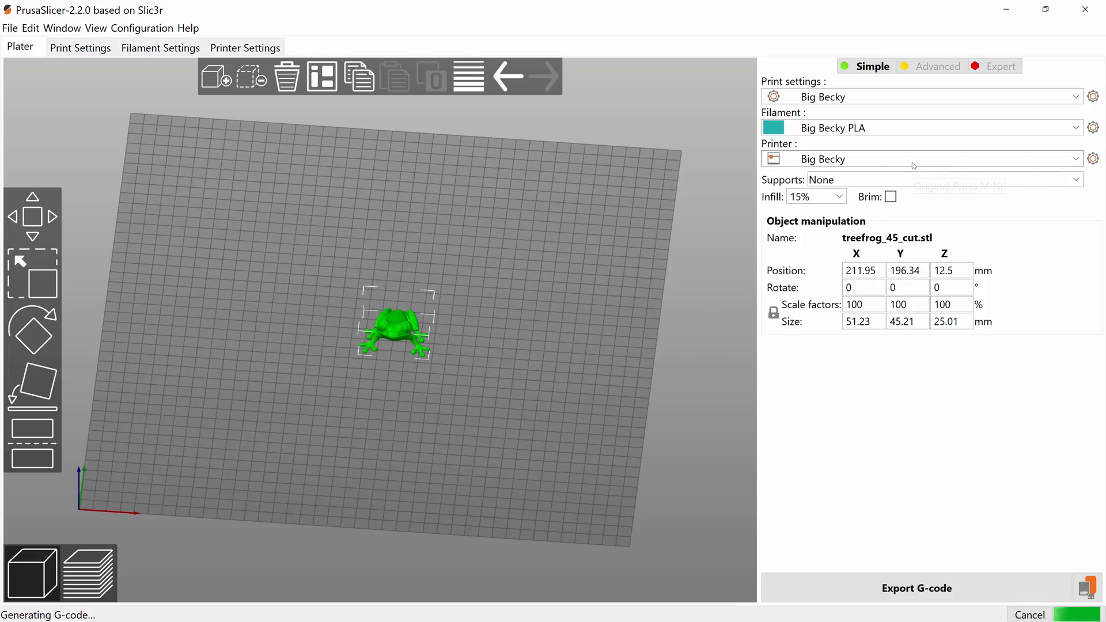
{"action": "left_click", "coordinate": [80, 48]}
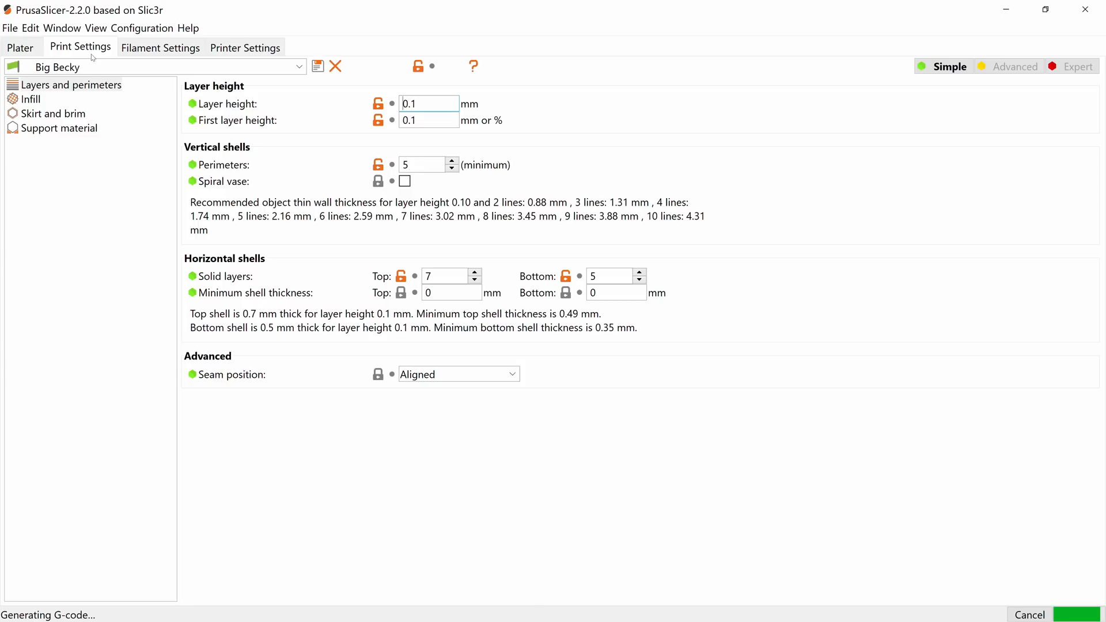
{"action": "left_click", "coordinate": [318, 66]}
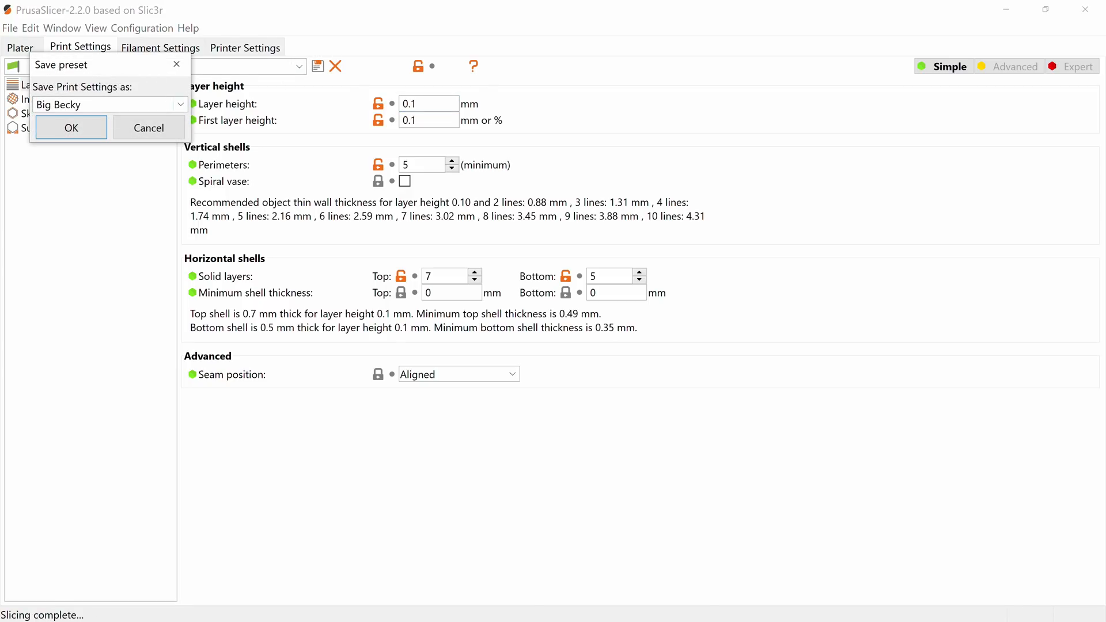
{"action": "type", "text": "- b"}
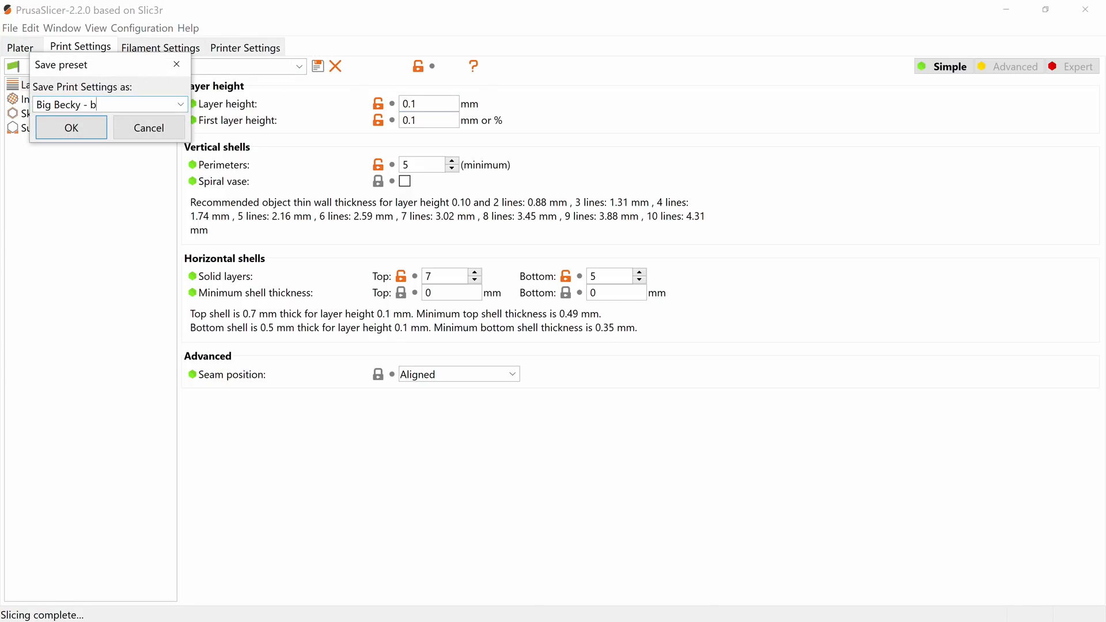
{"action": "left_click", "coordinate": [70, 127]}
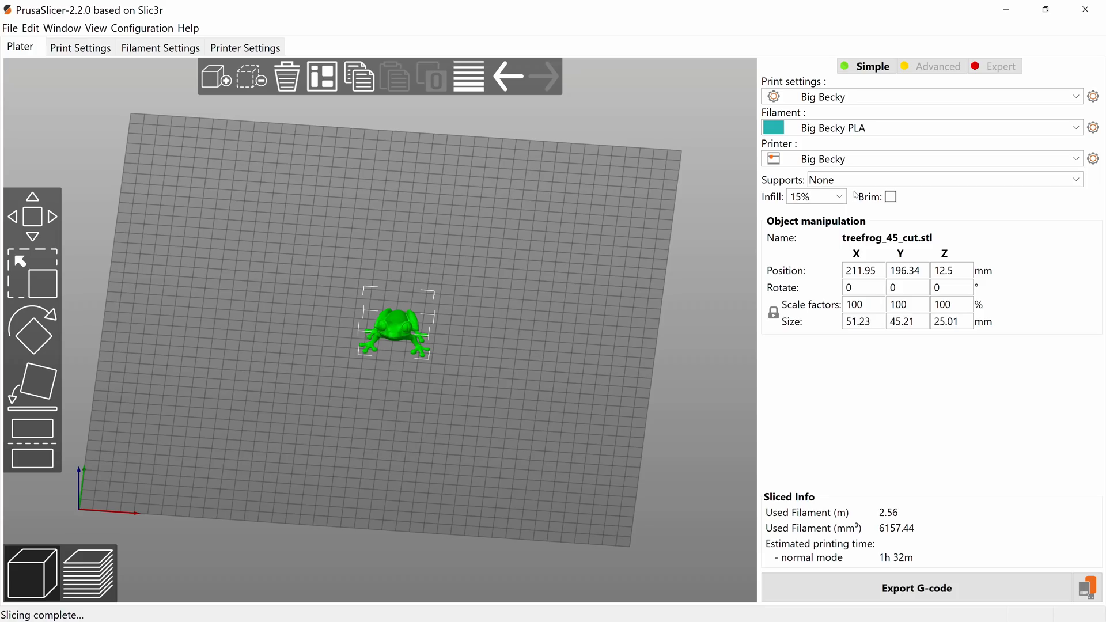
Try 5% infill with a brim and preview the sliced layers midway up.
{"action": "left_click", "coordinate": [838, 197]}
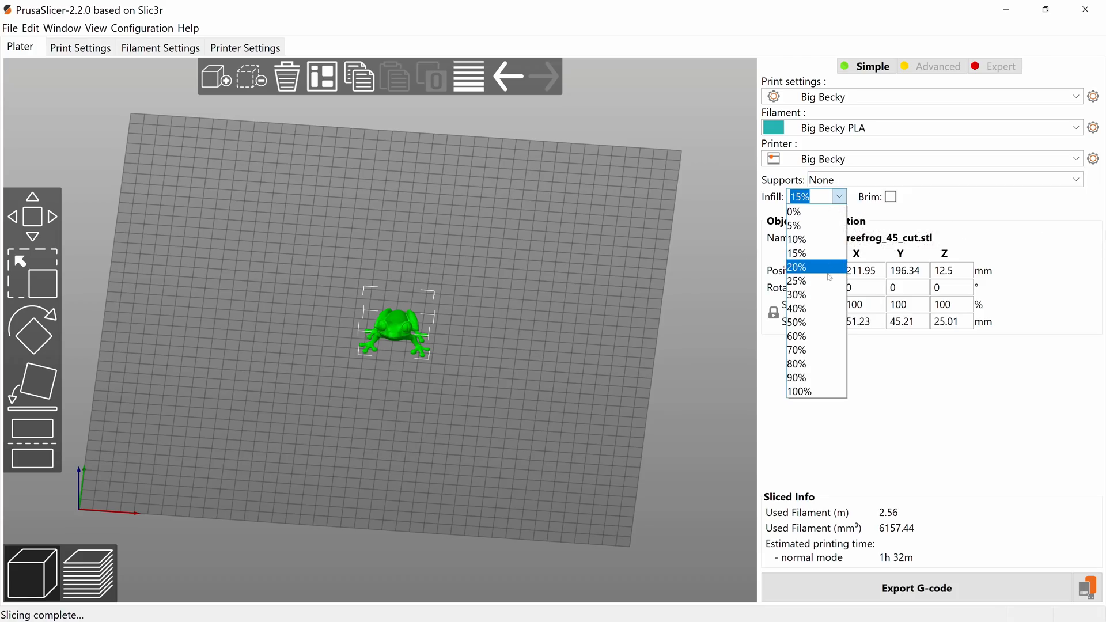
{"action": "left_click", "coordinate": [889, 197]}
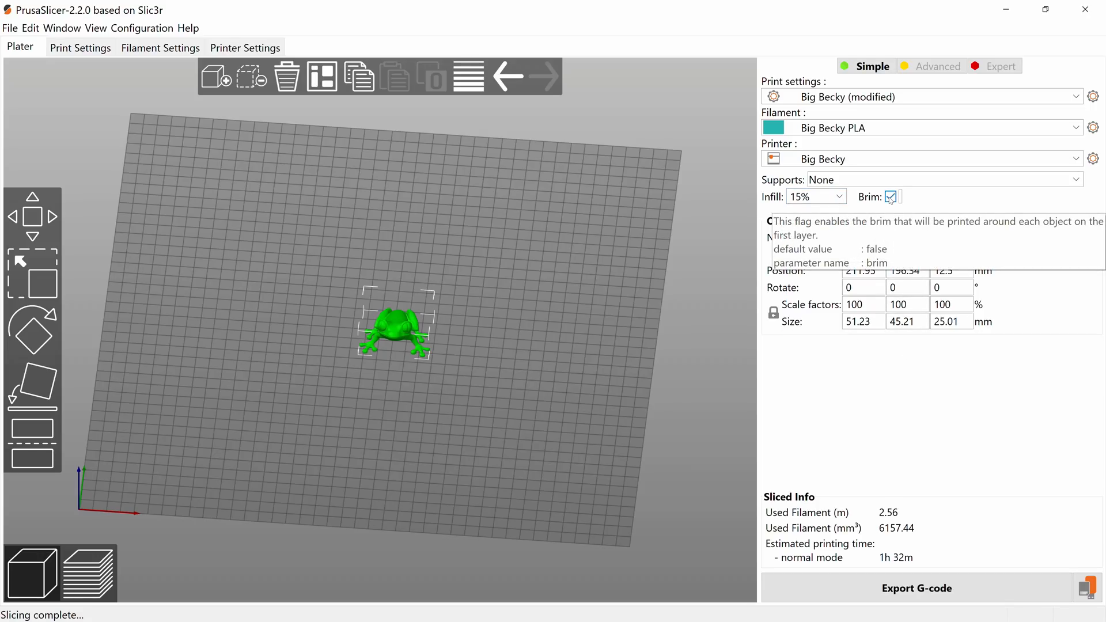
{"action": "left_click", "coordinate": [839, 196]}
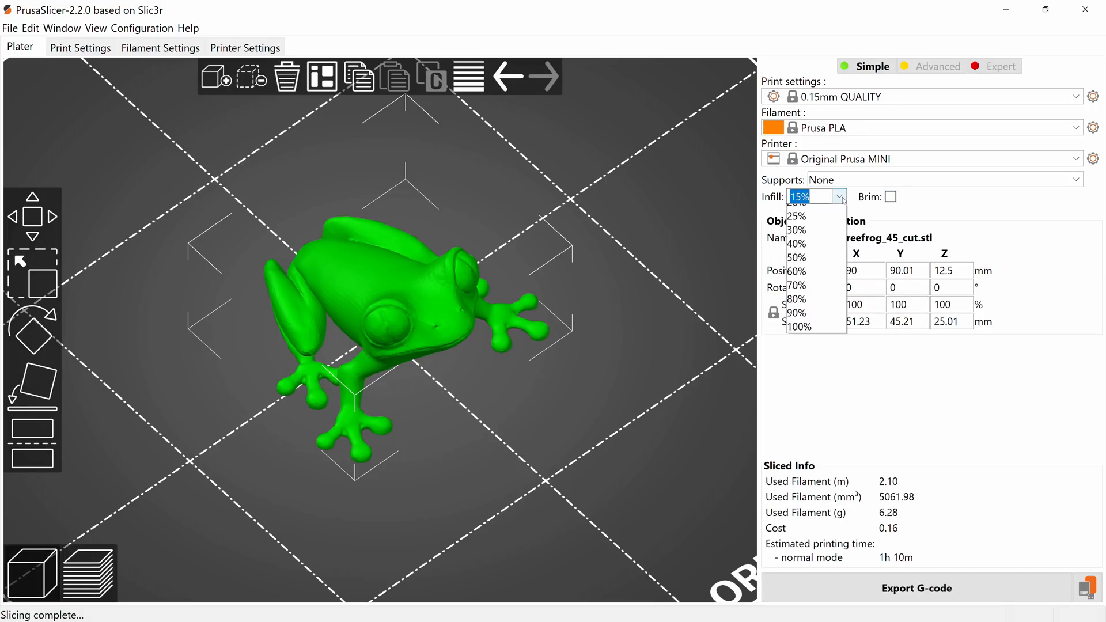
{"action": "left_click", "coordinate": [797, 203]}
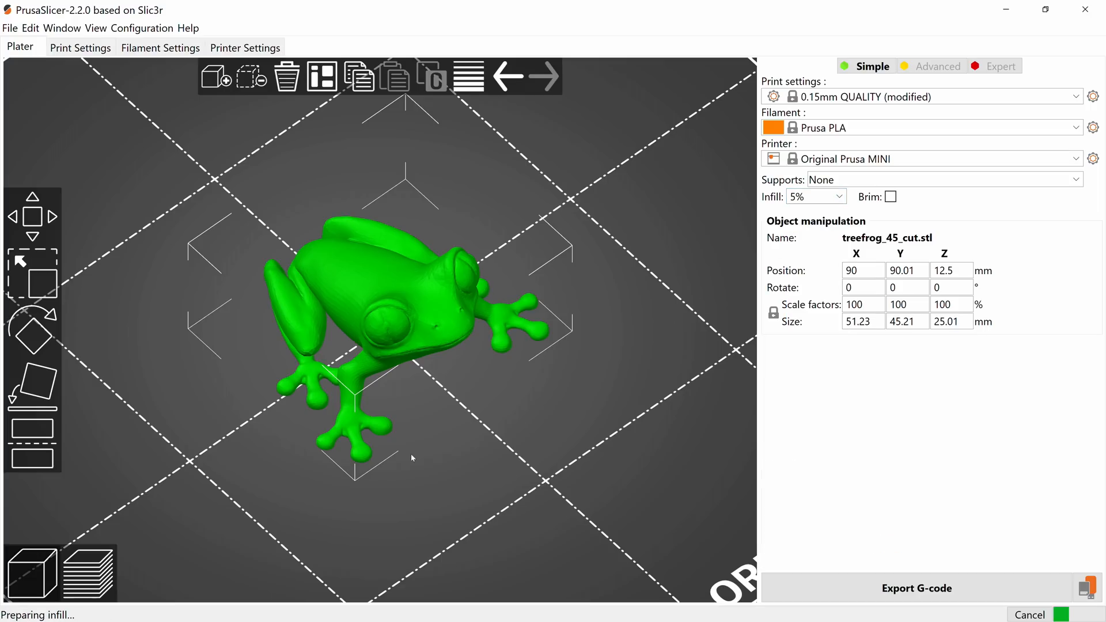
{"action": "left_click", "coordinate": [90, 573]}
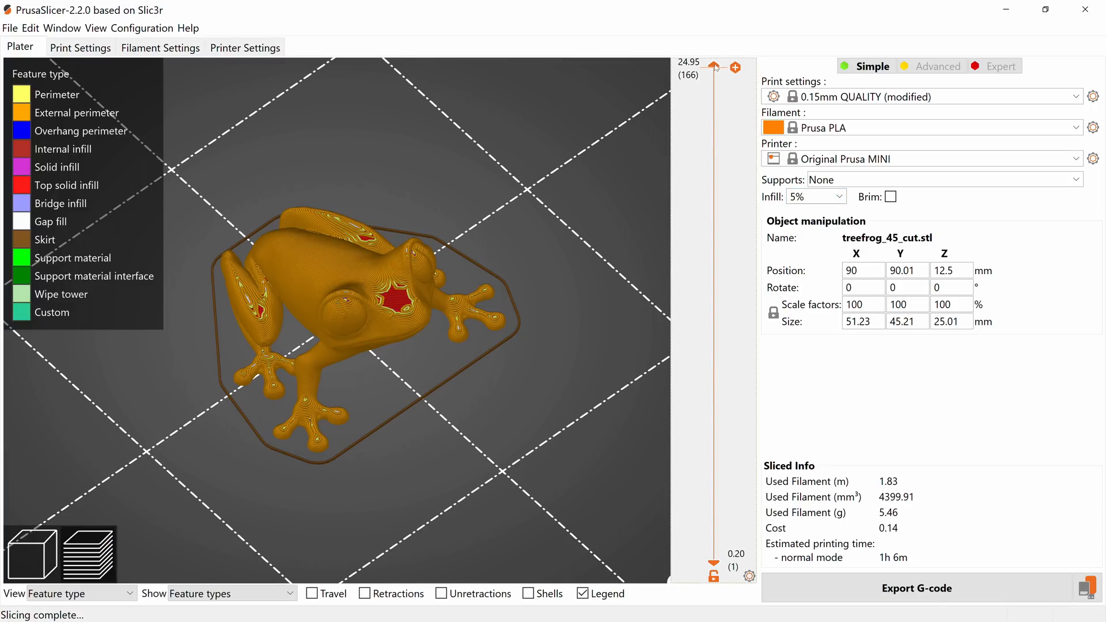
{"action": "left_click_drag", "start_coordinate": [714, 67], "coordinate": [714, 286]}
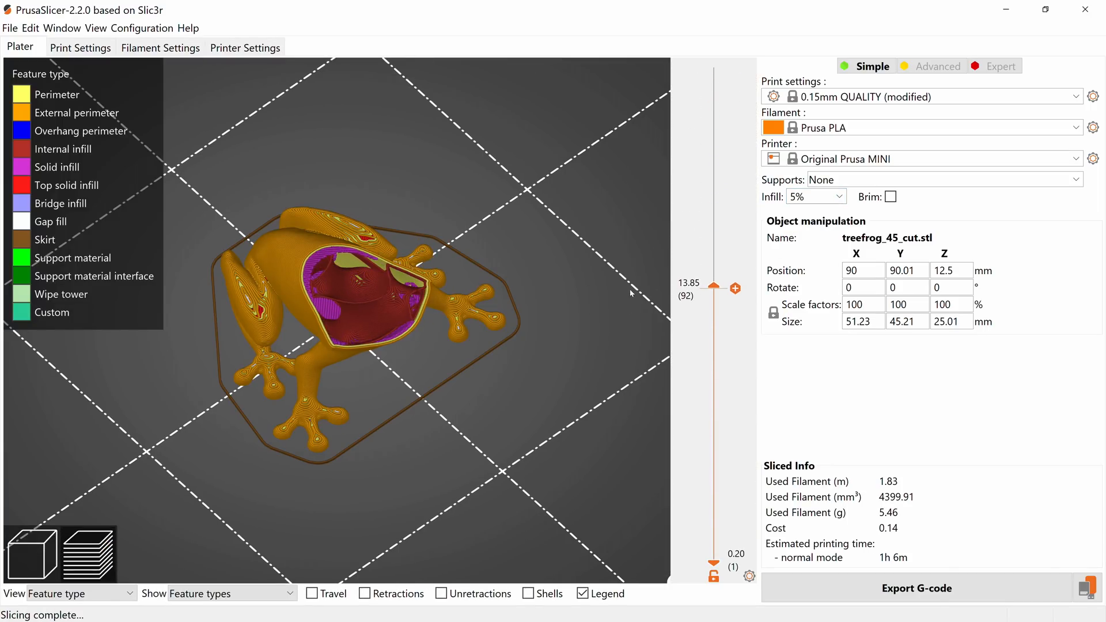
Set infill to 40% and step through the lower and middle layers.
{"action": "left_click", "coordinate": [816, 196]}
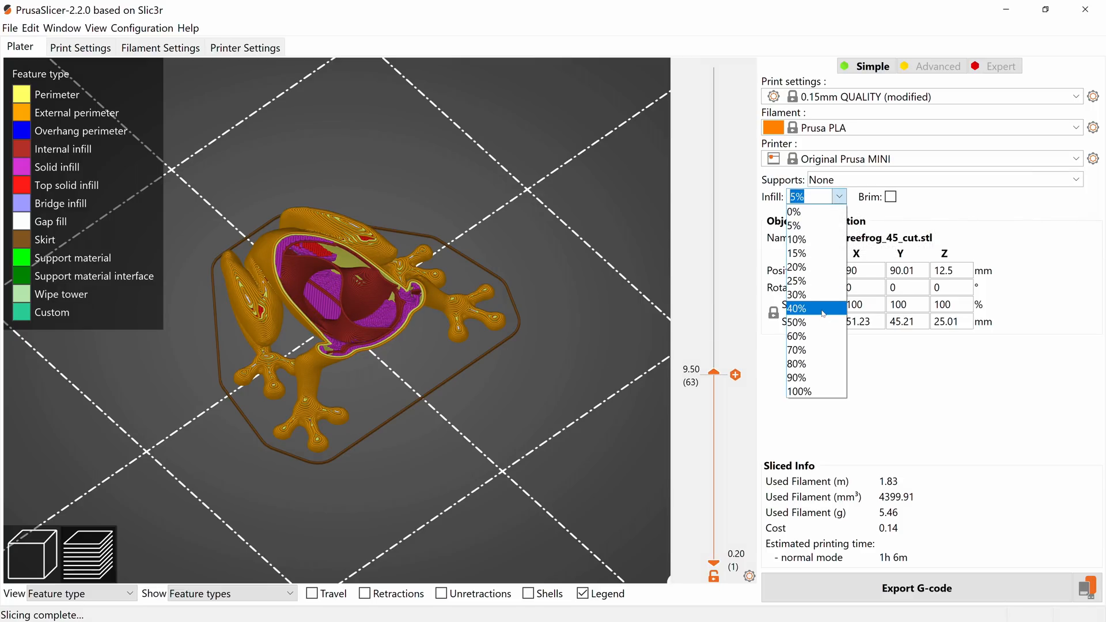
{"action": "left_click", "coordinate": [806, 308]}
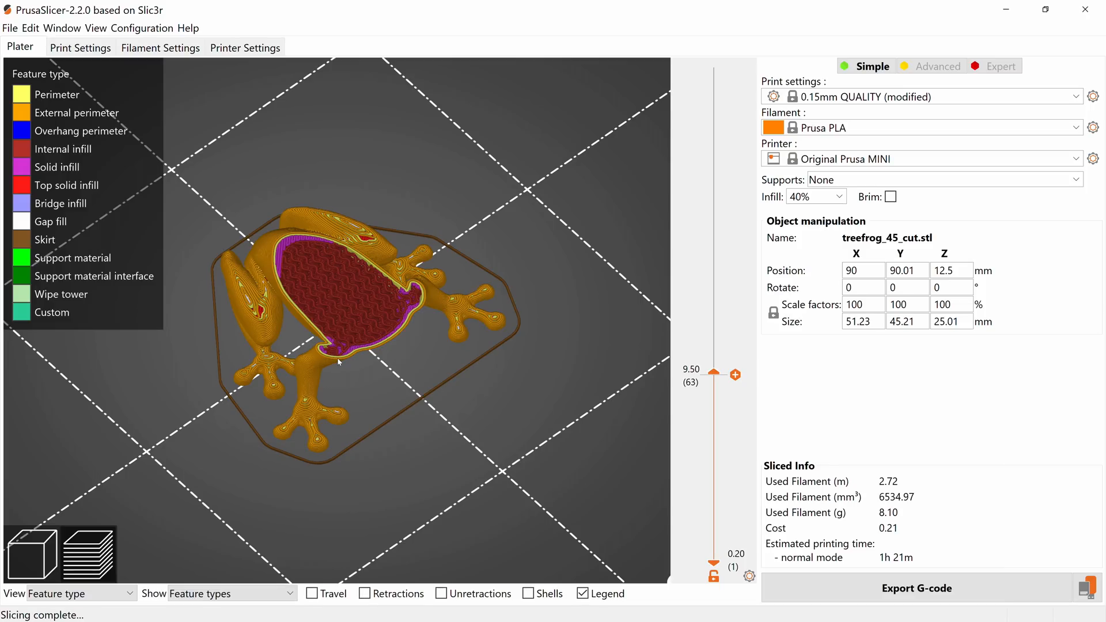
{"action": "left_click_drag", "start_coordinate": [716, 372], "coordinate": [715, 377]}
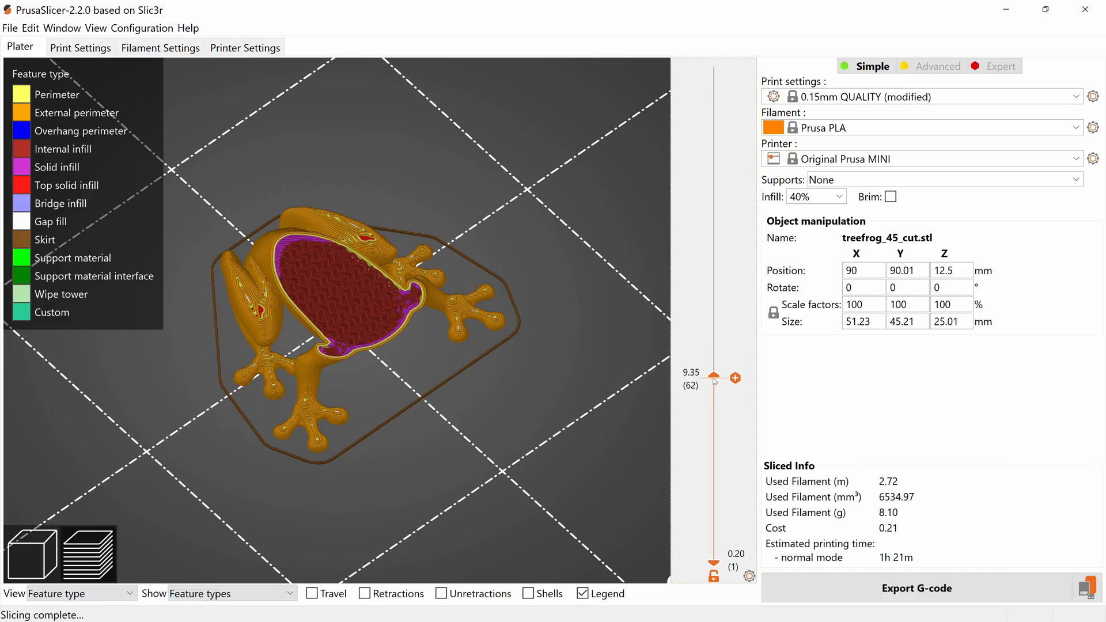
{"action": "left_click_drag", "start_coordinate": [714, 377], "coordinate": [714, 486]}
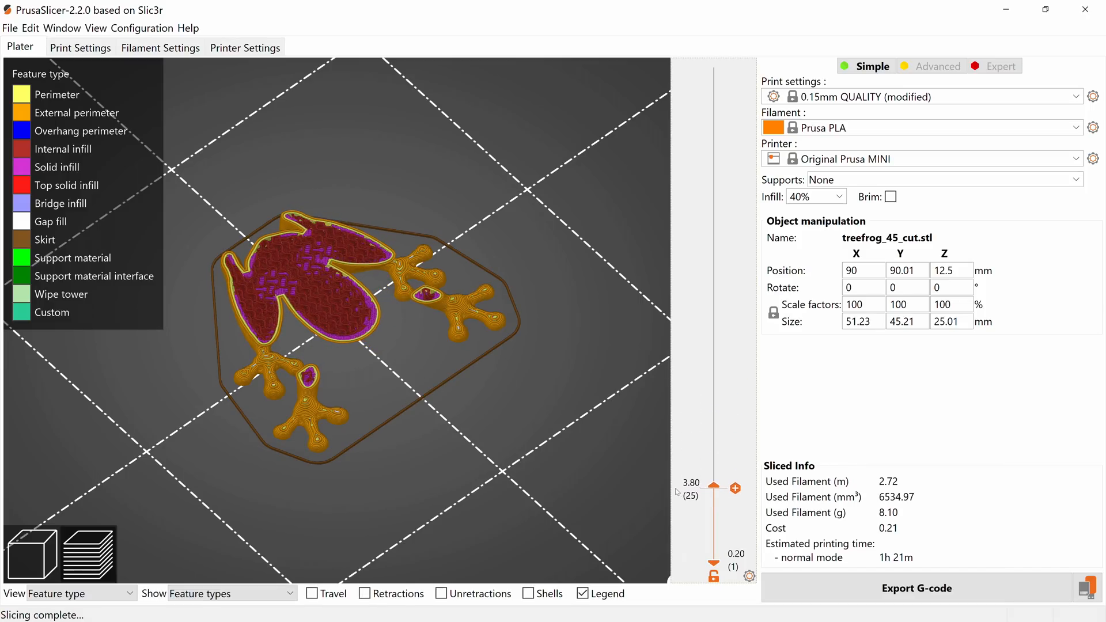
{"action": "left_click_drag", "start_coordinate": [714, 486], "coordinate": [713, 444]}
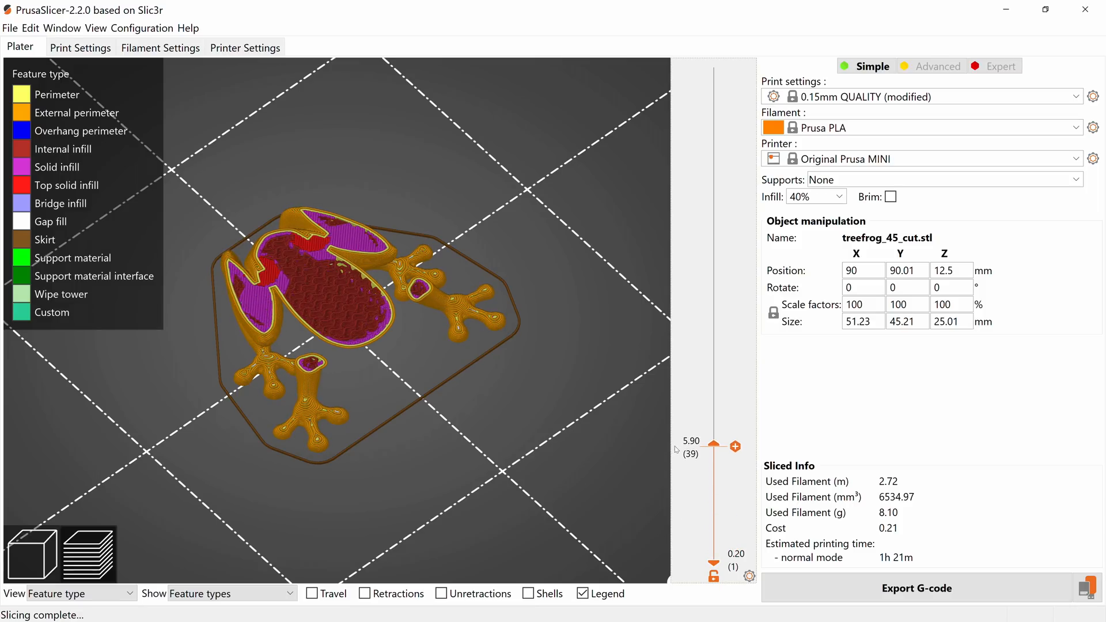
{"action": "left_click_drag", "start_coordinate": [713, 444], "coordinate": [713, 318]}
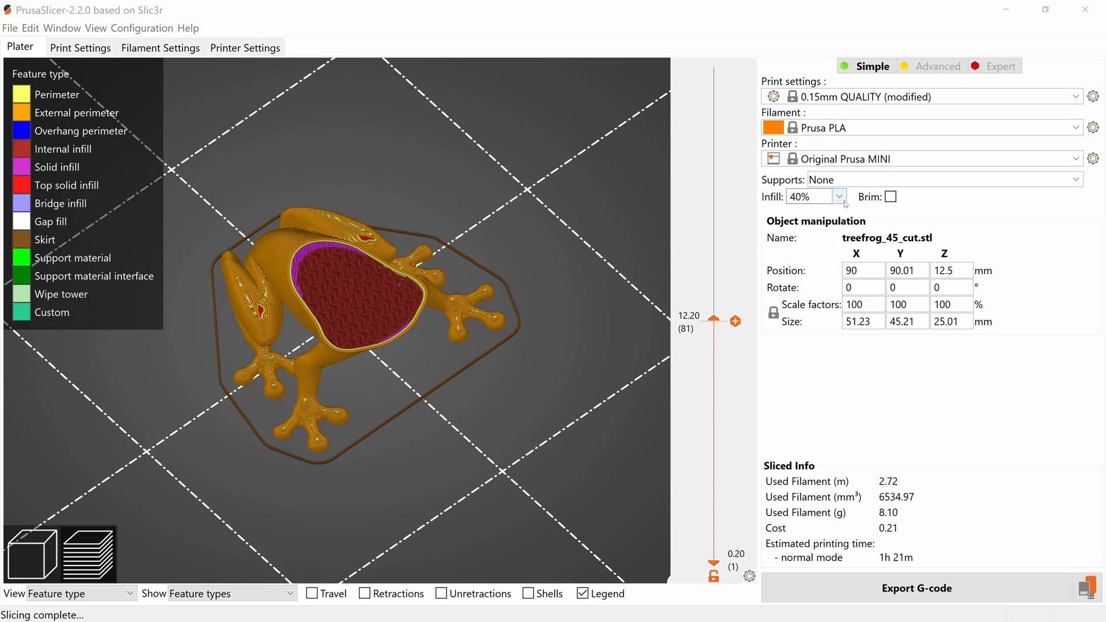
Lower infill density to 15% and inspect the new infill across layers.
{"action": "left_click", "coordinate": [839, 196]}
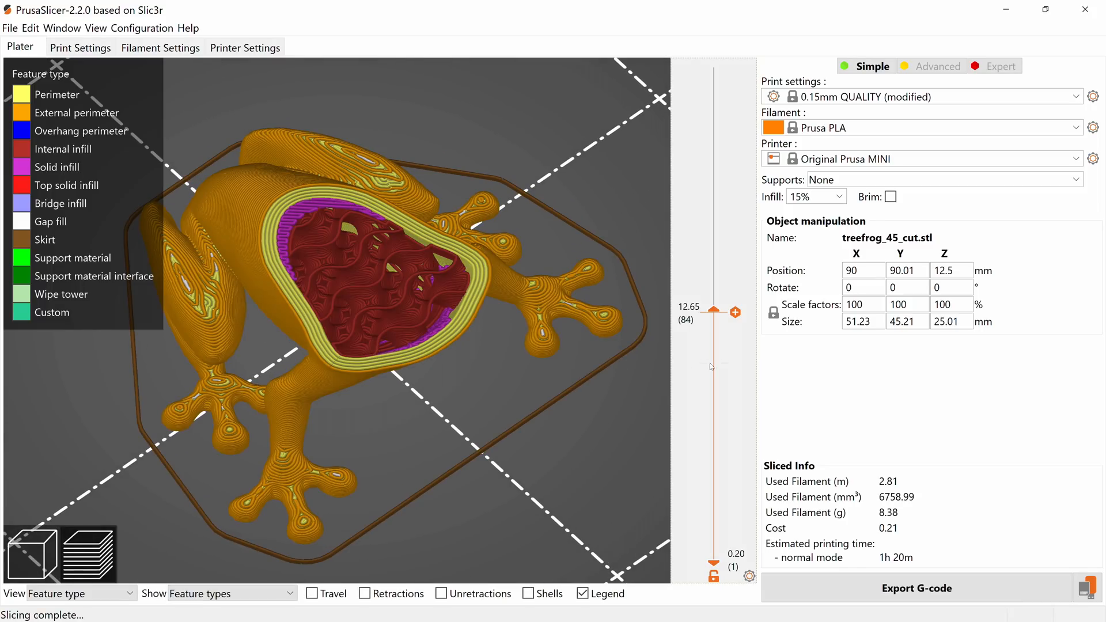
{"action": "left_click_drag", "start_coordinate": [713, 311], "coordinate": [713, 392]}
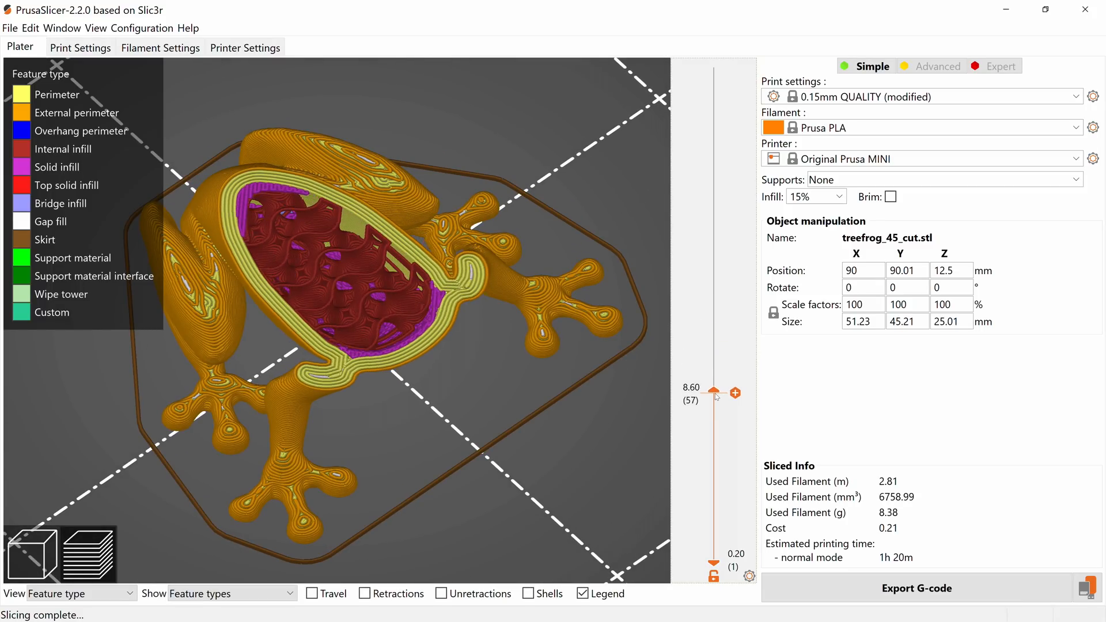
{"action": "left_click_drag", "start_coordinate": [714, 392], "coordinate": [714, 236]}
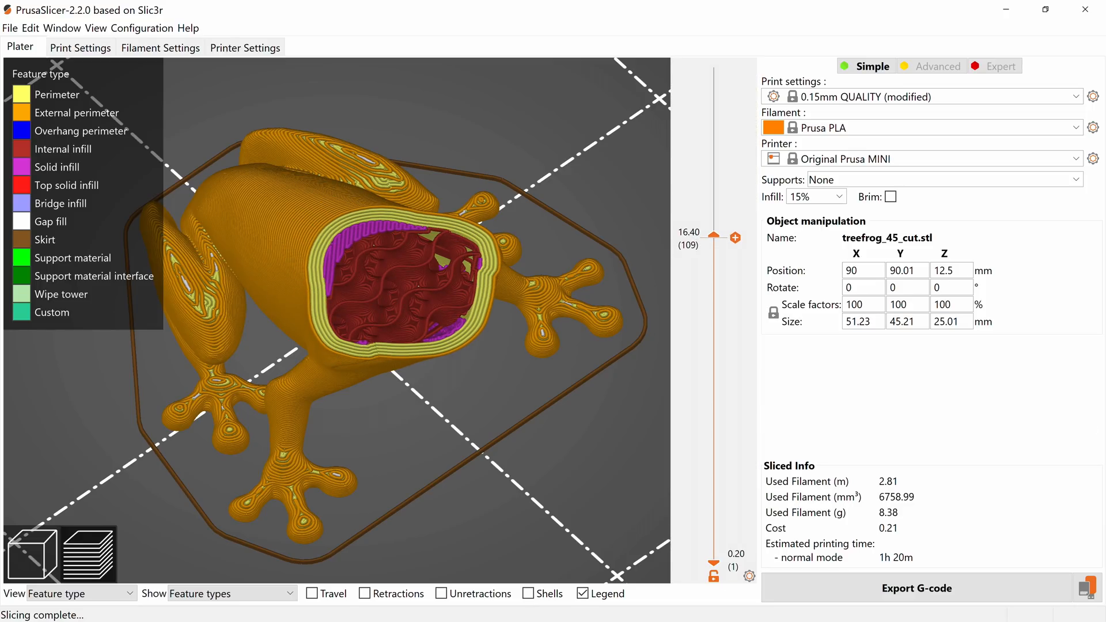
{"action": "left_click", "coordinate": [1075, 179]}
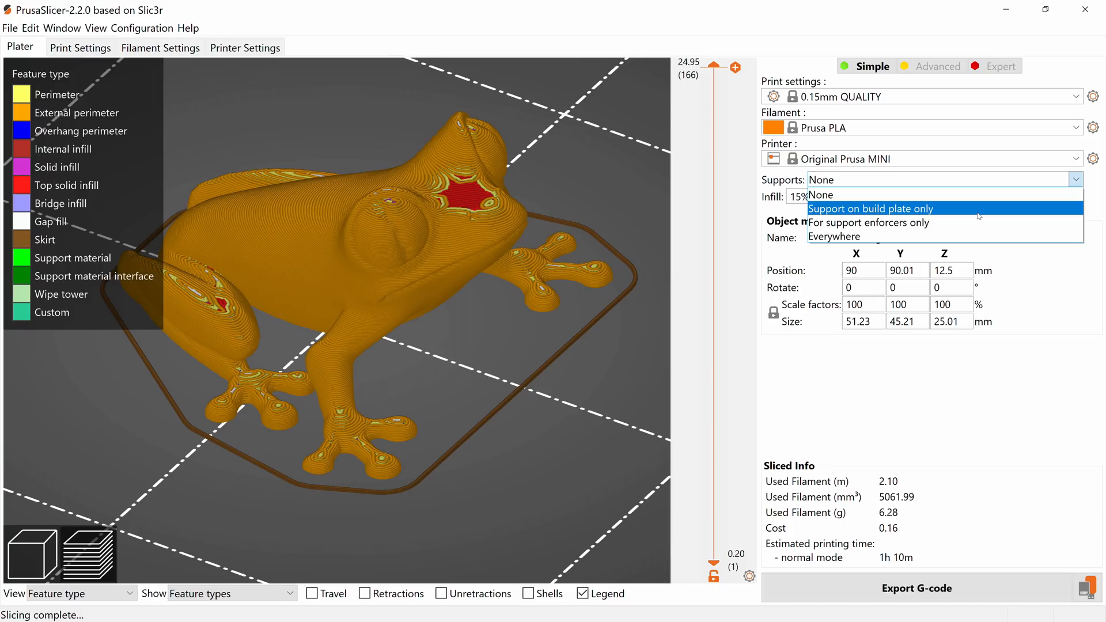
Generate supports everywhere with bridging perimeter detection enabled, and orbit to inspect them.
{"action": "left_click", "coordinate": [870, 208]}
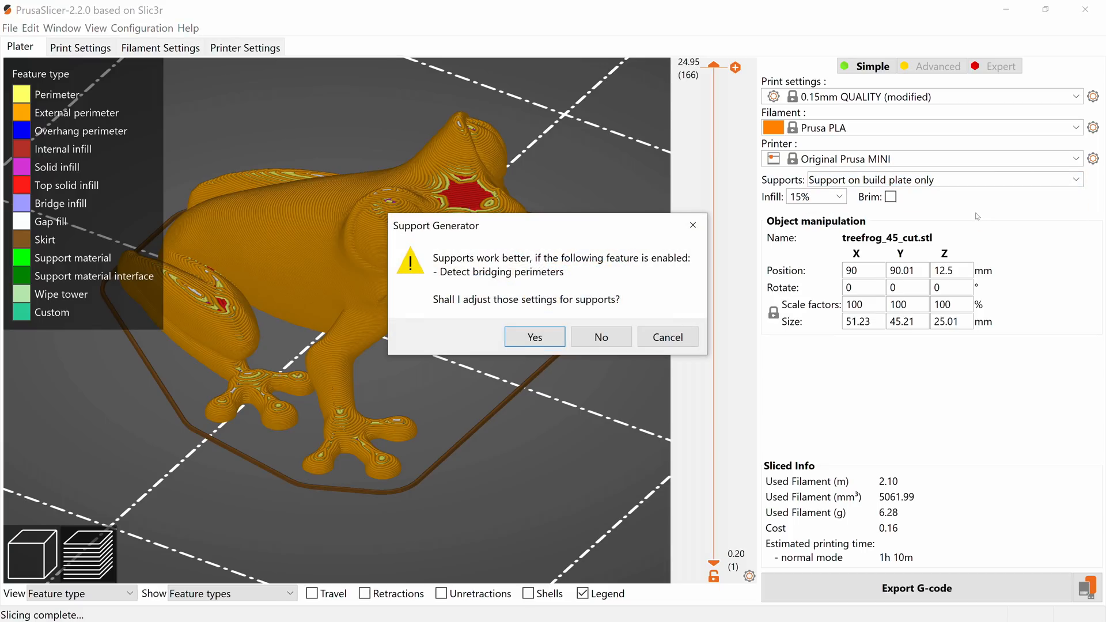
{"action": "left_click", "coordinate": [534, 337]}
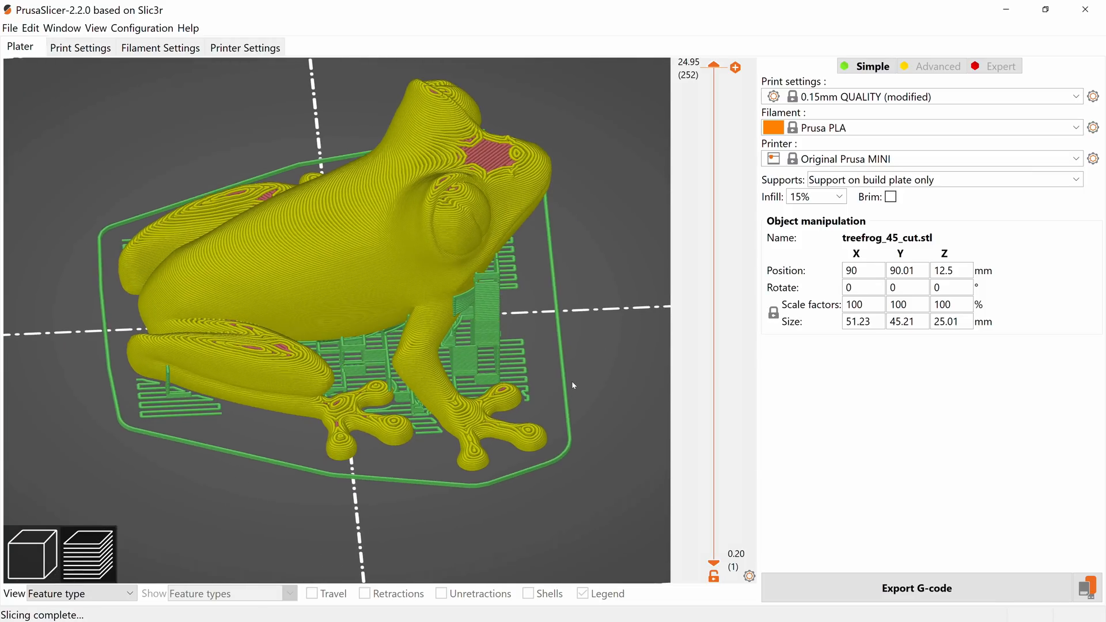
{"action": "left_click", "coordinate": [1075, 180]}
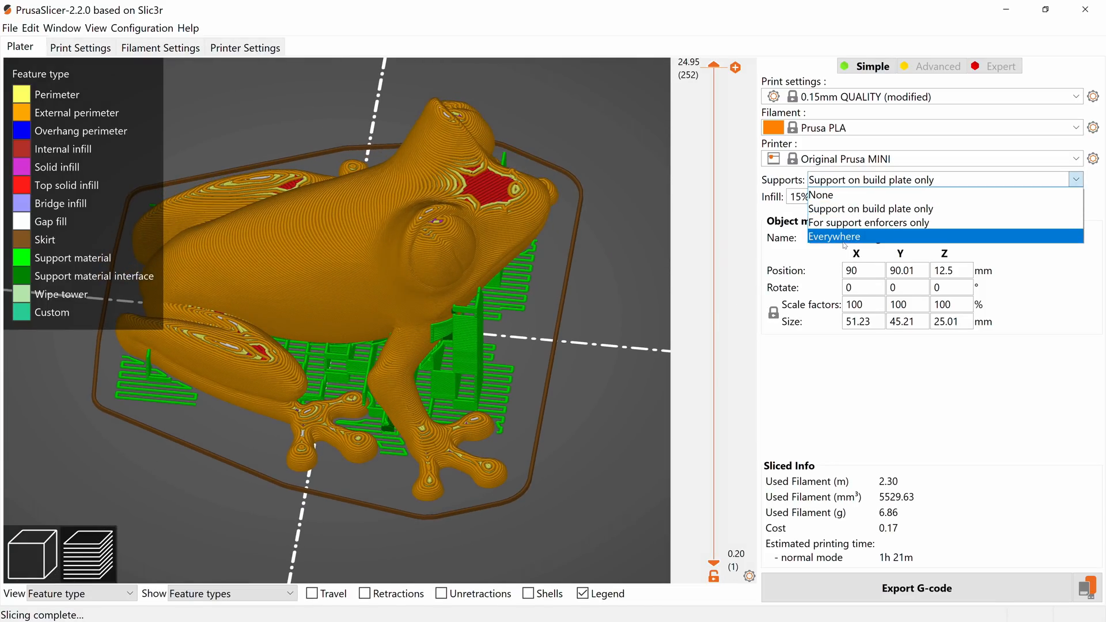
{"action": "mouse_move", "coordinate": [869, 222]}
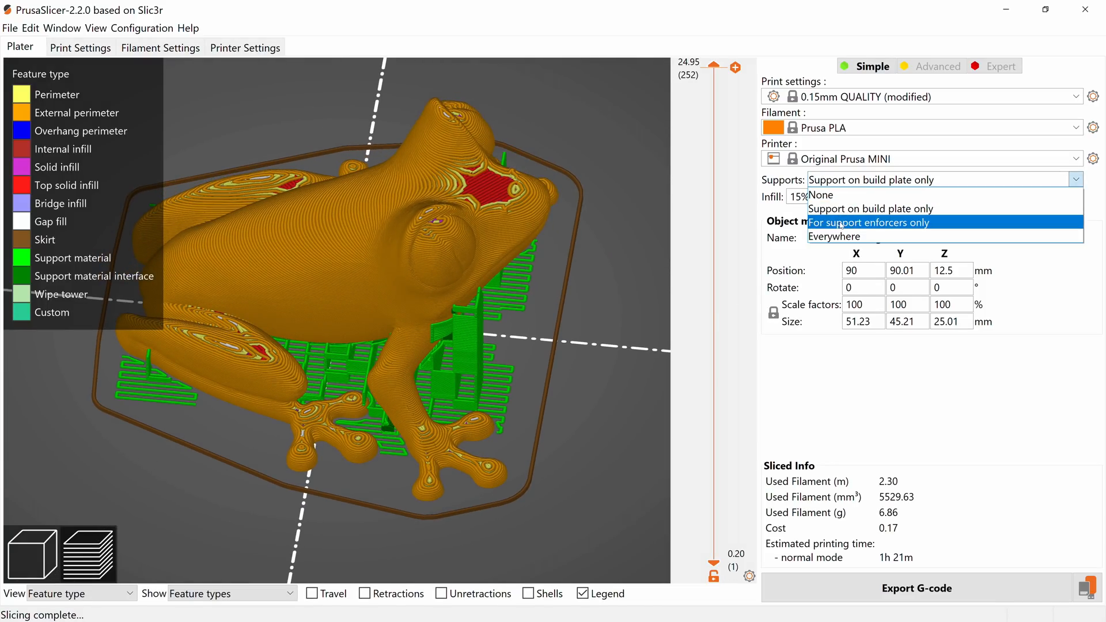
{"action": "left_click", "coordinate": [834, 237]}
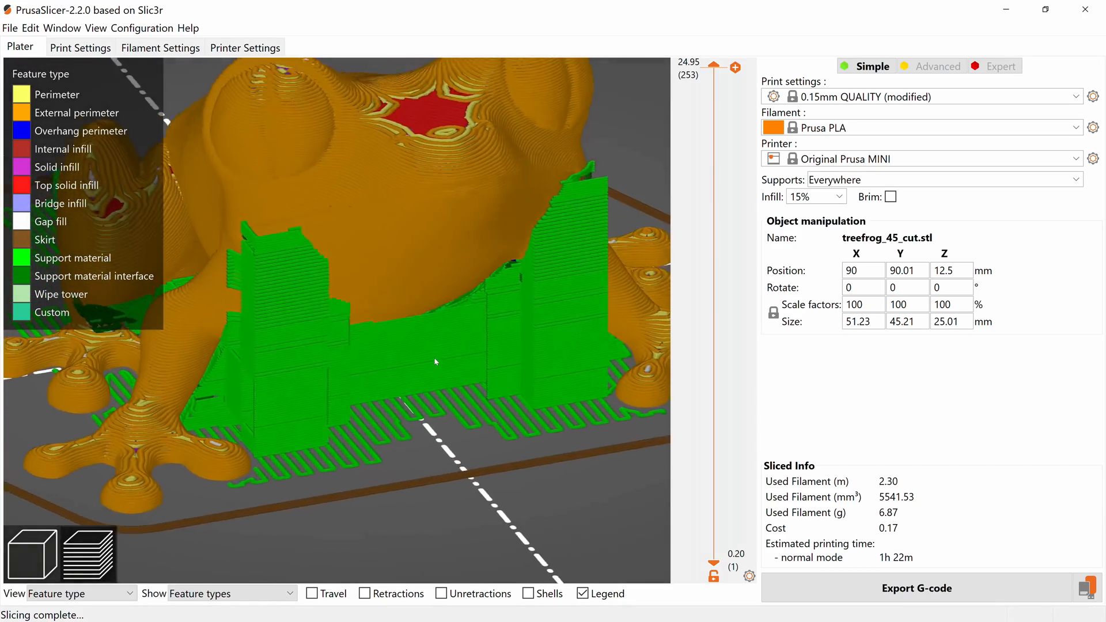
{"action": "left_click_drag", "start_coordinate": [435, 362], "coordinate": [443, 380]}
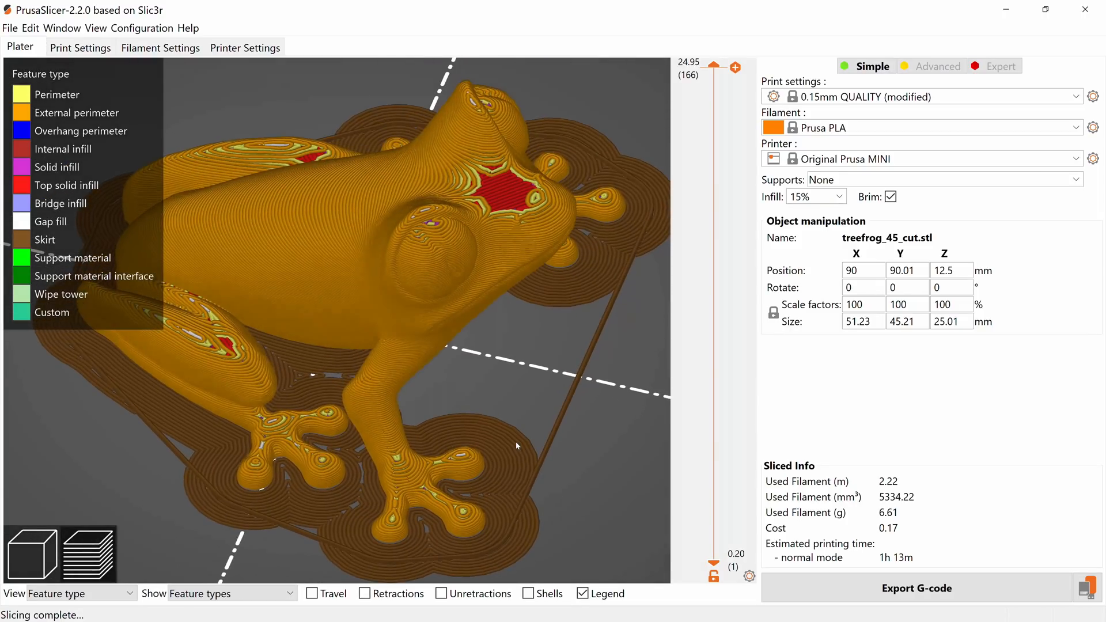
{"action": "mouse_move", "coordinate": [532, 452]}
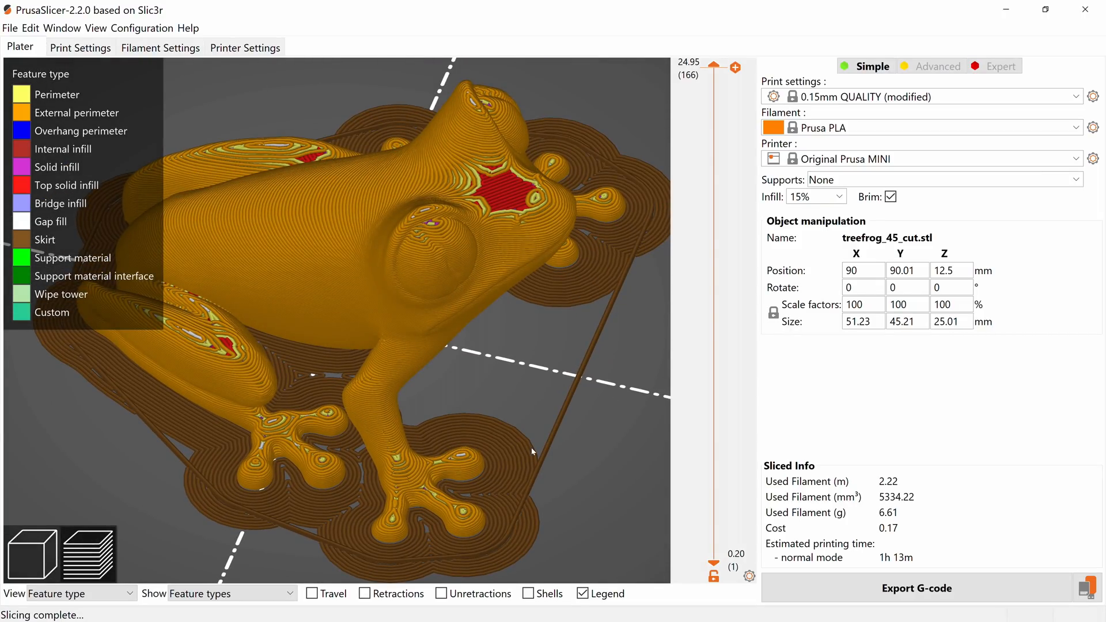
Turn off the brim, show Print Settings, and change the Configuration mode.
{"action": "left_click", "coordinate": [890, 197]}
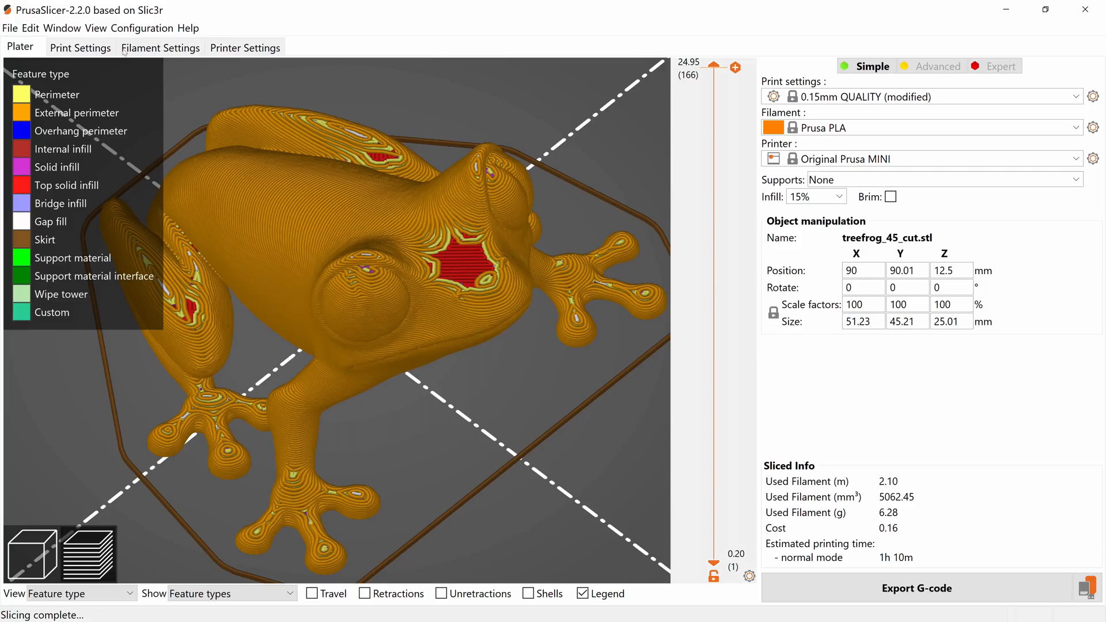
{"action": "left_click", "coordinate": [81, 48]}
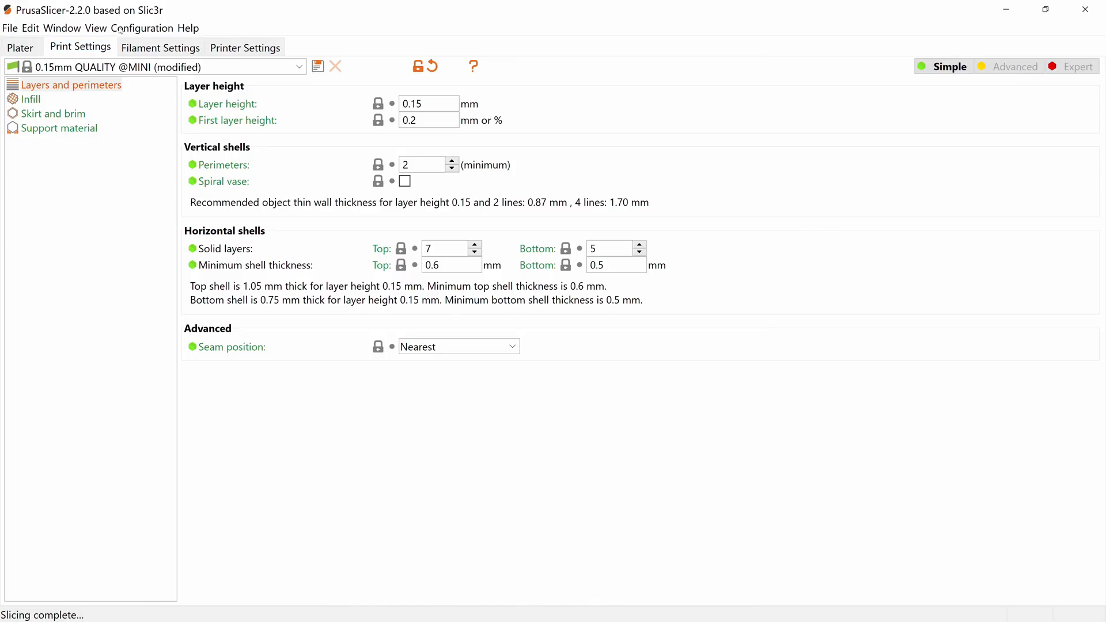
{"action": "left_click", "coordinate": [141, 28]}
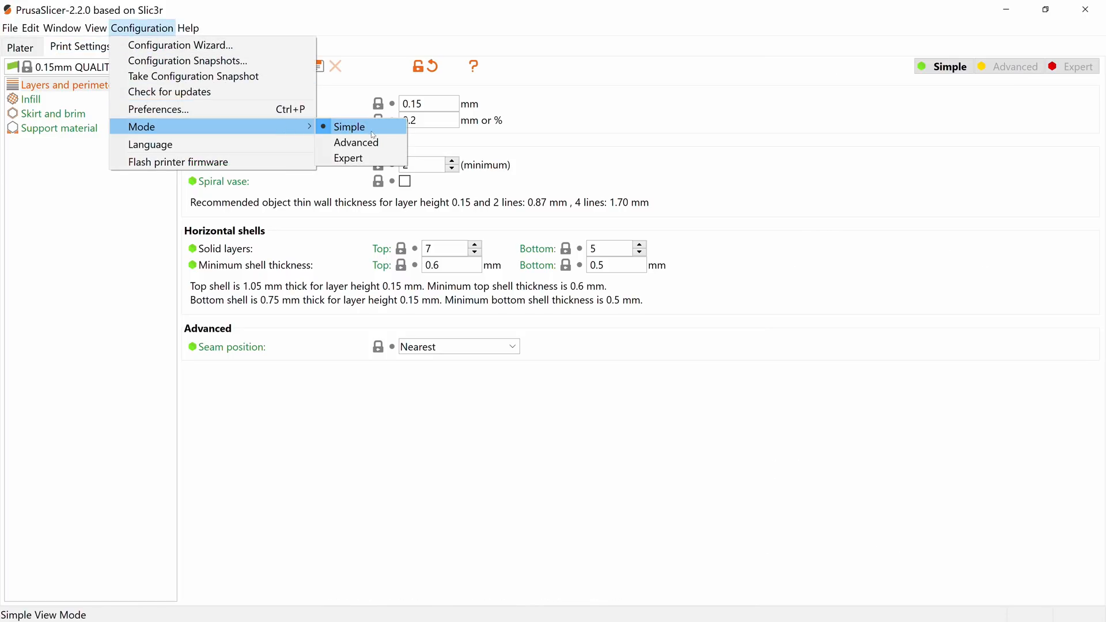
{"action": "mouse_move", "coordinate": [376, 142]}
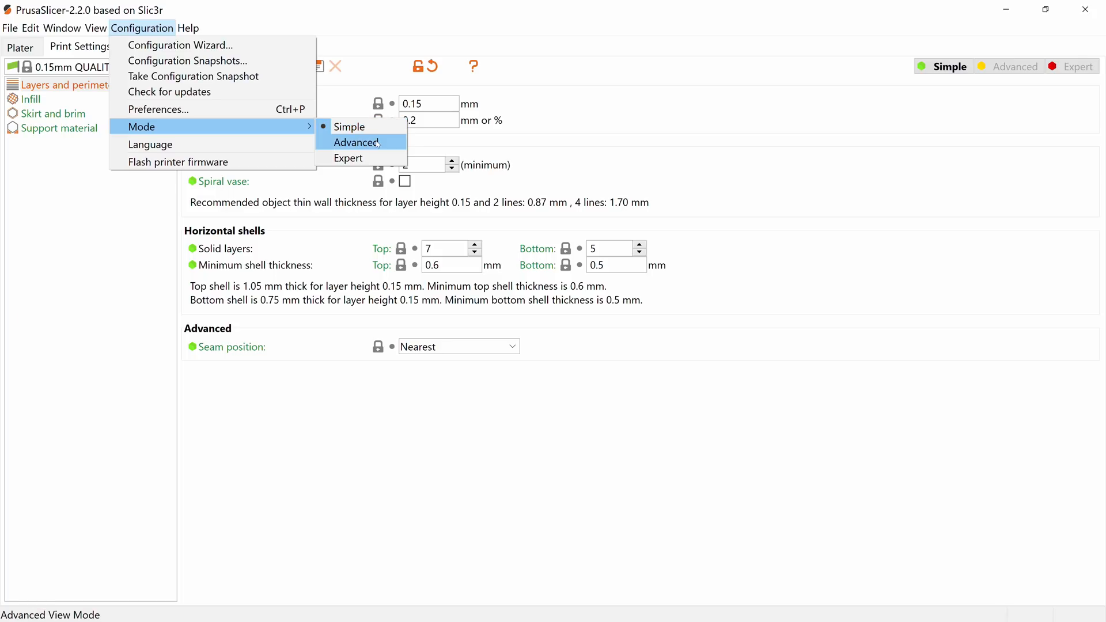
{"action": "left_click", "coordinate": [359, 142]}
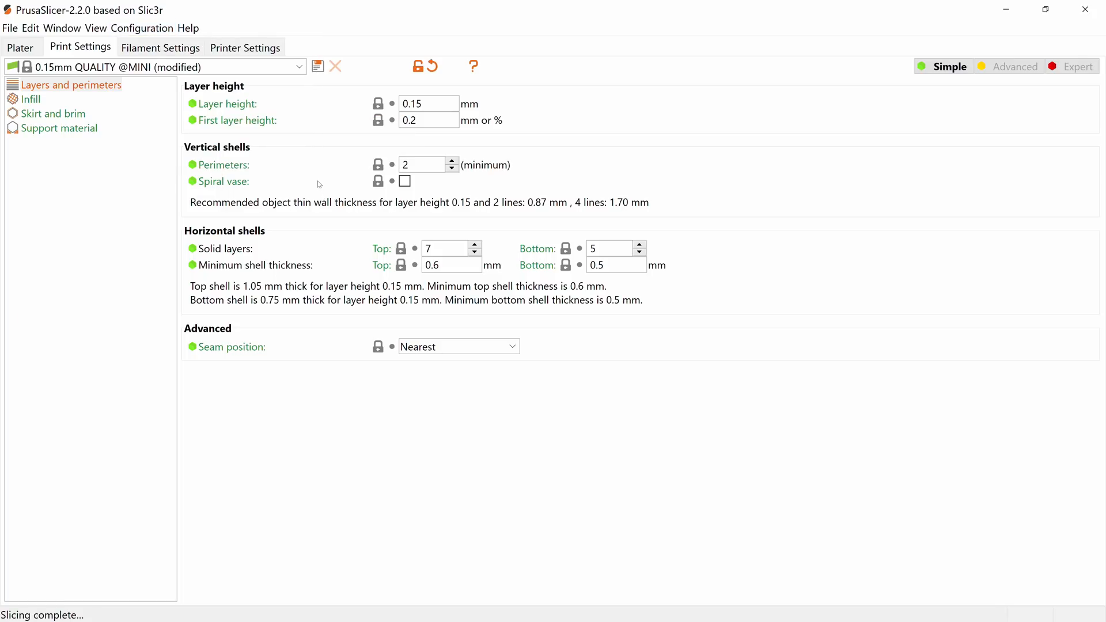
Try a 0.3 mm layer height on the Plater, then revert to 0.15 mm.
{"action": "left_click", "coordinate": [70, 85]}
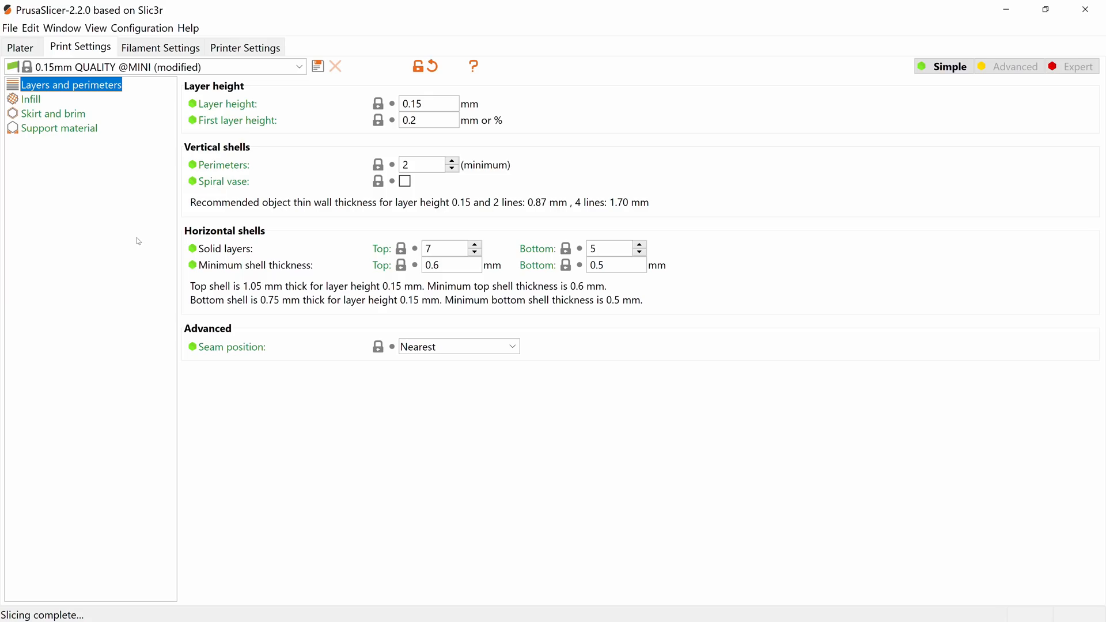
{"action": "mouse_move", "coordinate": [234, 104]}
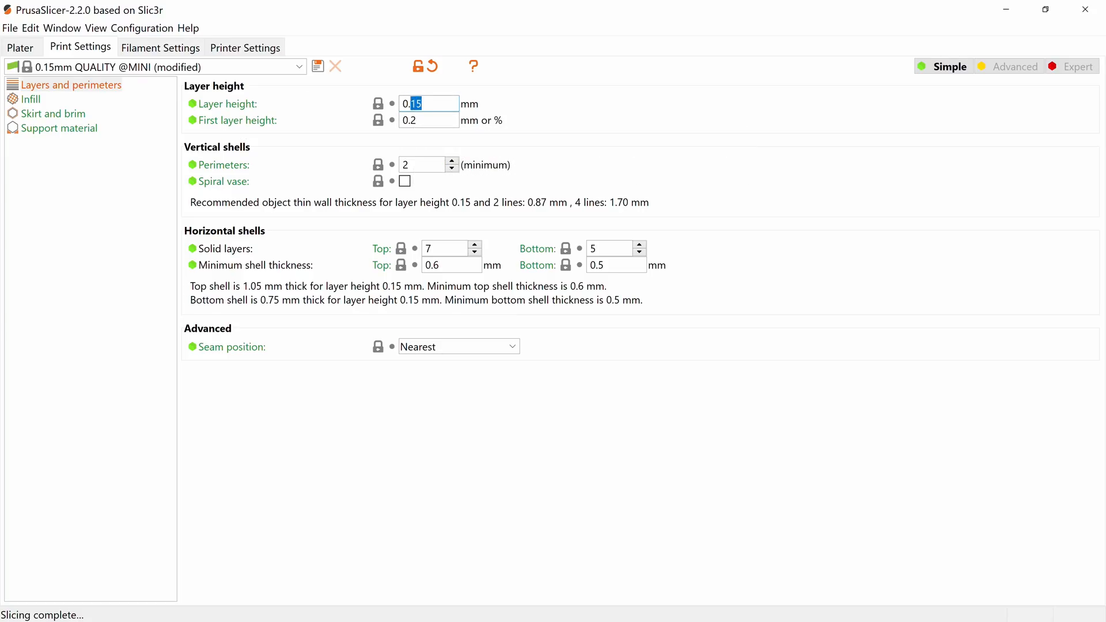
{"action": "left_click", "coordinate": [20, 47]}
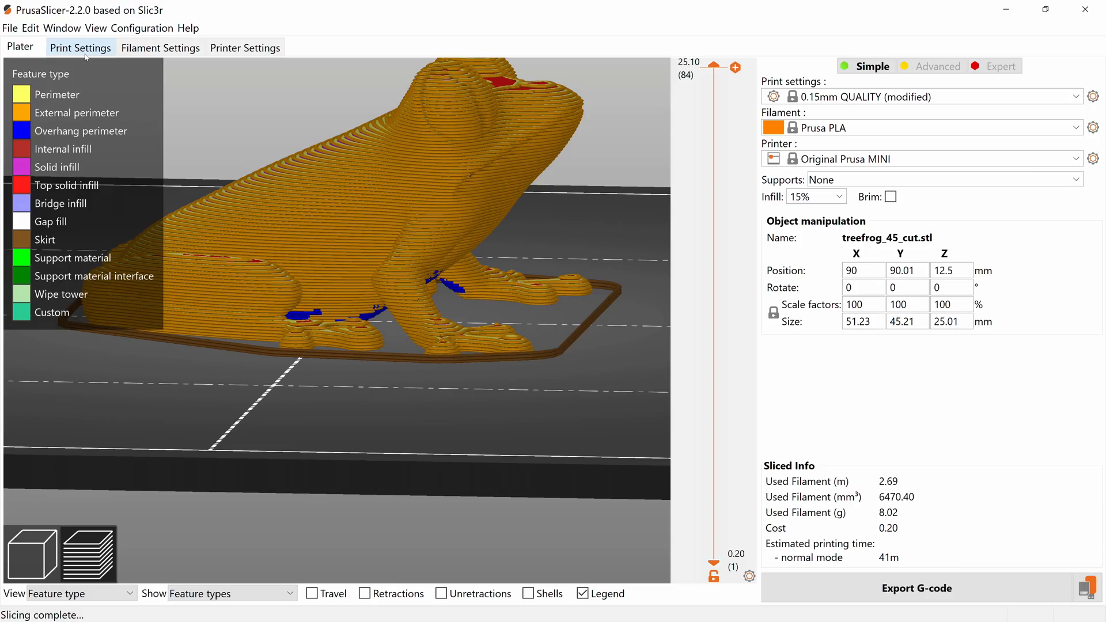
{"action": "left_click", "coordinate": [81, 48]}
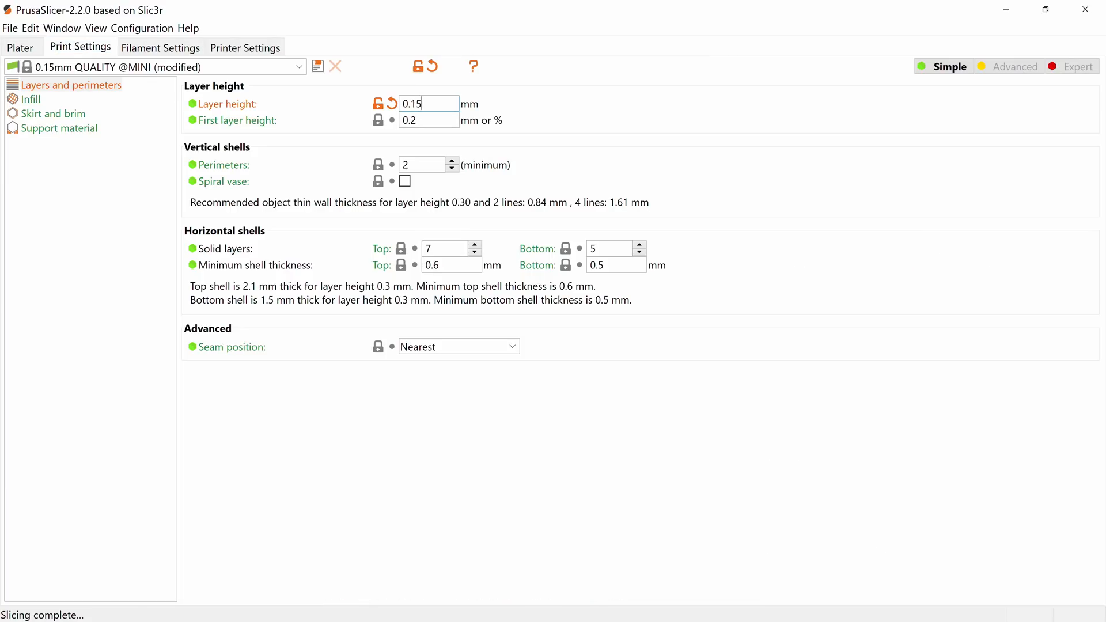
{"action": "left_click", "coordinate": [20, 47]}
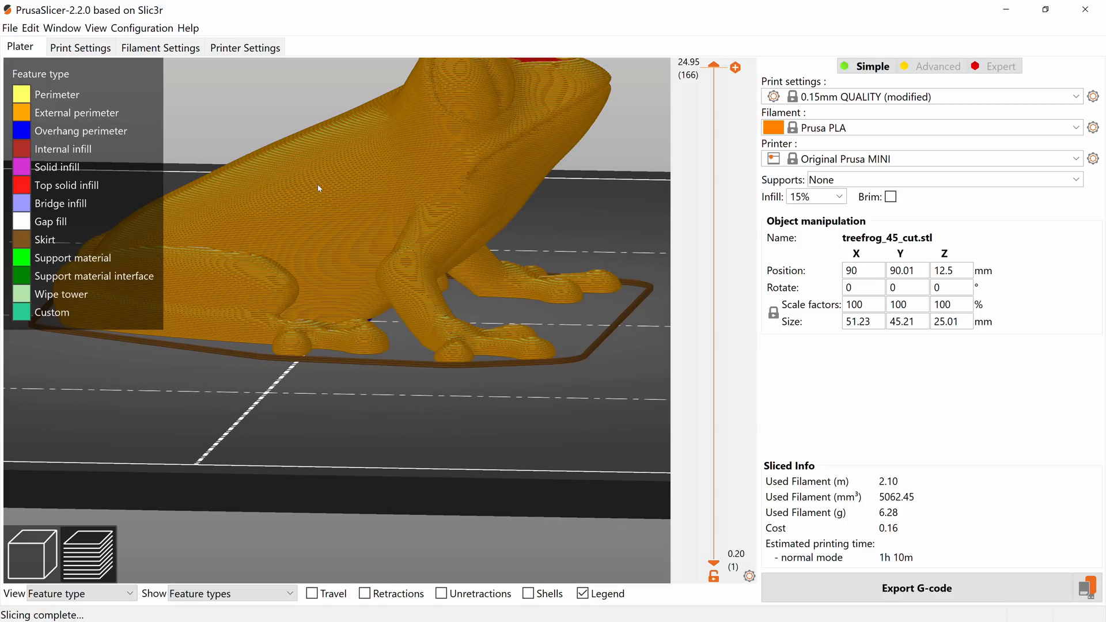
{"action": "left_click", "coordinate": [244, 47]}
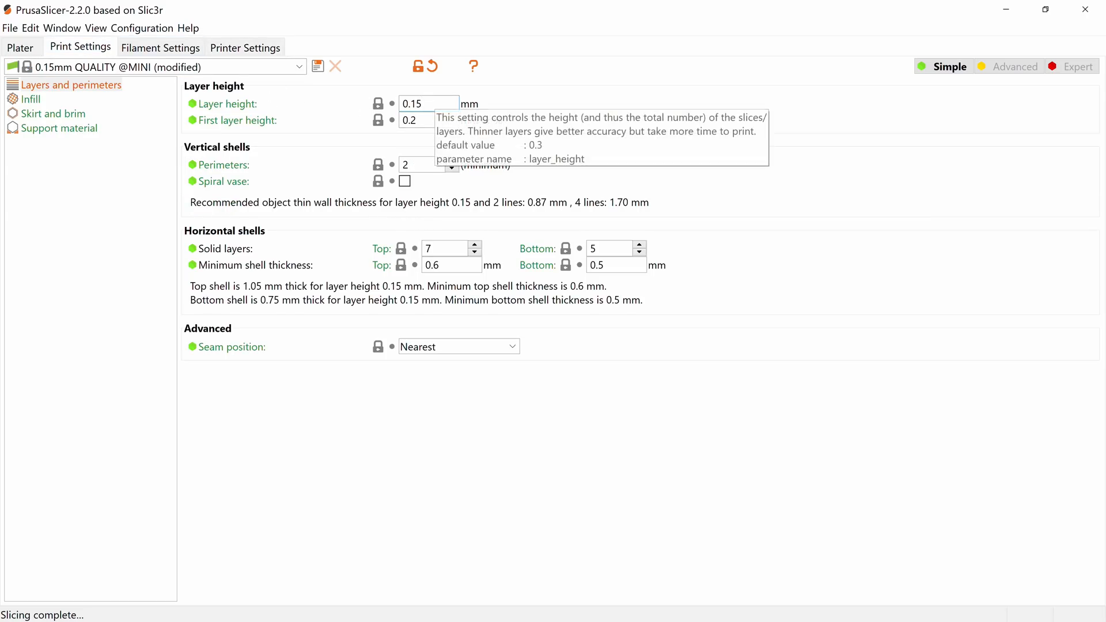
Read the Layer height tooltip on the Layers and perimeters page at 0.15 mm.
{"action": "left_click", "coordinate": [428, 104]}
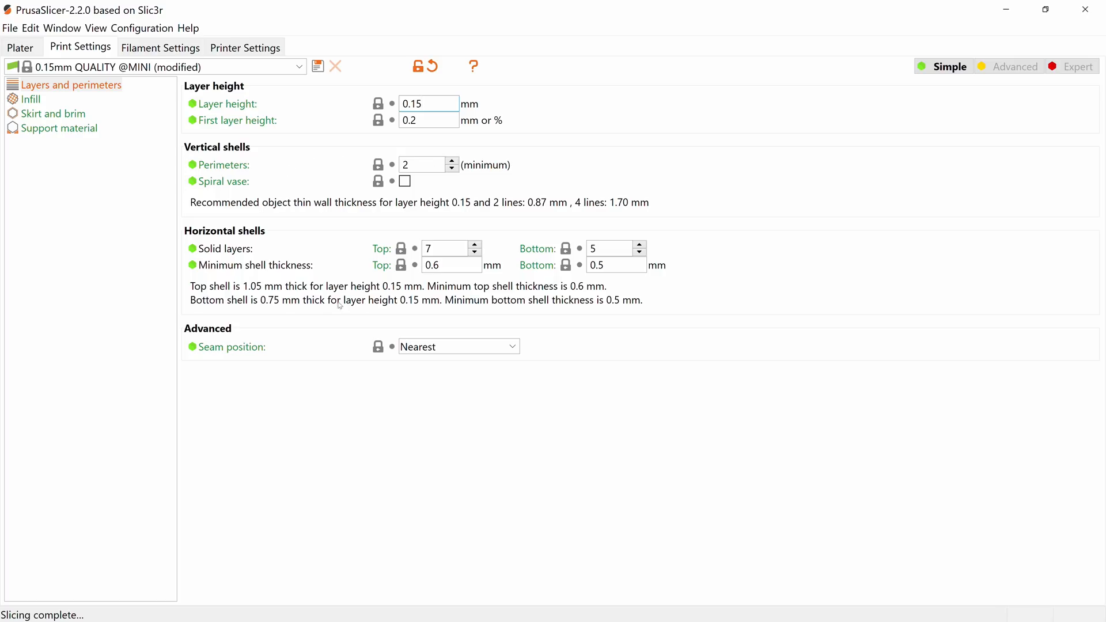
{"action": "mouse_move", "coordinate": [499, 308]}
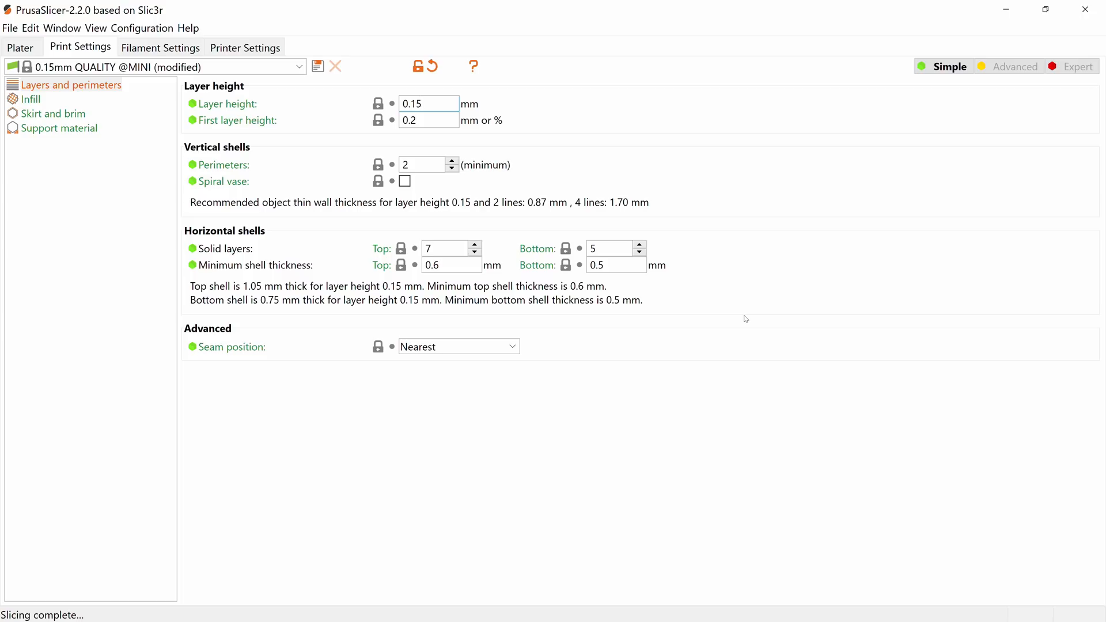
Set top and bottom solid layers to 15 and inspect the thicker shell in the preview.
{"action": "left_click", "coordinate": [428, 104]}
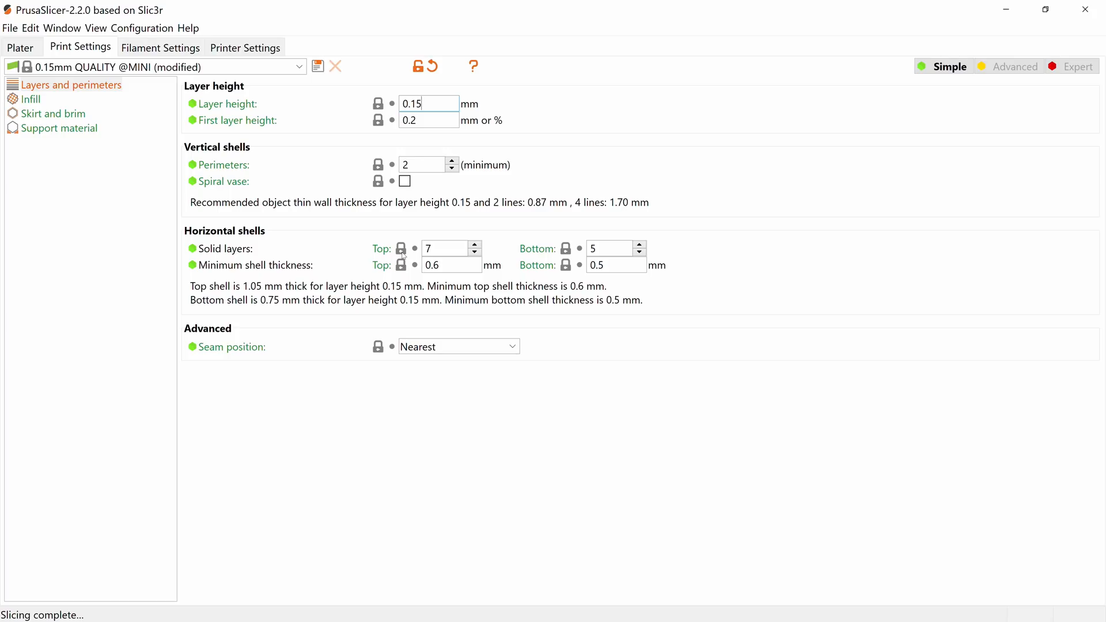
{"action": "left_click", "coordinate": [20, 48]}
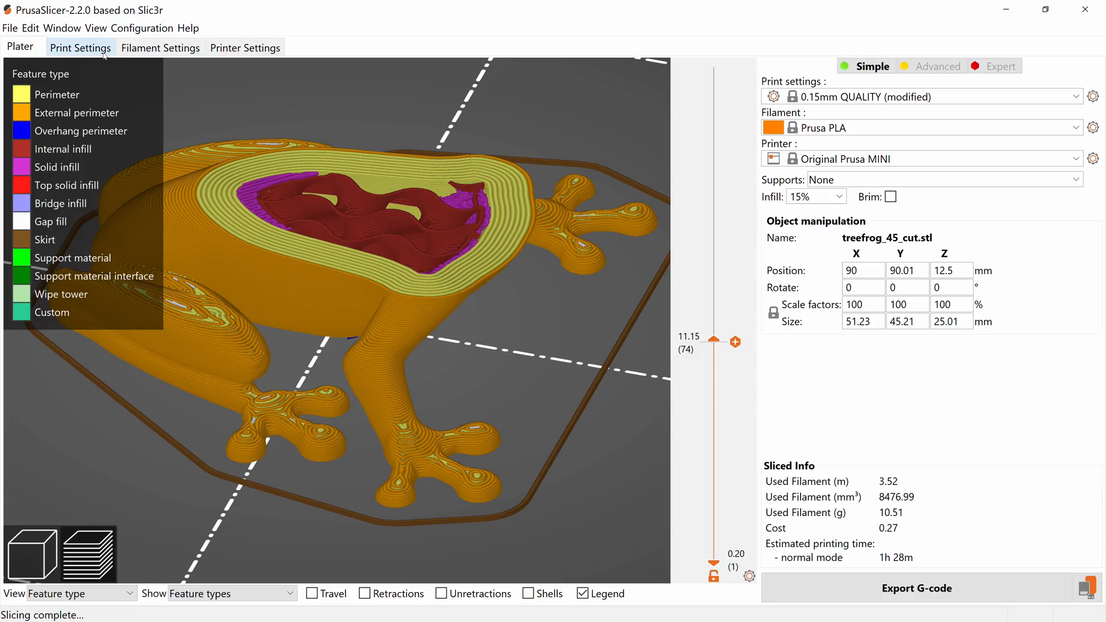
{"action": "left_click", "coordinate": [82, 47]}
{"action": "type", "text": "15"}
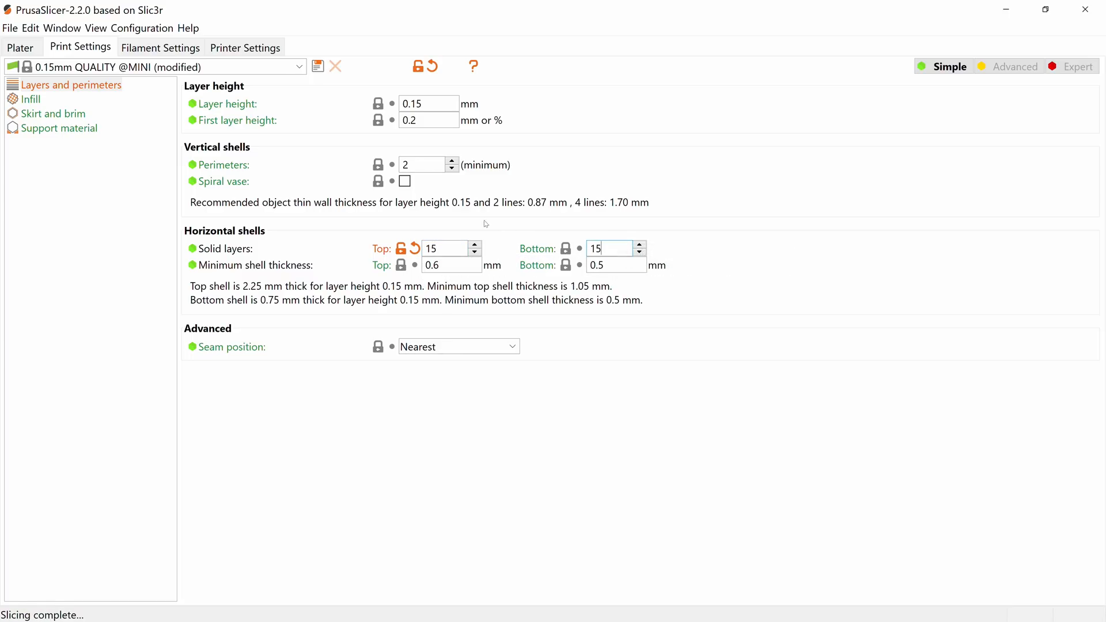
{"action": "left_click", "coordinate": [20, 47]}
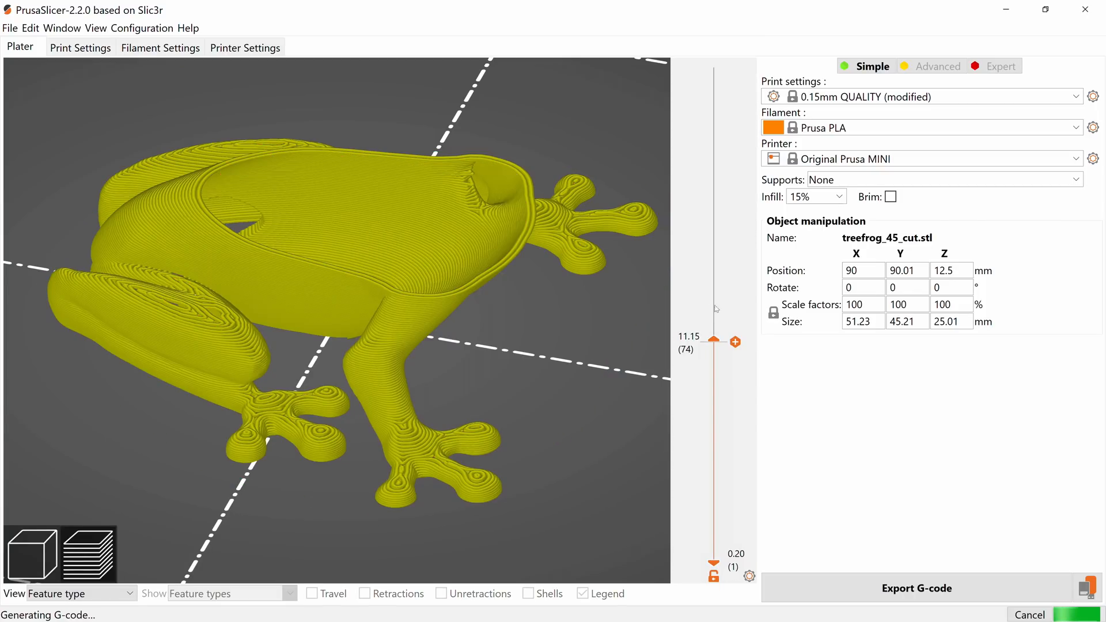
{"action": "left_click_drag", "start_coordinate": [712, 338], "coordinate": [711, 193]}
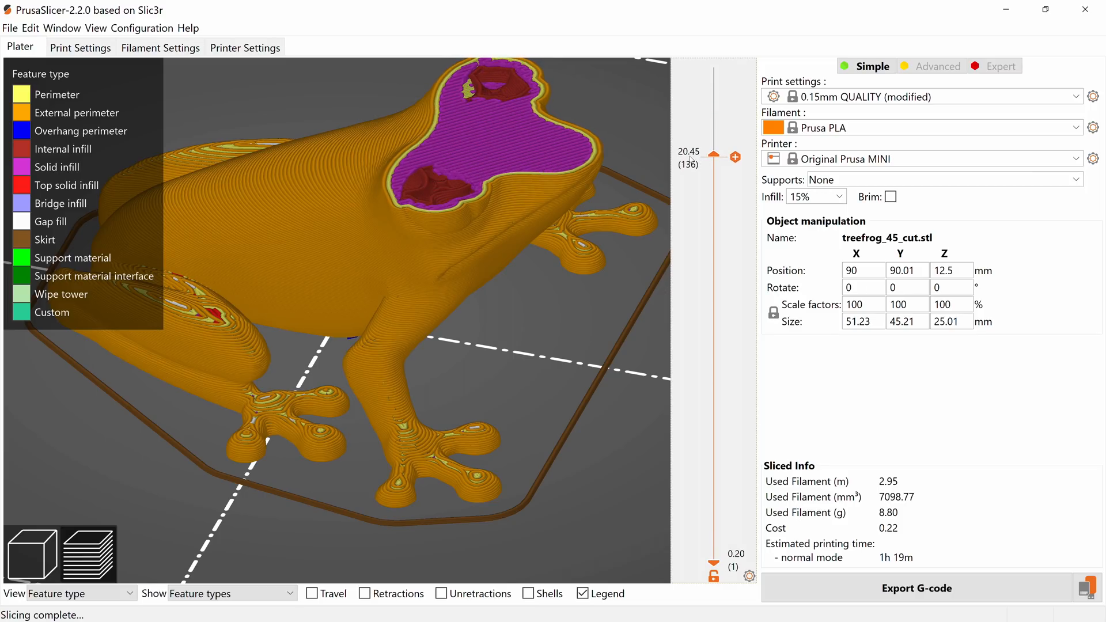
{"action": "left_click_drag", "start_coordinate": [713, 154], "coordinate": [713, 191]}
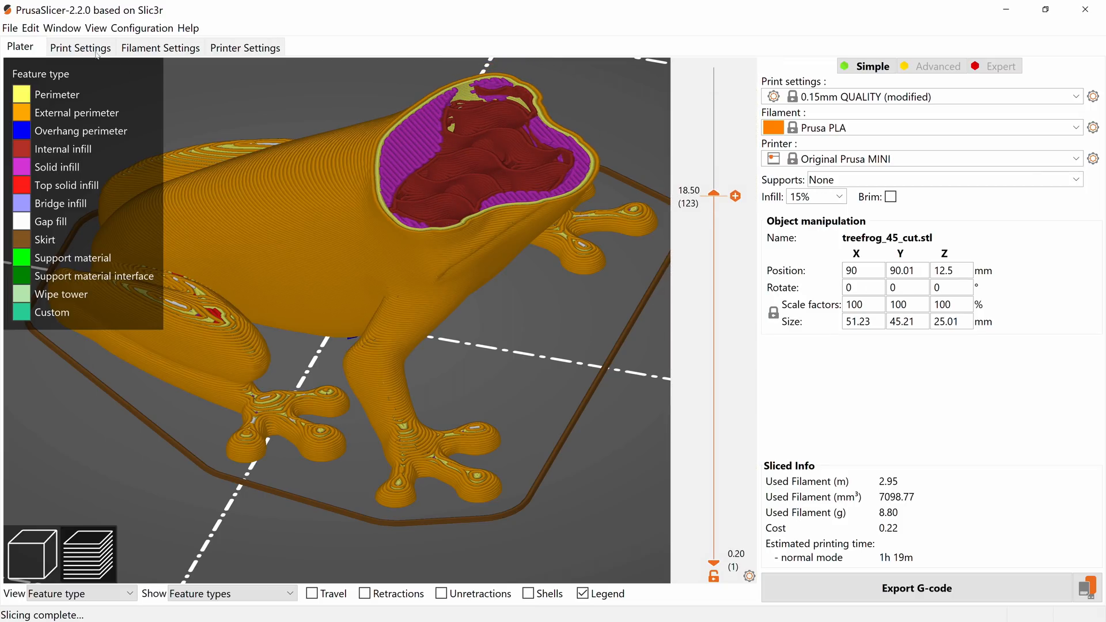
{"action": "left_click", "coordinate": [80, 48]}
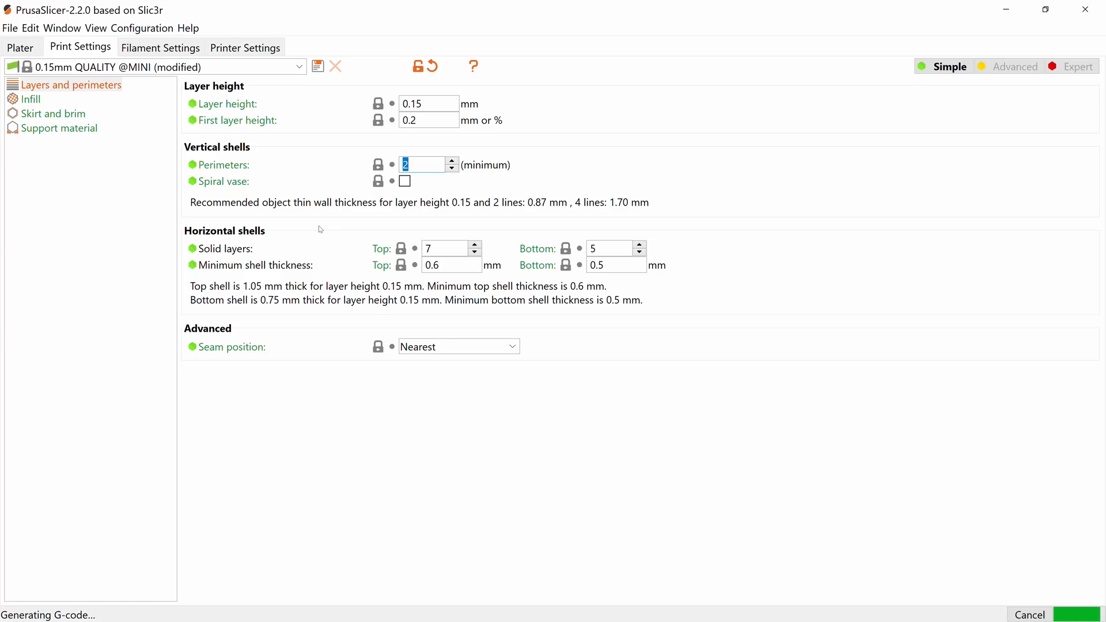
Set top and bottom solid layers to 1 and check the re-sliced frog in Plater.
{"action": "left_click", "coordinate": [451, 160]}
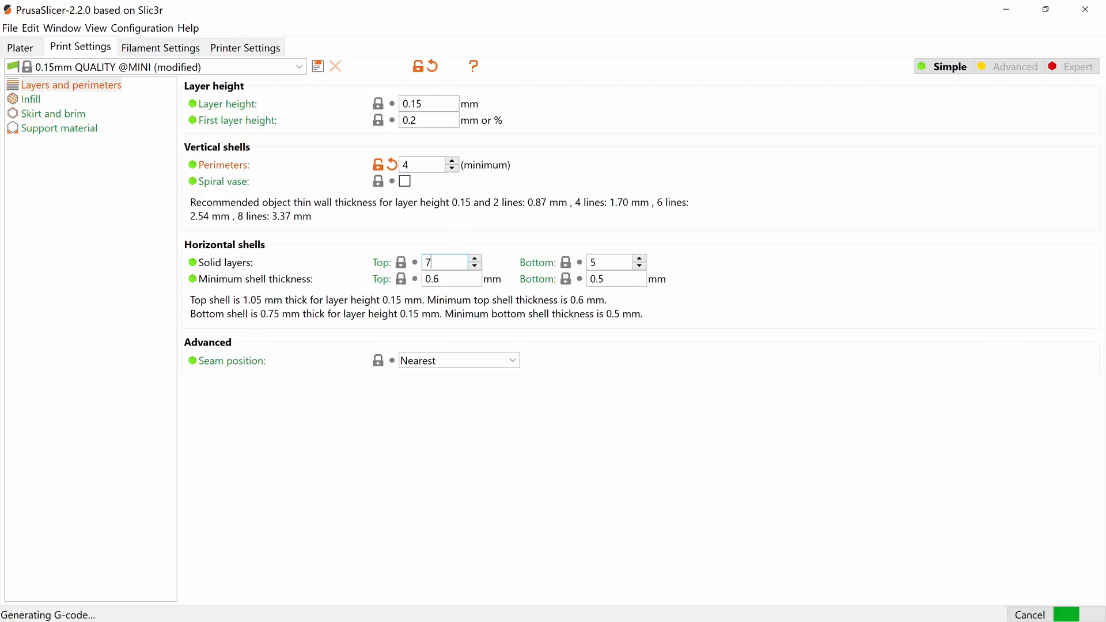
{"action": "type", "text": "10"}
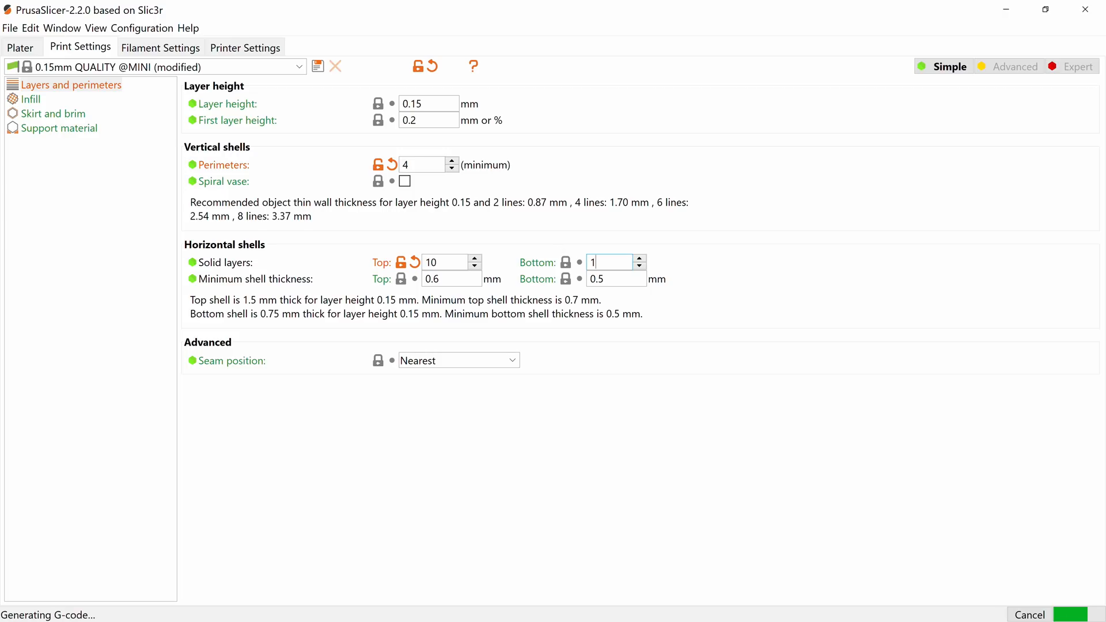
{"action": "type", "text": "10"}
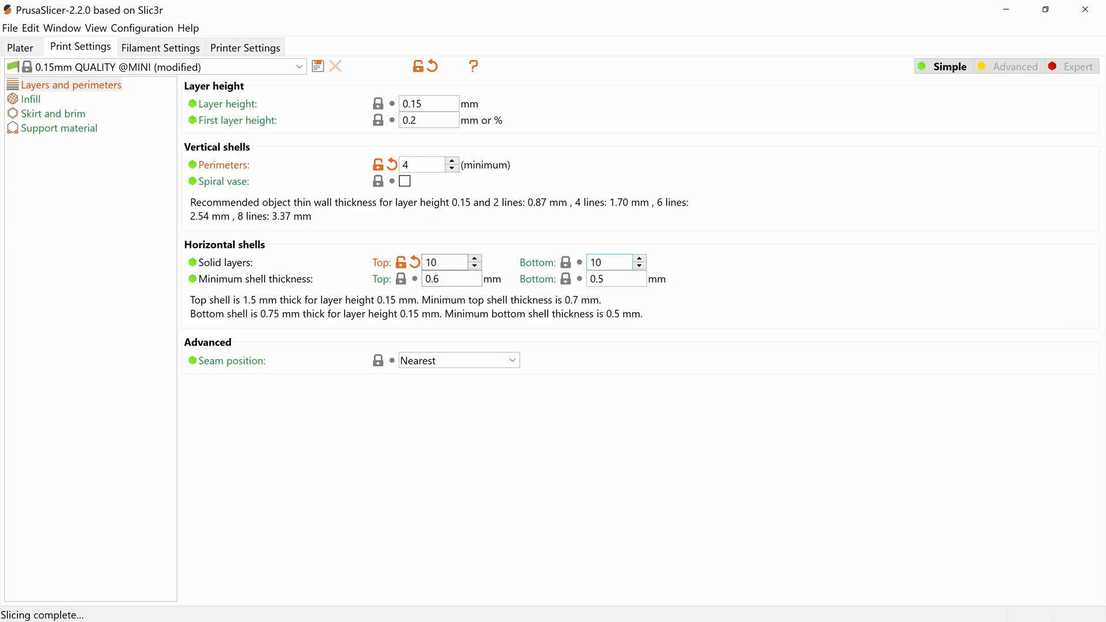
{"action": "type", "text": "1"}
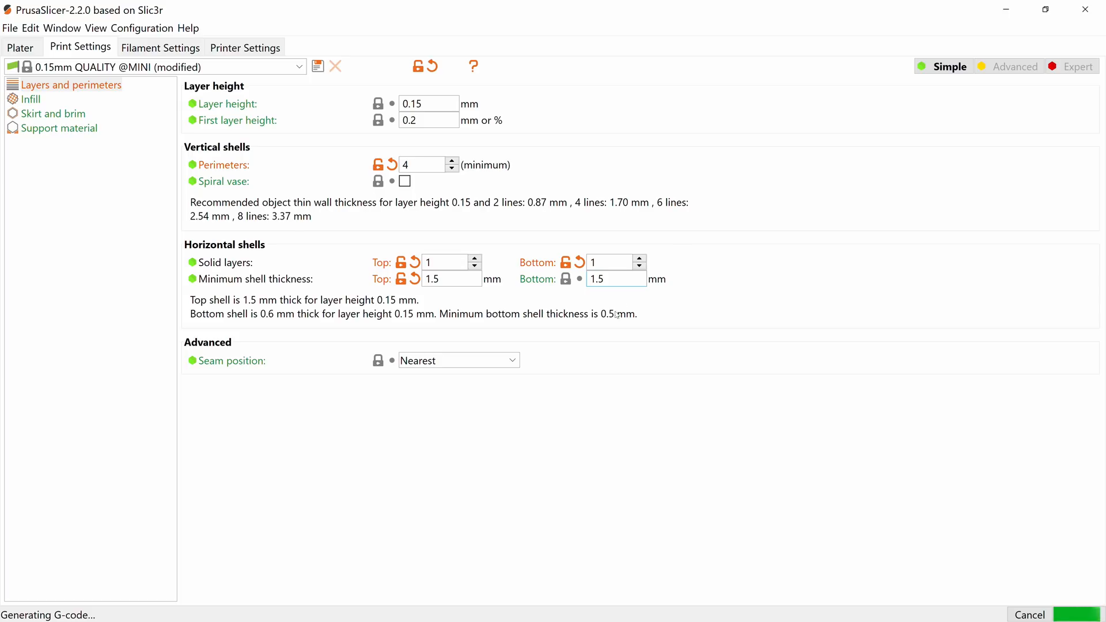
{"action": "left_click", "coordinate": [20, 48]}
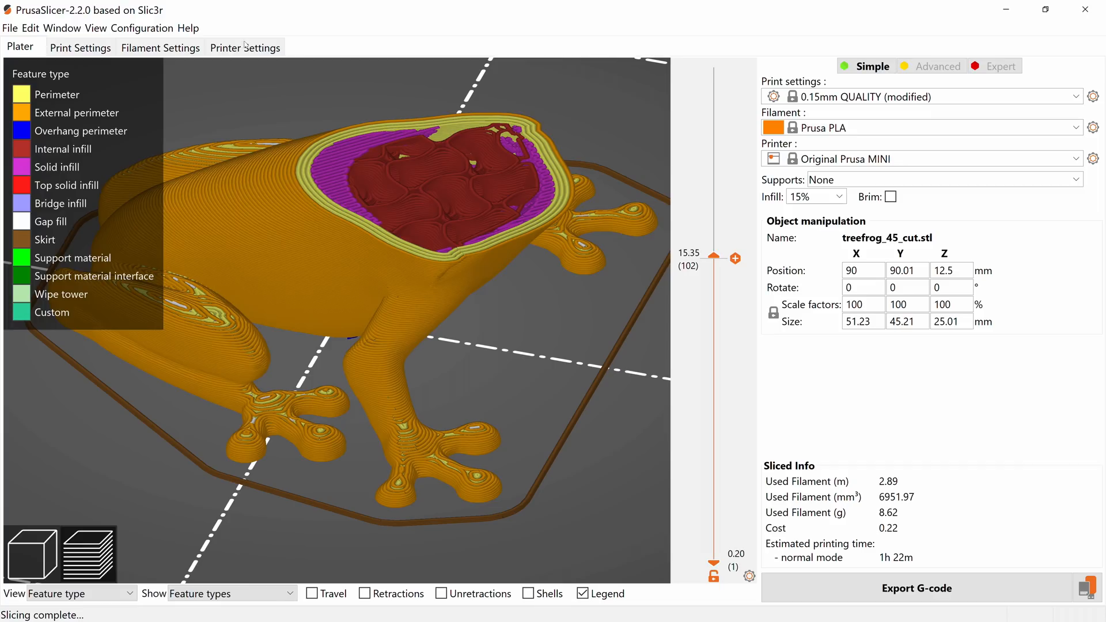
{"action": "left_click", "coordinate": [80, 47]}
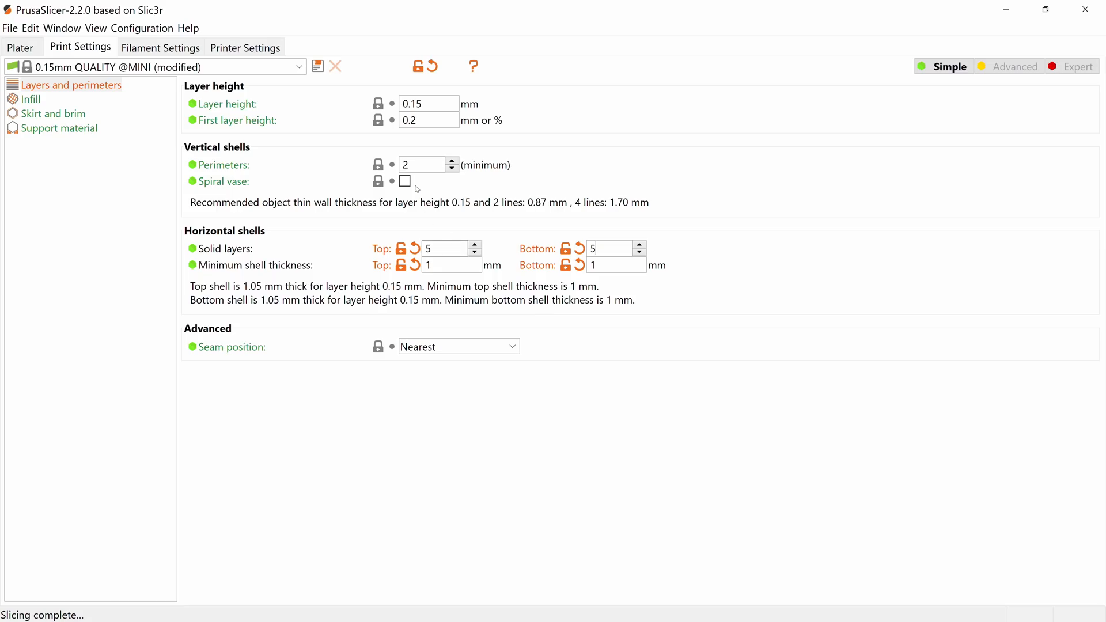
Restore 2 perimeters, 5/5 solid layers and 1 mm minimum shell thickness.
{"action": "left_click", "coordinate": [405, 180]}
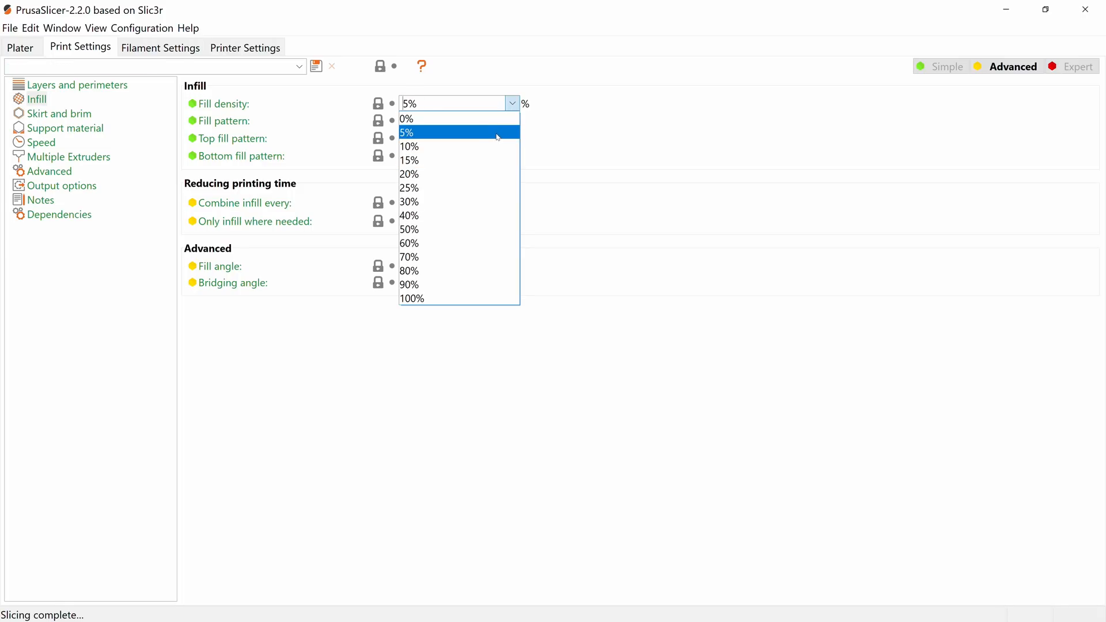
Try 5% infill, keep 15% density, and switch the fill pattern to Stars.
{"action": "left_click", "coordinate": [20, 47]}
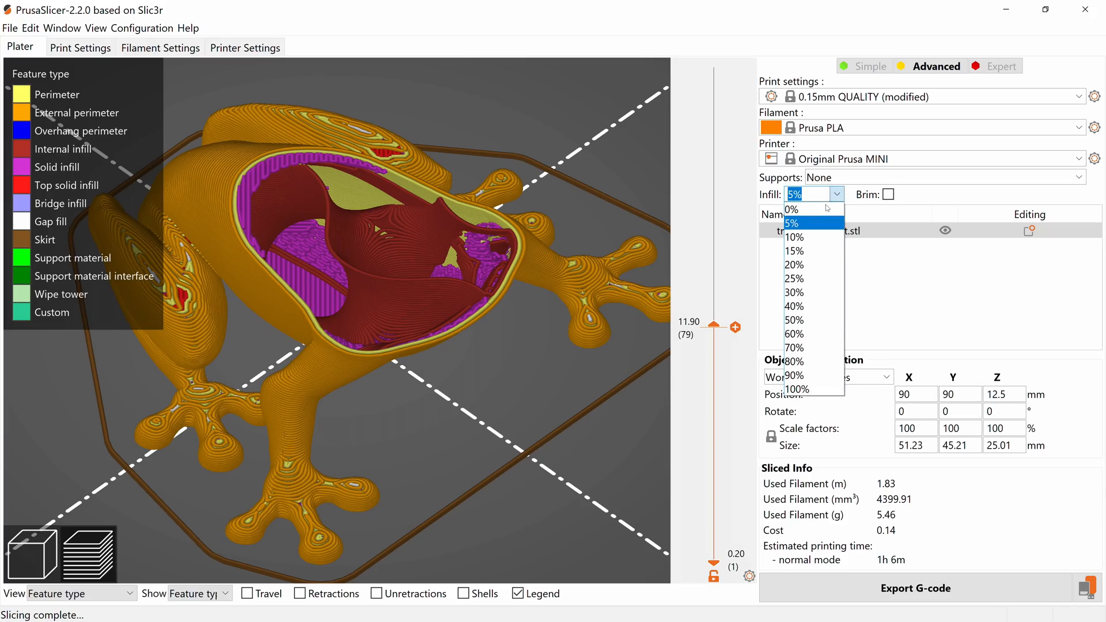
{"action": "left_click", "coordinate": [795, 251]}
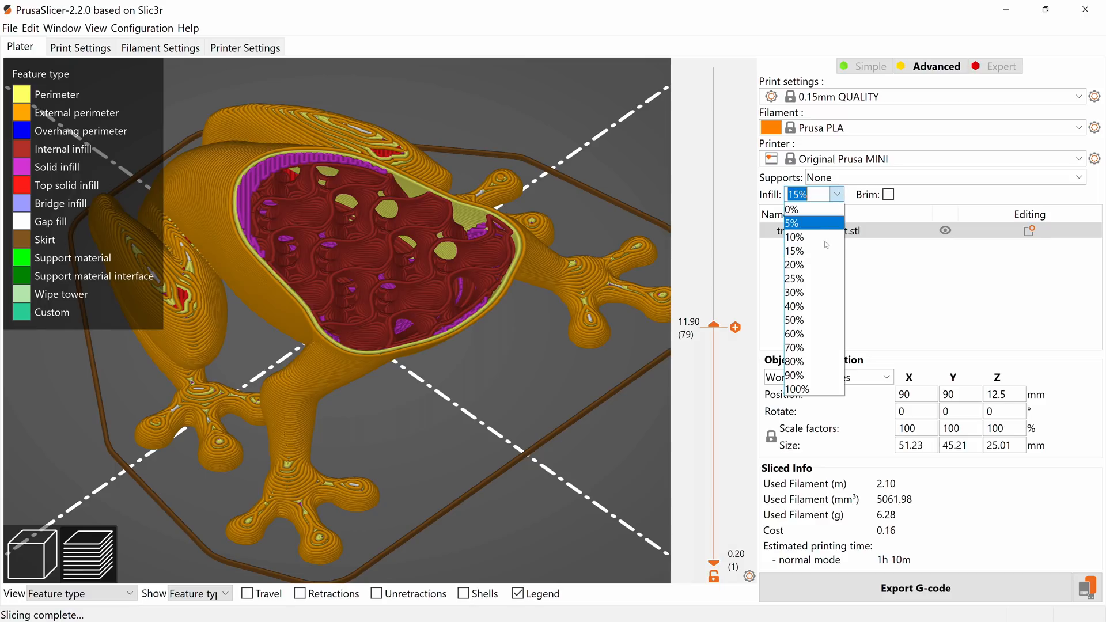
{"action": "left_click", "coordinate": [793, 306]}
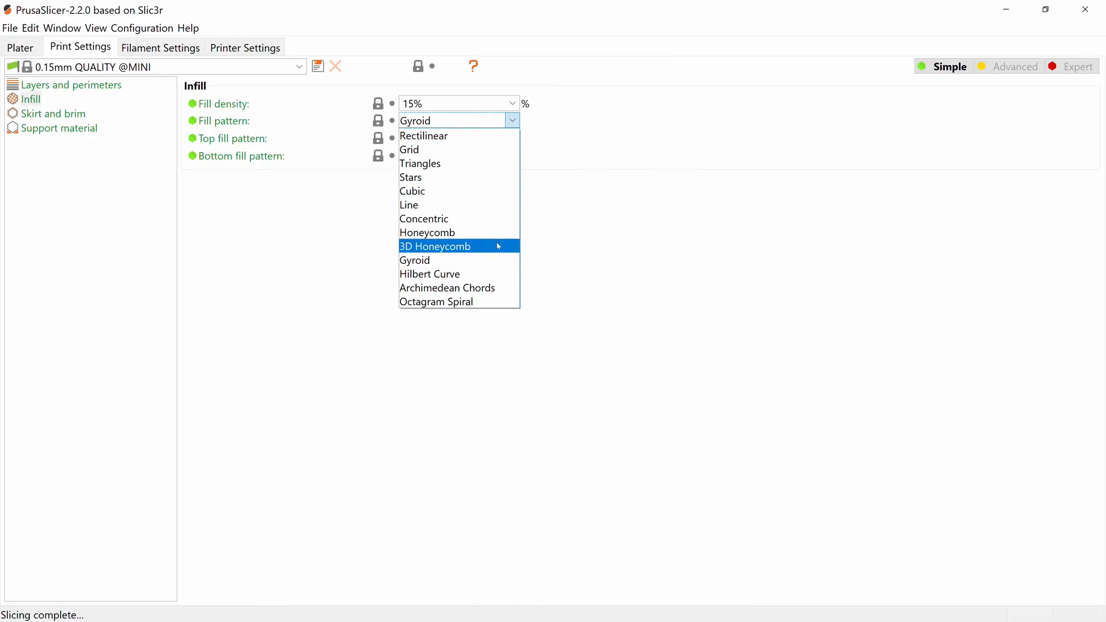
{"action": "mouse_move", "coordinate": [467, 260]}
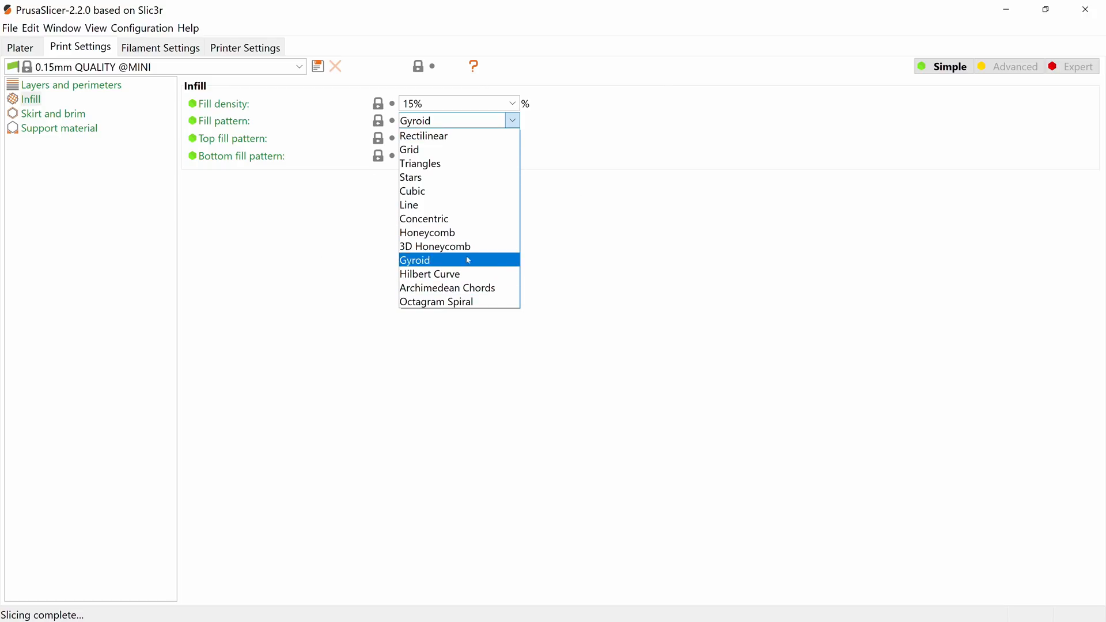
{"action": "left_click", "coordinate": [21, 47]}
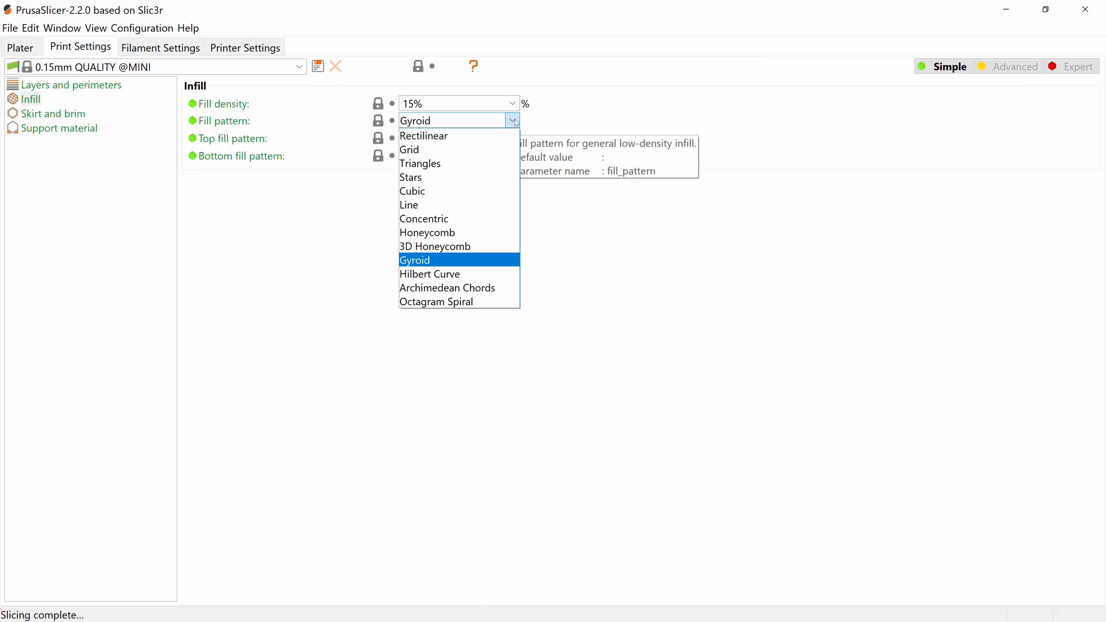
{"action": "left_click", "coordinate": [411, 177]}
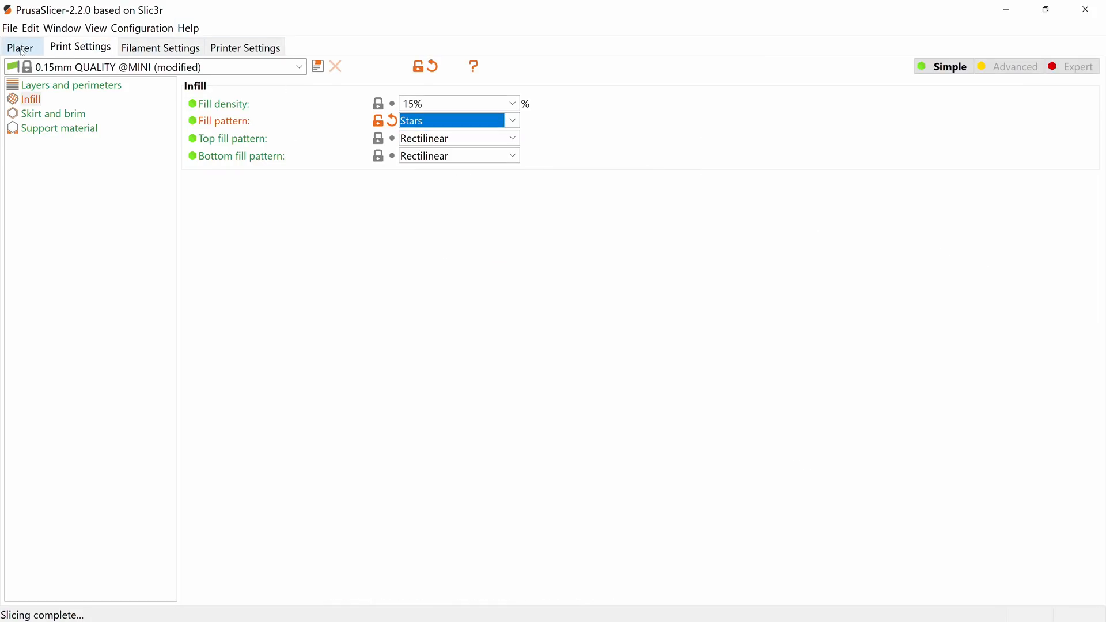
Scrub the preview through mid-body and lower layers of the sliced frog.
{"action": "left_click", "coordinate": [21, 47]}
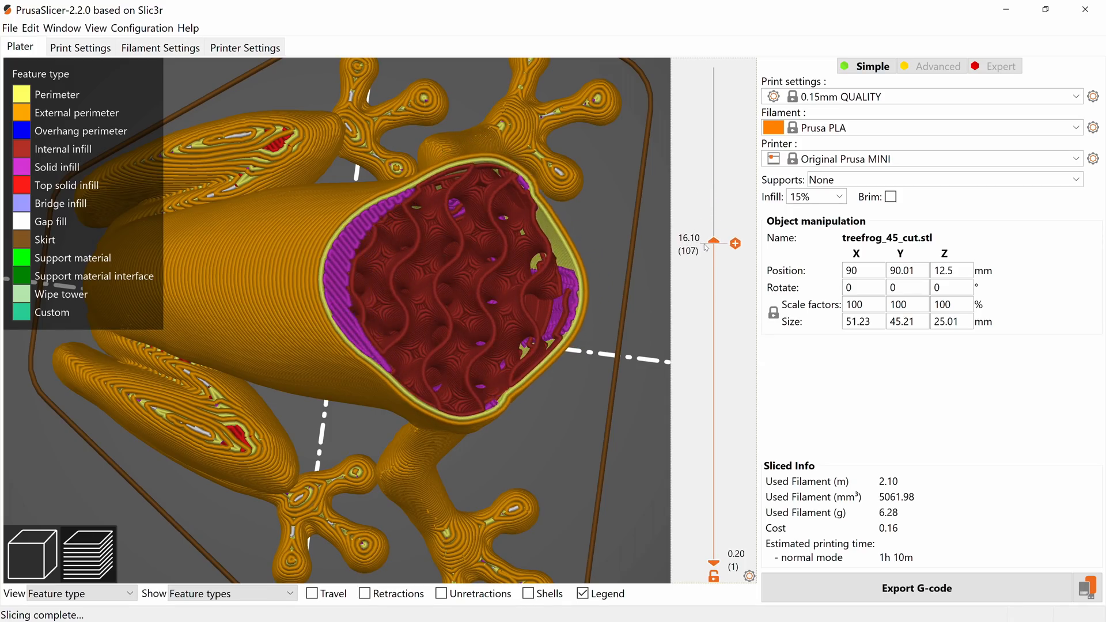
{"action": "left_click_drag", "start_coordinate": [699, 242], "coordinate": [699, 333]}
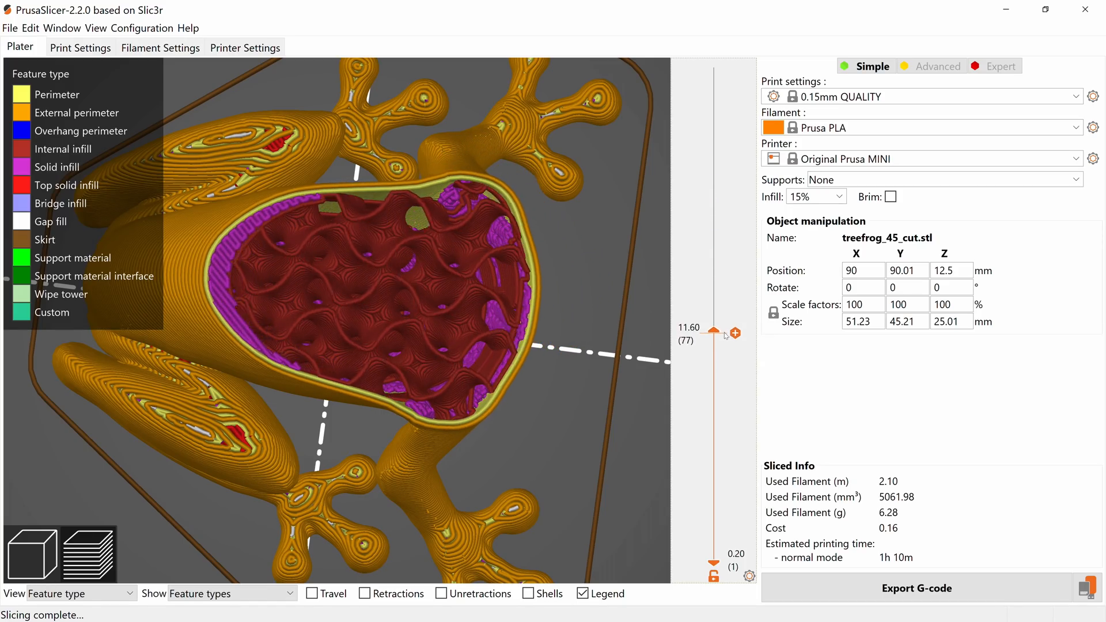
{"action": "left_click_drag", "start_coordinate": [713, 331], "coordinate": [713, 428]}
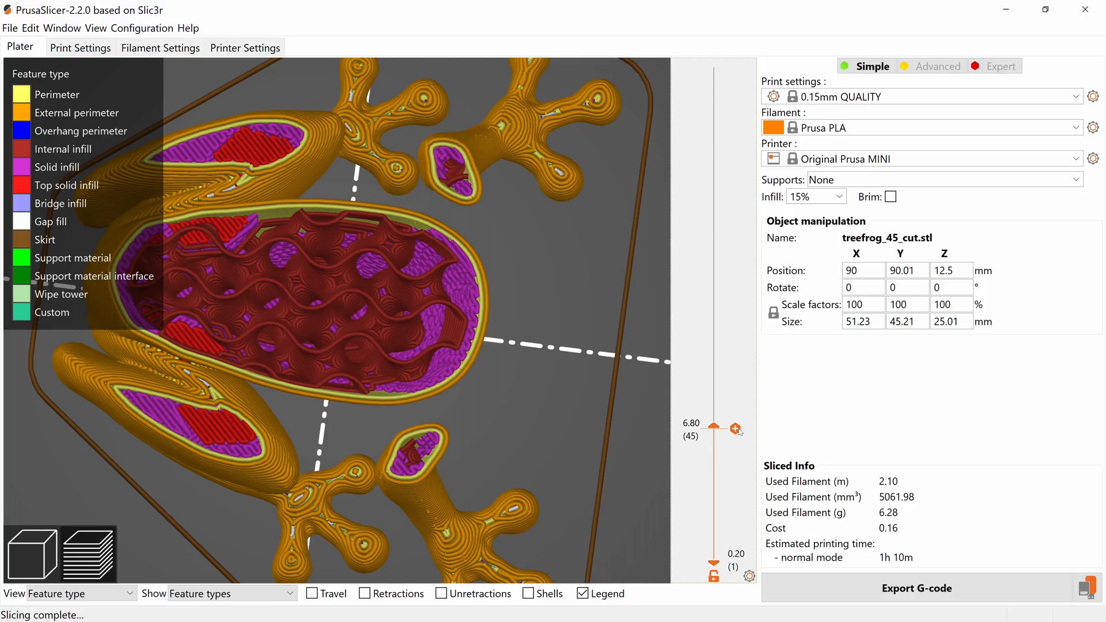
{"action": "left_click_drag", "start_coordinate": [713, 428], "coordinate": [713, 393]}
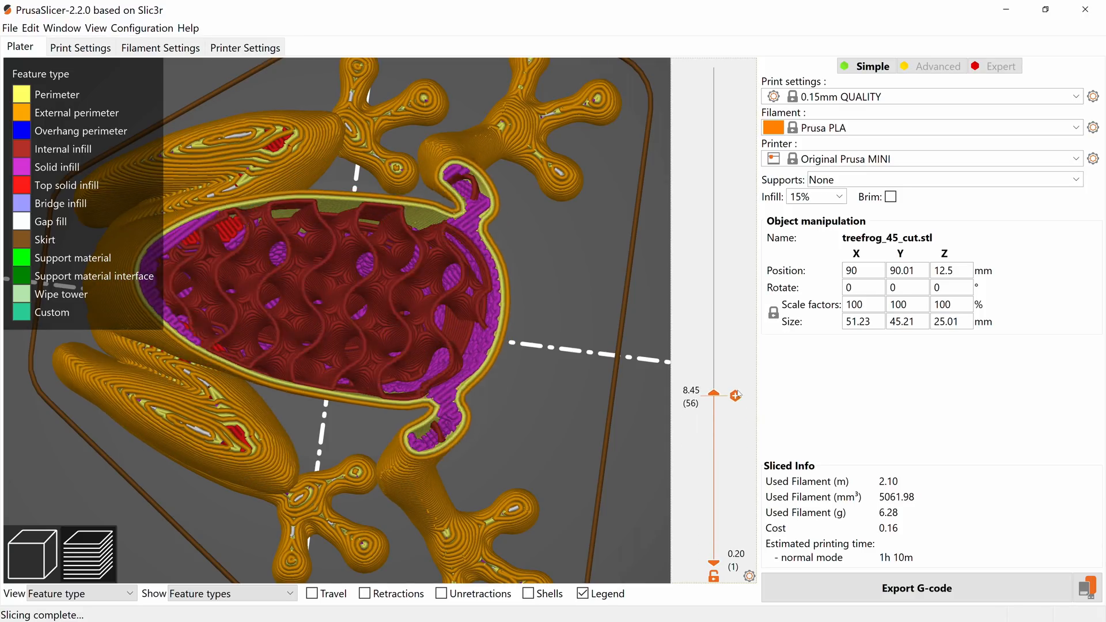
Preview a Concentric top fill up to the top layer, then revert to Rectilinear.
{"action": "left_click", "coordinate": [80, 48]}
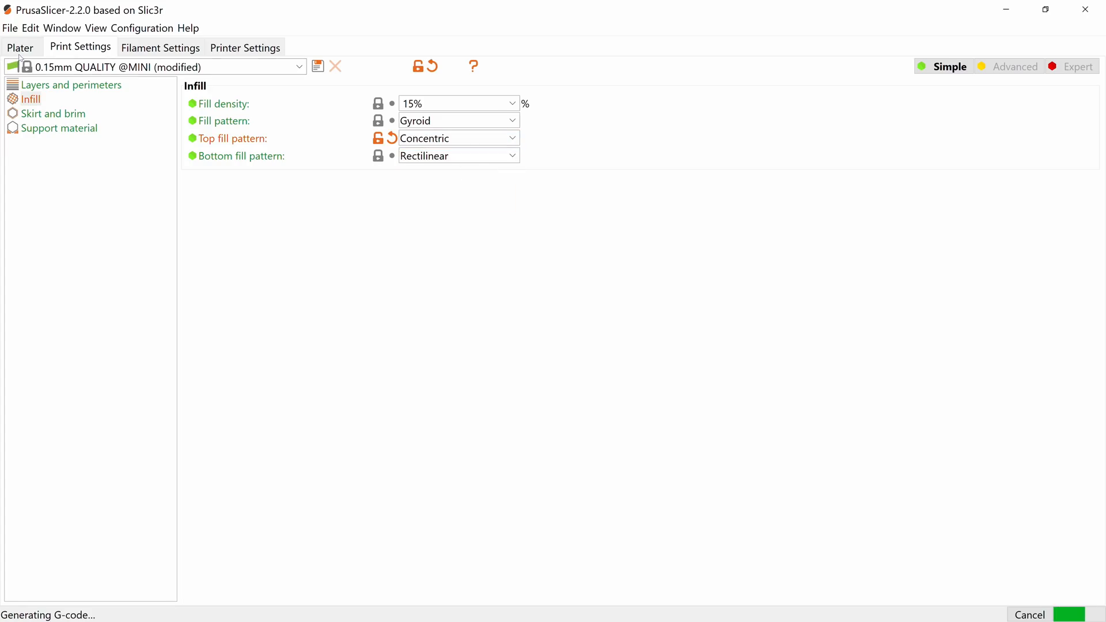
{"action": "left_click", "coordinate": [20, 48]}
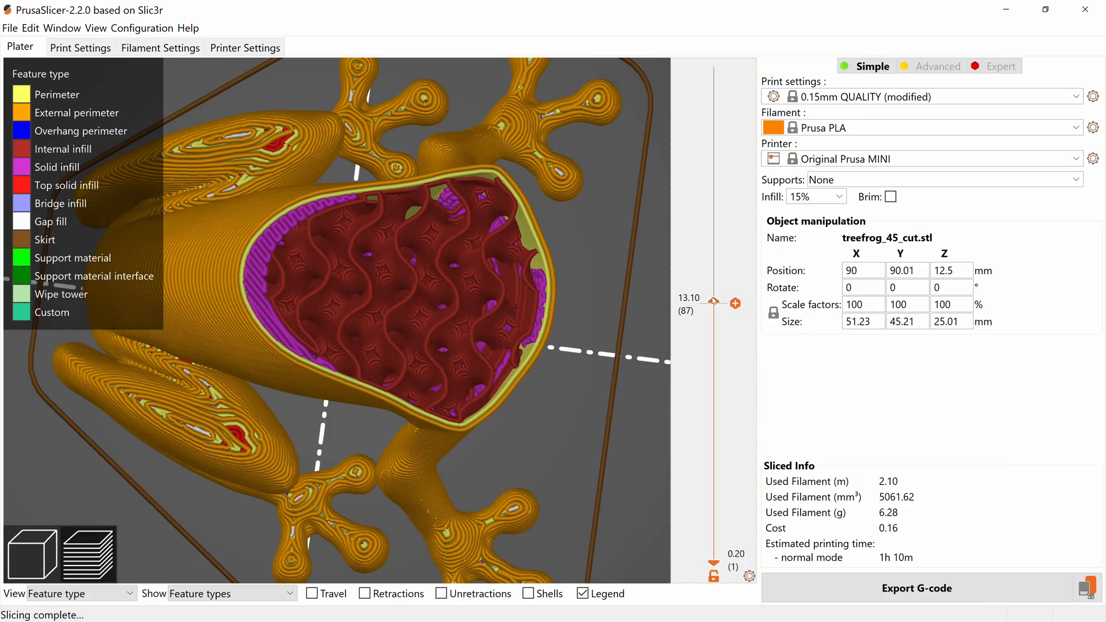
{"action": "left_click_drag", "start_coordinate": [713, 300], "coordinate": [713, 67]}
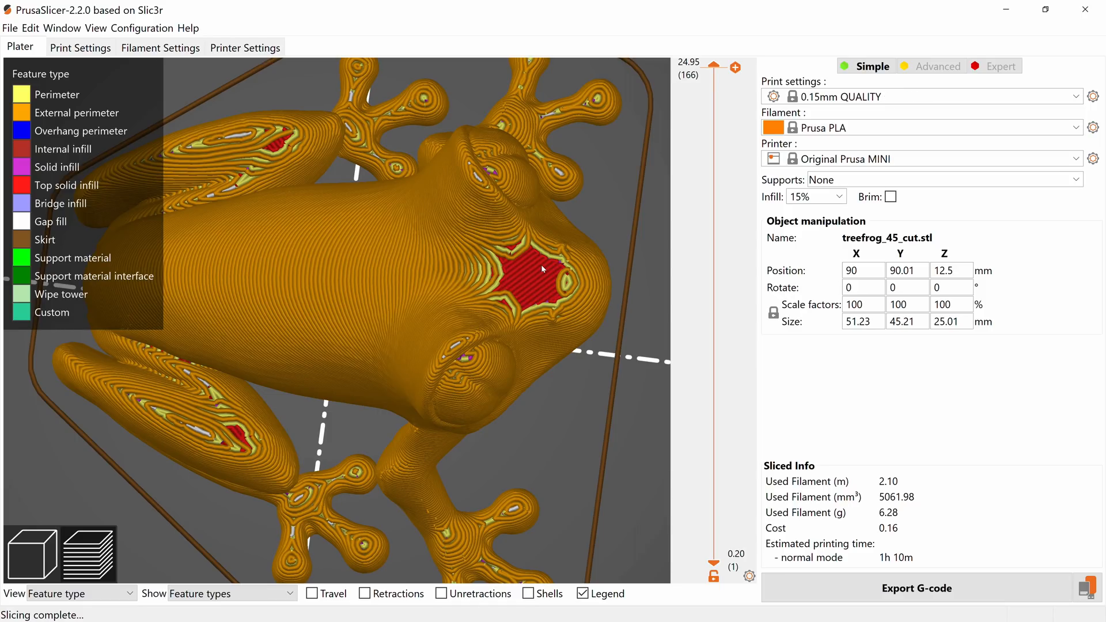
{"action": "left_click", "coordinate": [80, 48]}
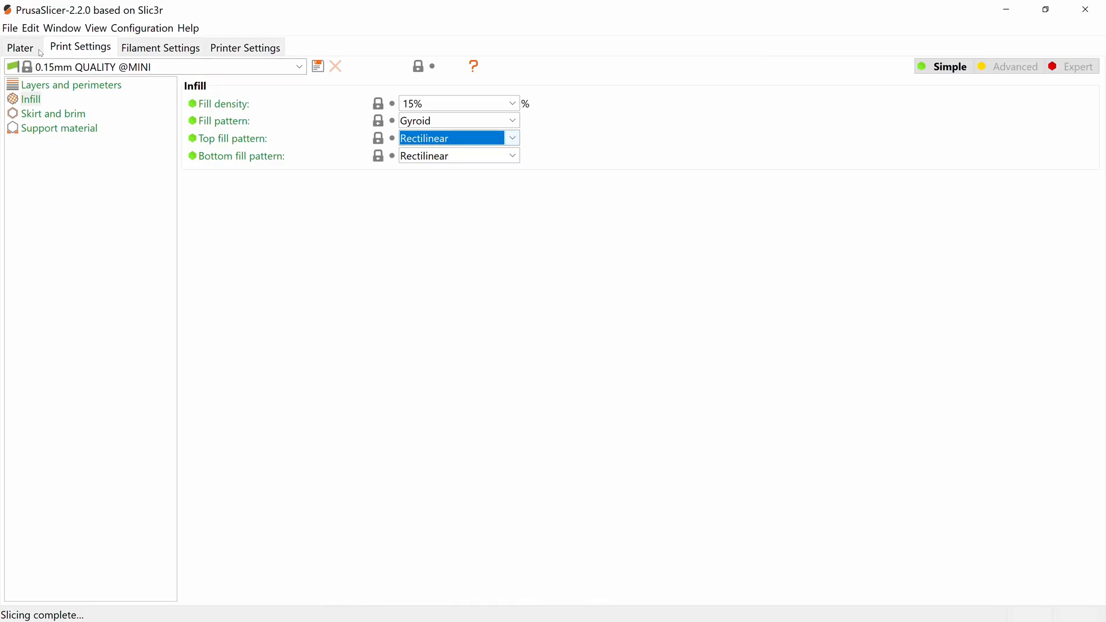
{"action": "left_click", "coordinate": [19, 48]}
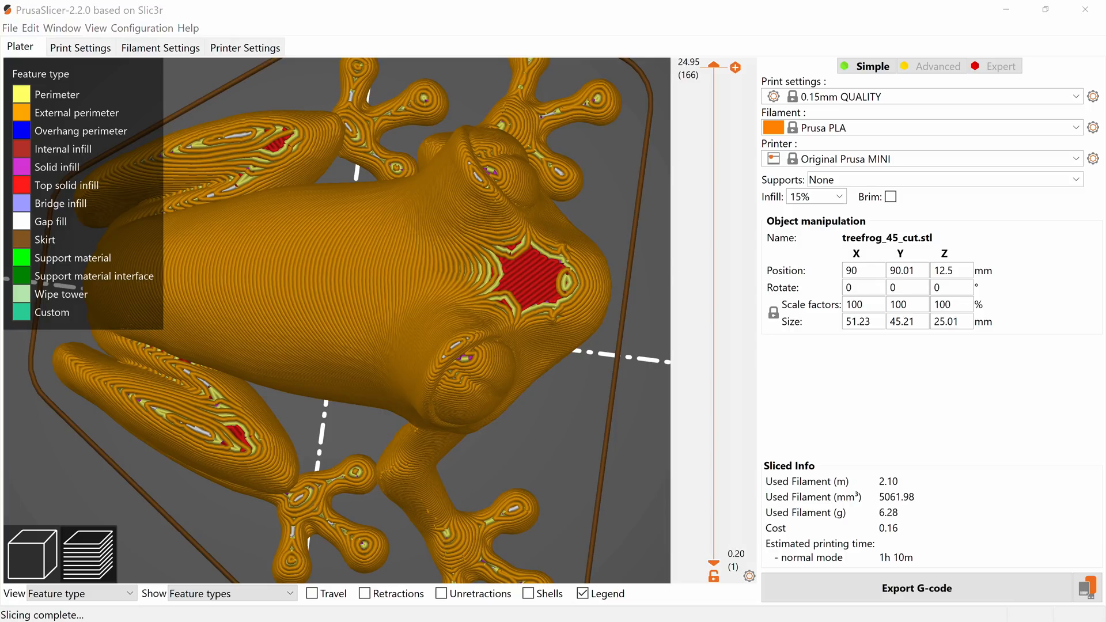
{"action": "left_click", "coordinate": [81, 48]}
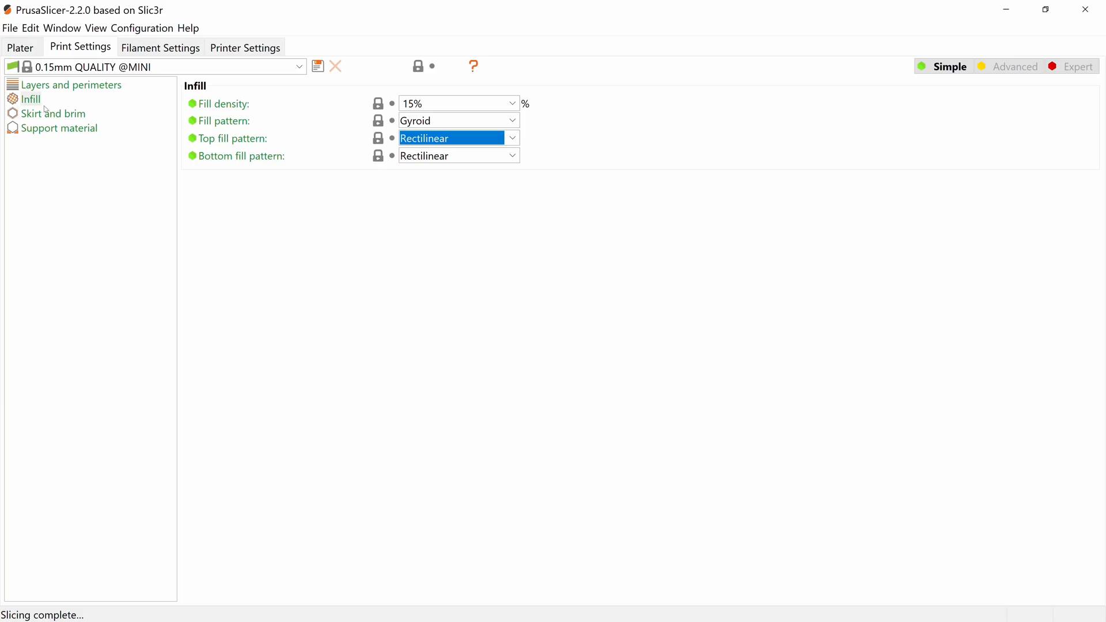
Preview a 5 mm brim, then widen it to 10 mm and preview again.
{"action": "left_click", "coordinate": [53, 113]}
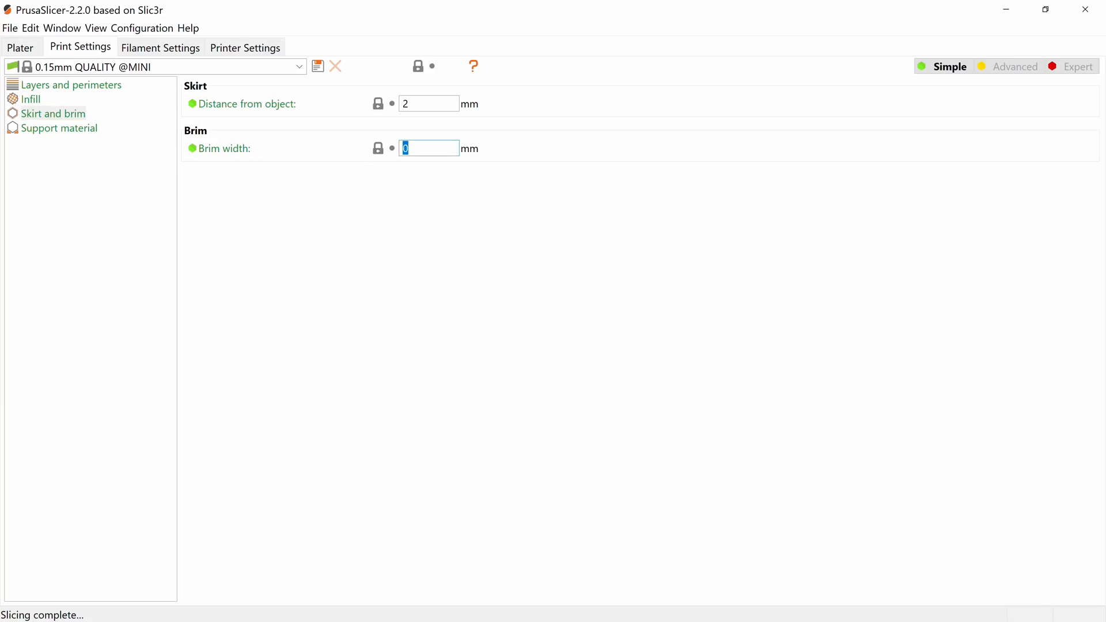
{"action": "type", "text": "5"}
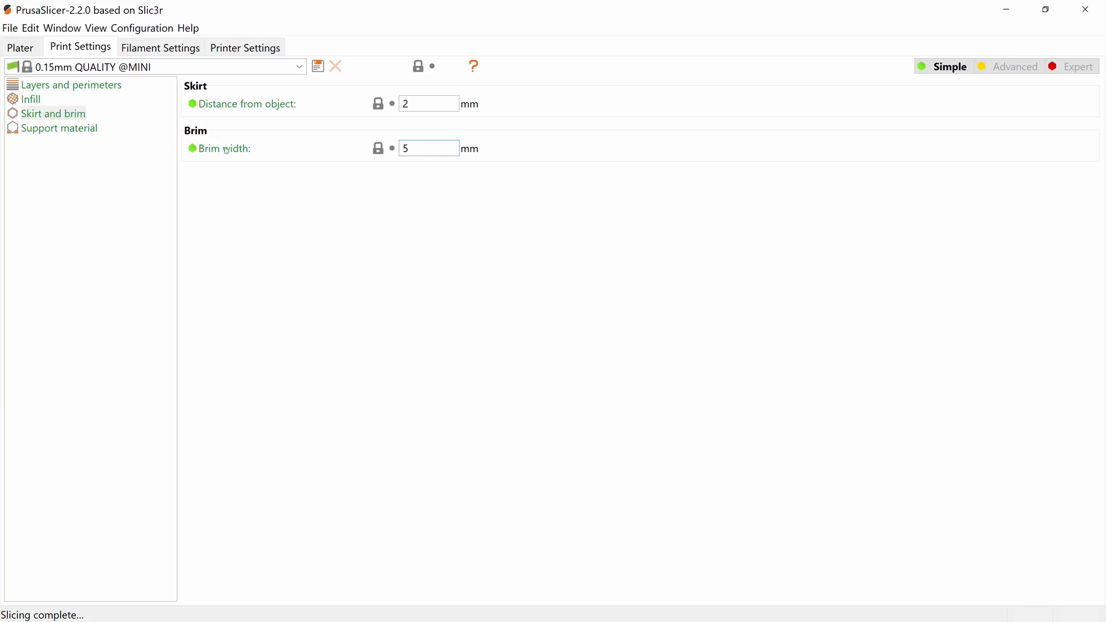
{"action": "left_click", "coordinate": [20, 48]}
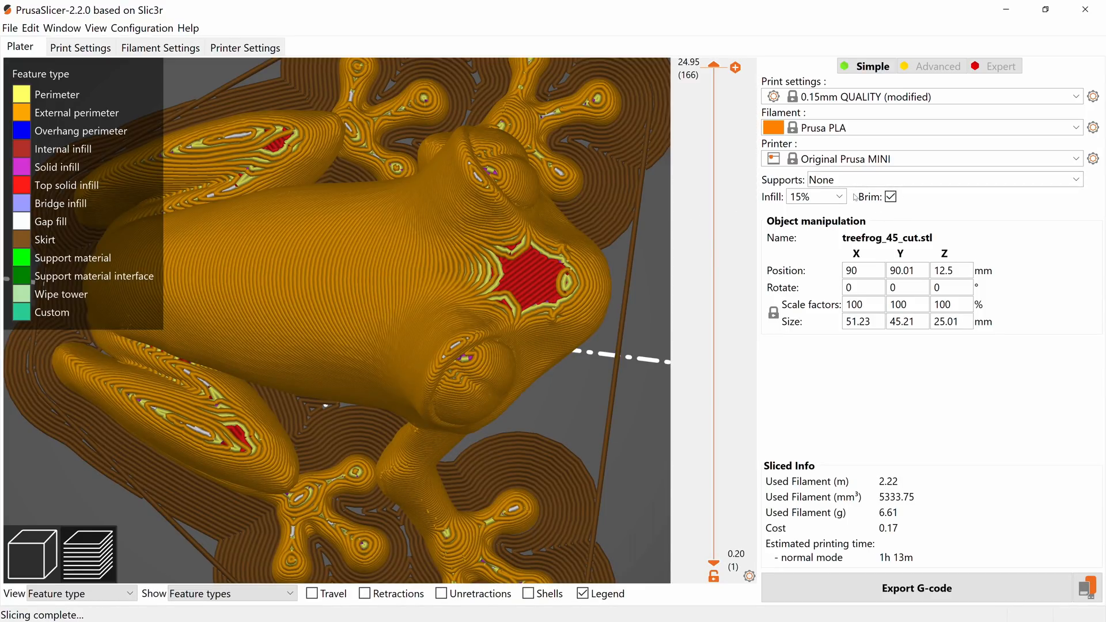
{"action": "left_click", "coordinate": [80, 48]}
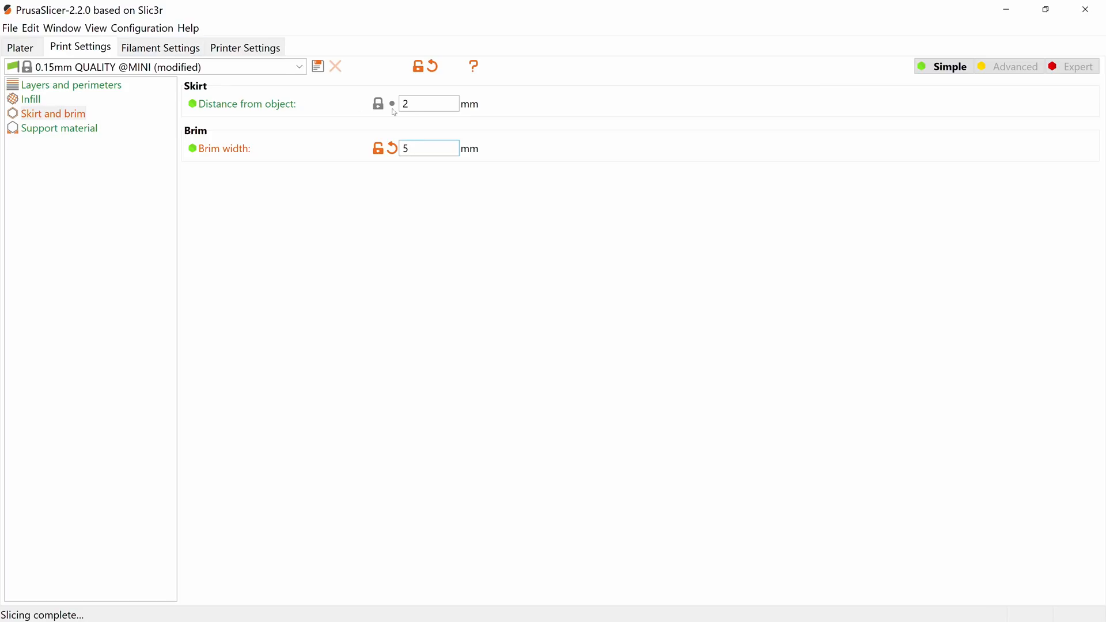
{"action": "type", "text": "10"}
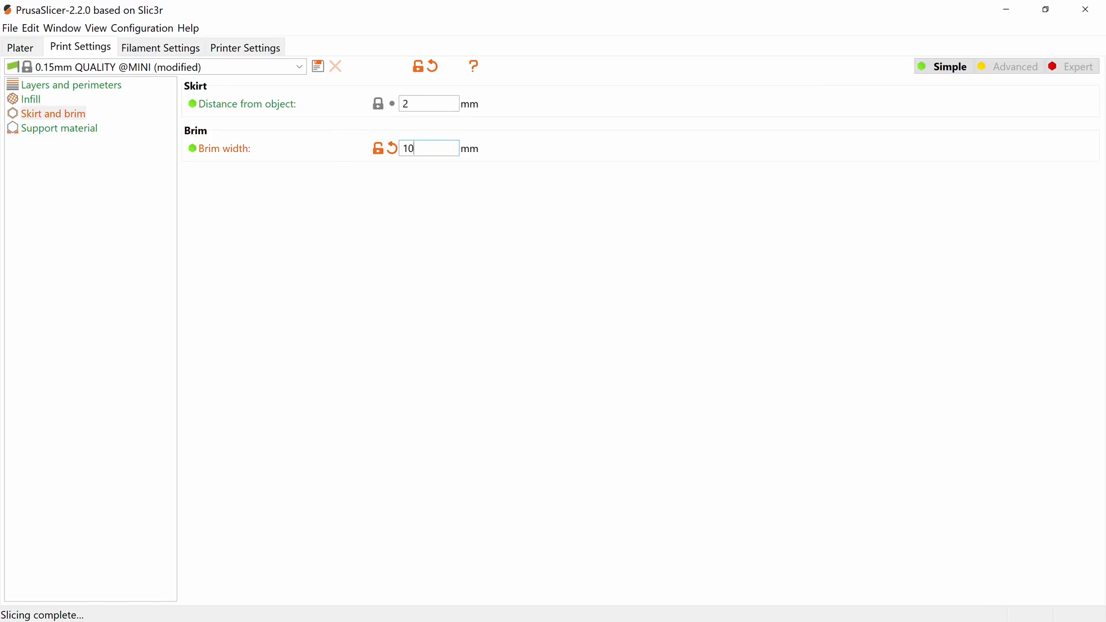
{"action": "left_click", "coordinate": [19, 48]}
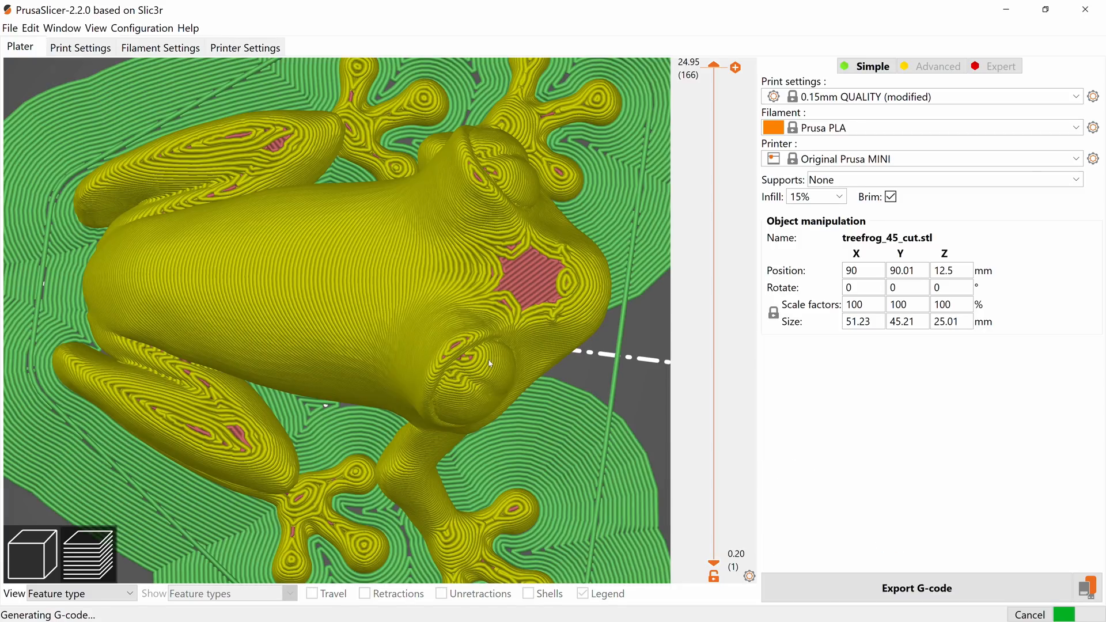
{"action": "left_click", "coordinate": [81, 47]}
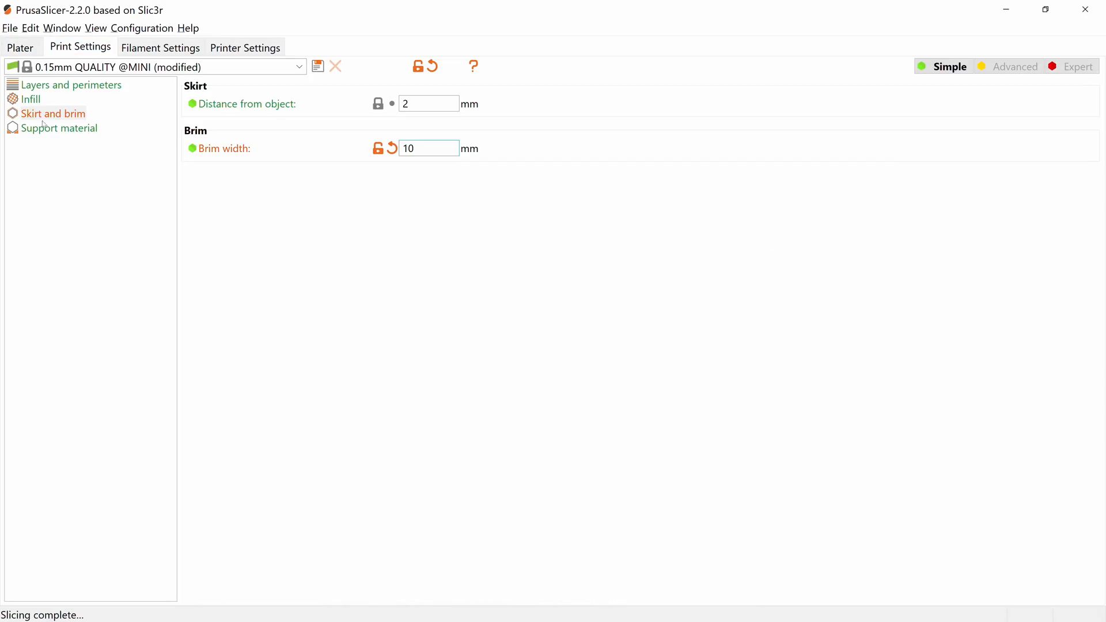
{"action": "left_click", "coordinate": [59, 128]}
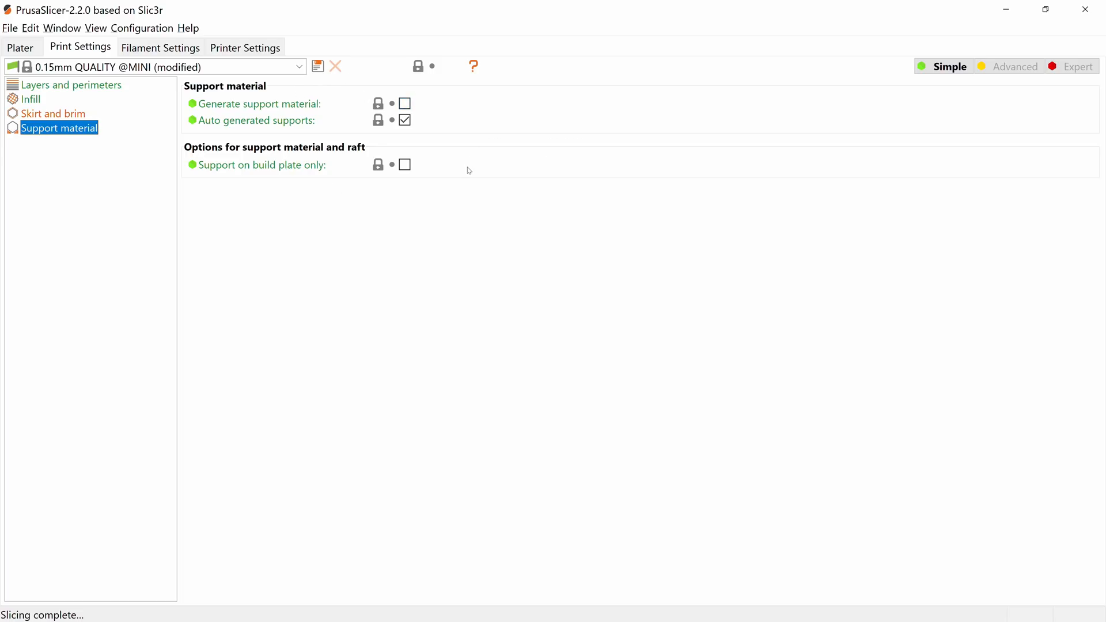
Switch to Advanced mode, enable support material, and accept the bridging adjustment.
{"action": "left_click", "coordinate": [142, 28]}
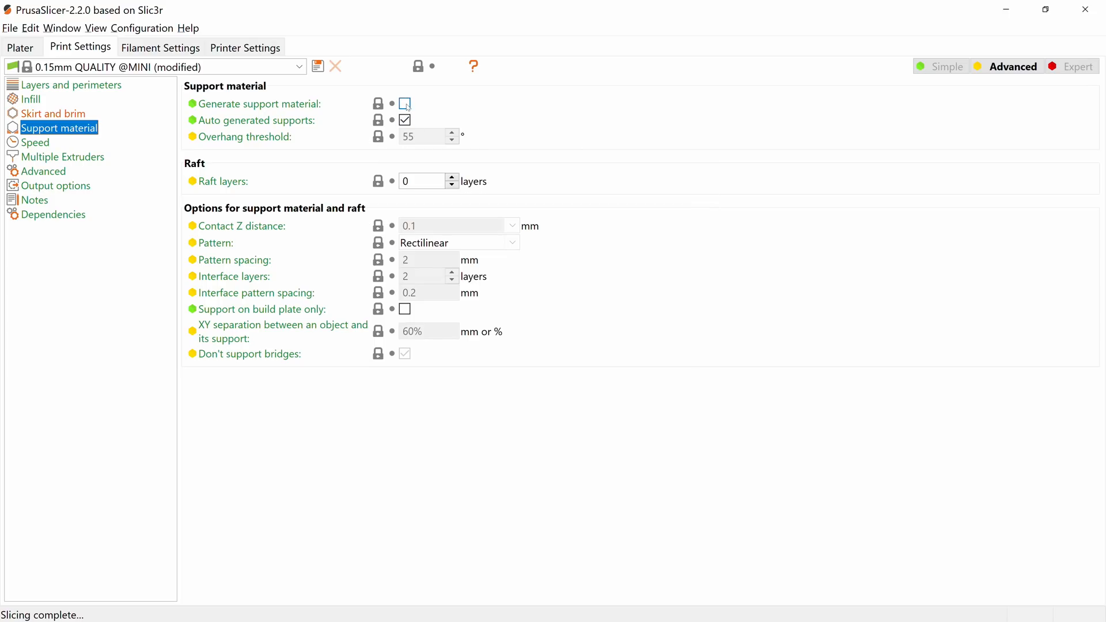
{"action": "left_click", "coordinate": [403, 103]}
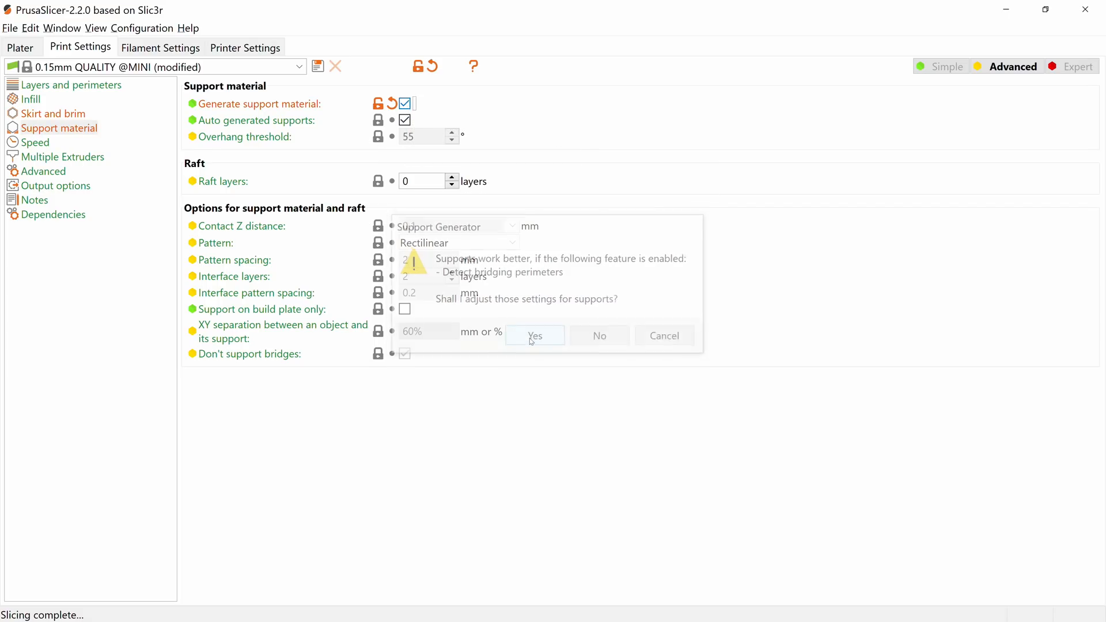
{"action": "left_click", "coordinate": [535, 335]}
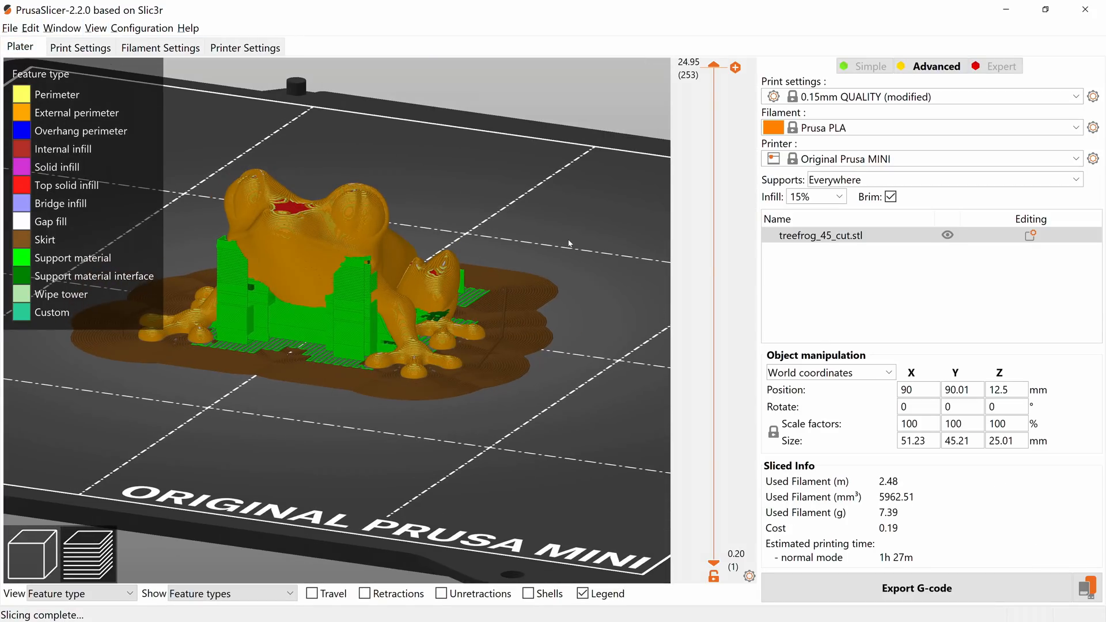
Preview supports at a 90° overhang threshold, then settle on 30°.
{"action": "left_click", "coordinate": [80, 48]}
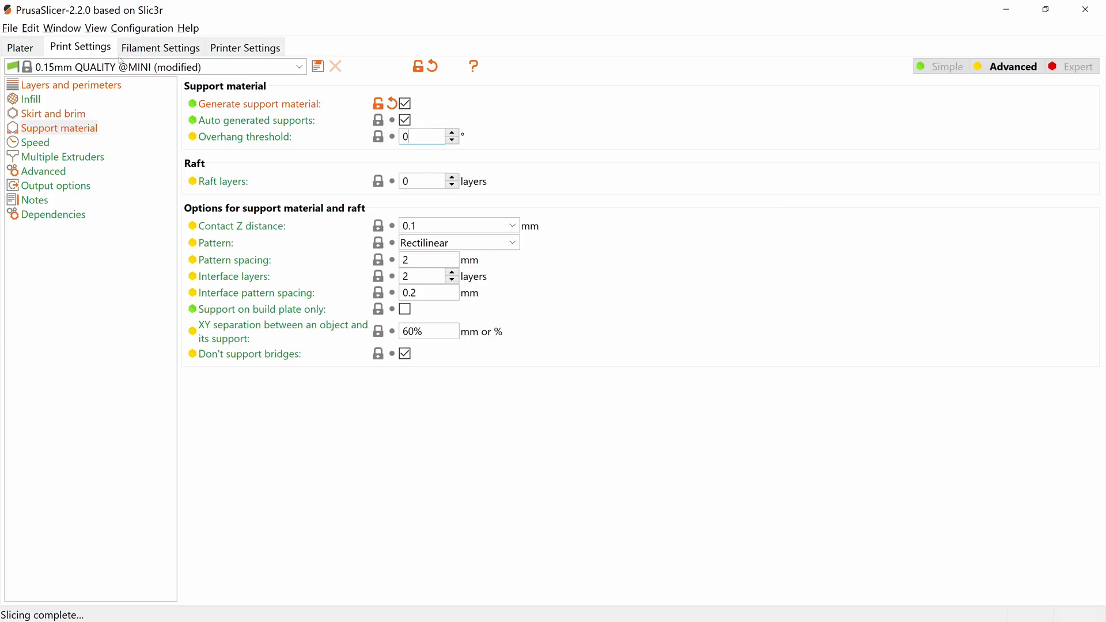
{"action": "left_click", "coordinate": [19, 47]}
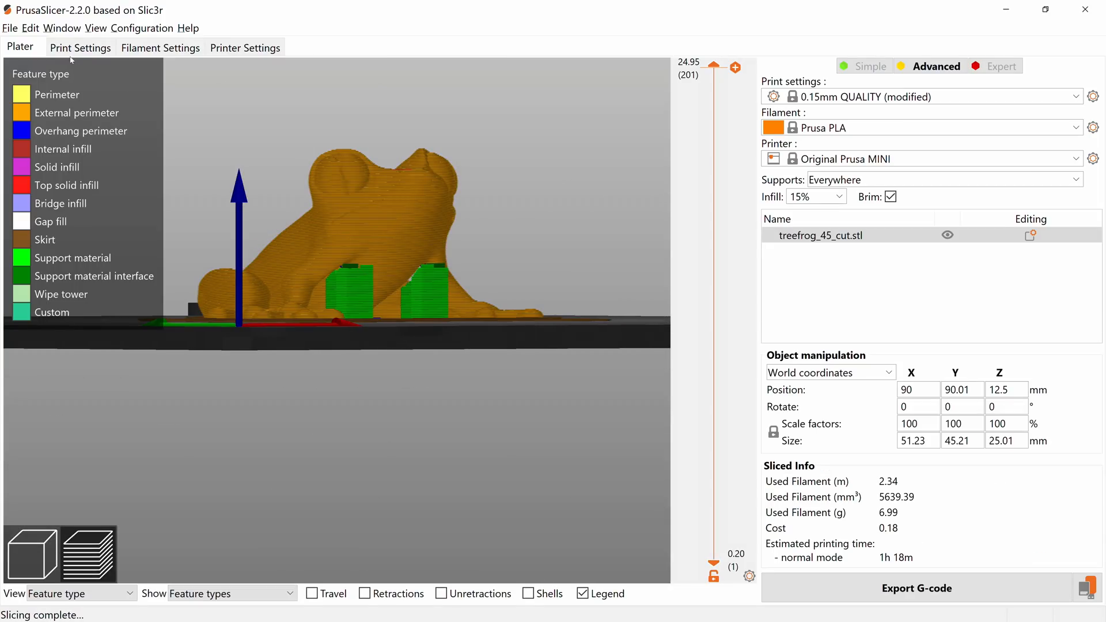
{"action": "left_click", "coordinate": [80, 47]}
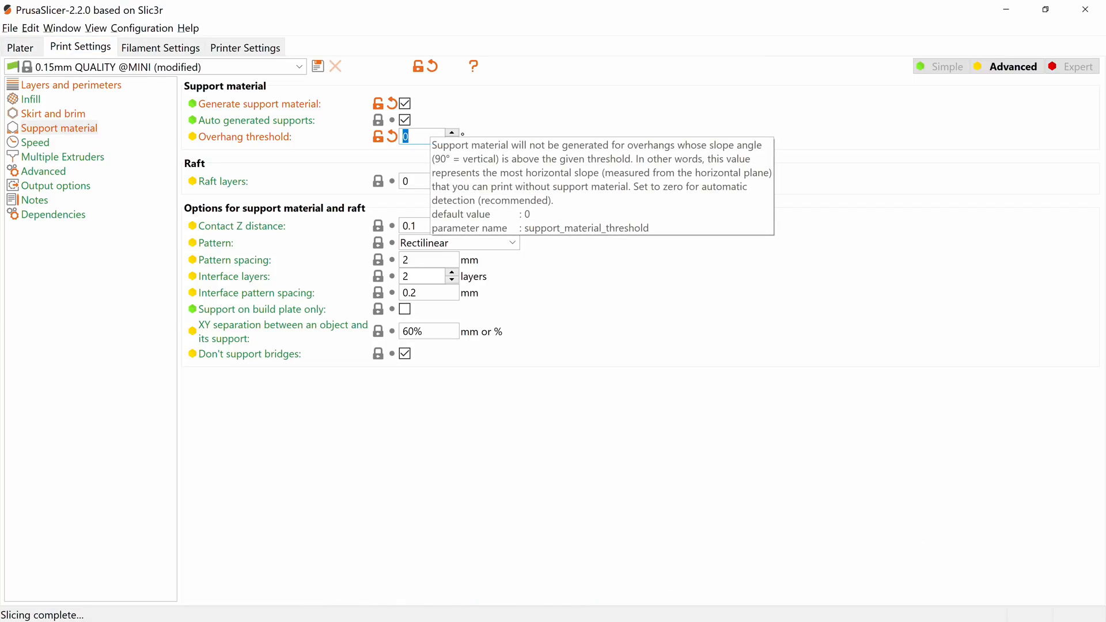
{"action": "type", "text": "90"}
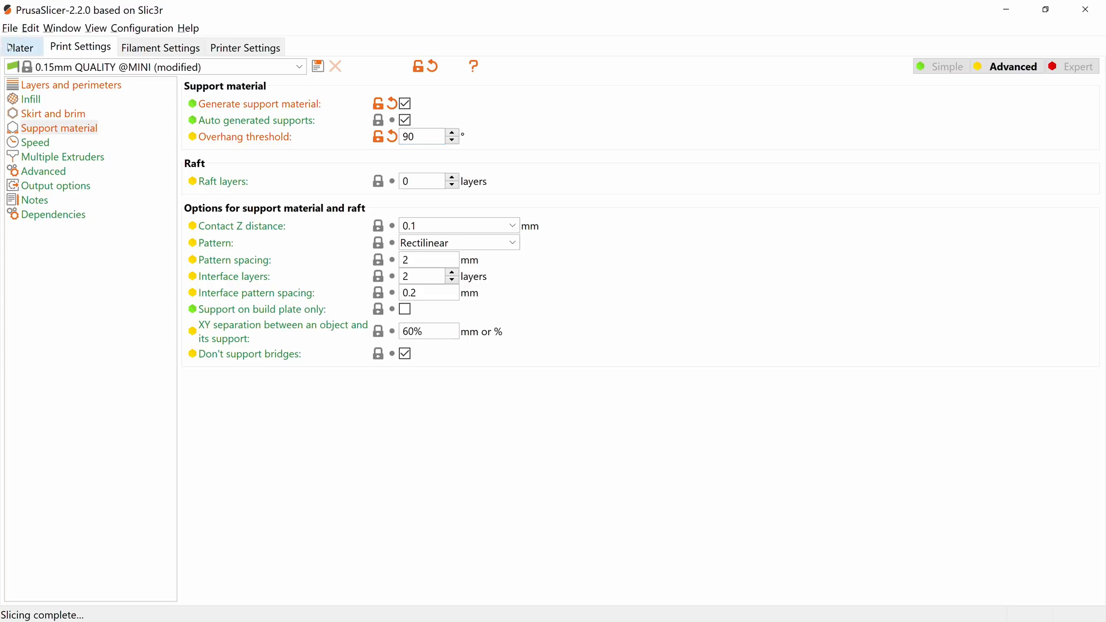
{"action": "left_click", "coordinate": [20, 47]}
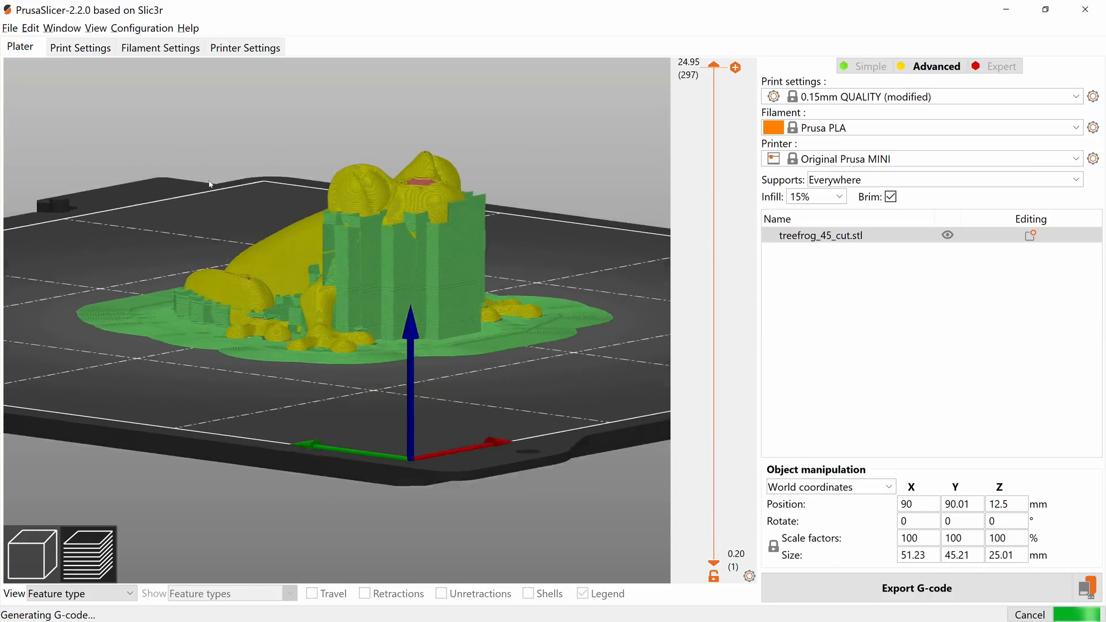
{"action": "left_click", "coordinate": [80, 48]}
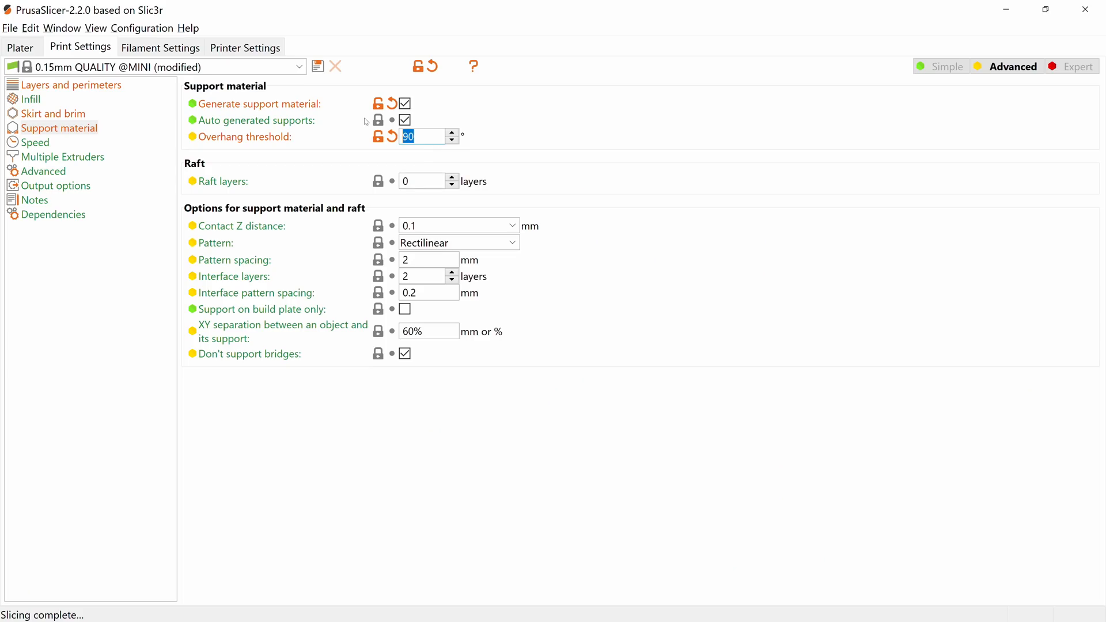
{"action": "type", "text": "30"}
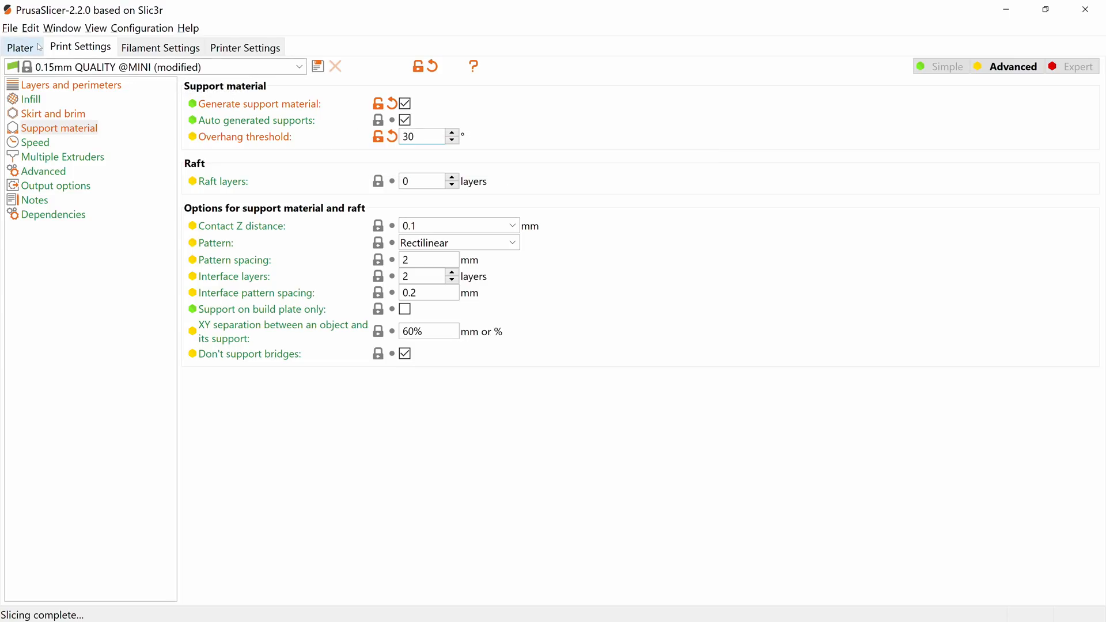
{"action": "left_click", "coordinate": [20, 47]}
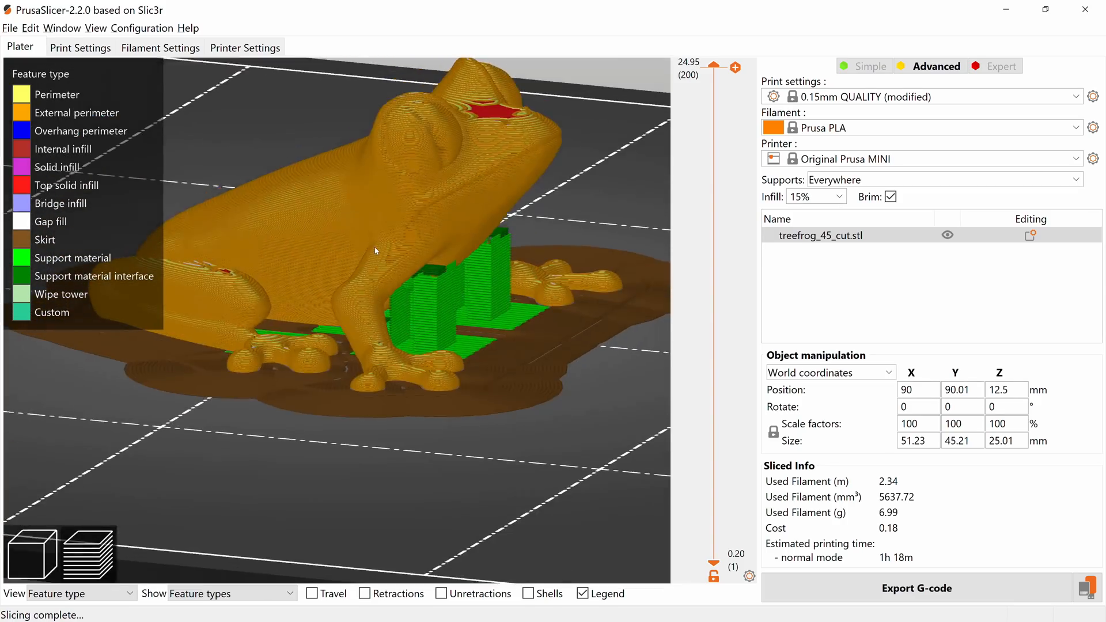
{"action": "left_click", "coordinate": [80, 48]}
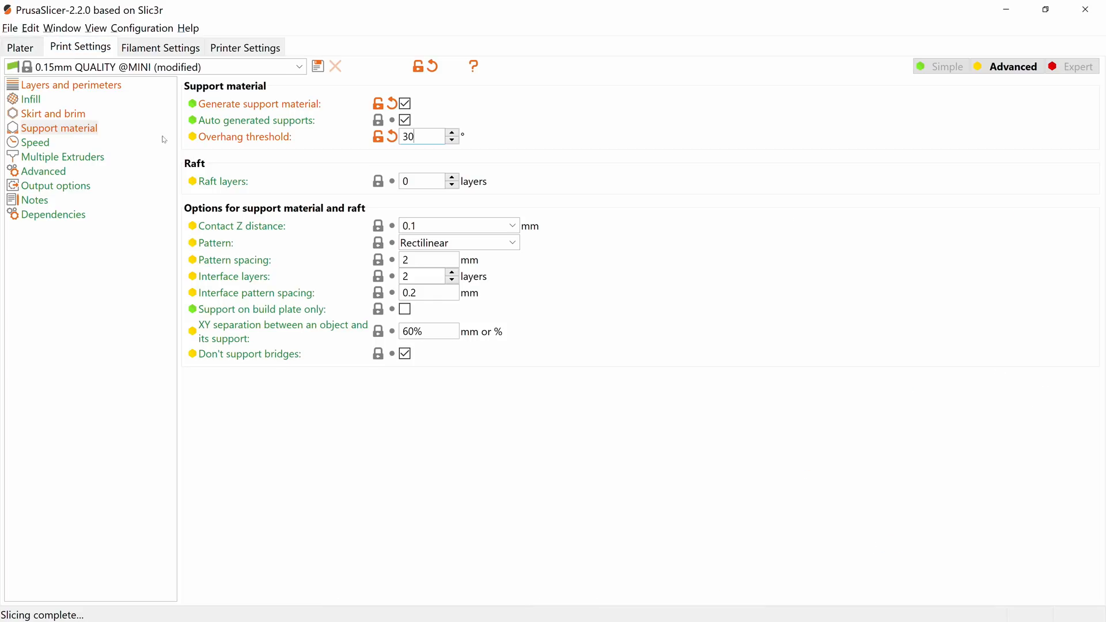
Set the support contact Z distance to 0.05 mm.
{"action": "left_click", "coordinate": [417, 226]}
{"action": "type", "text": "0.2"}
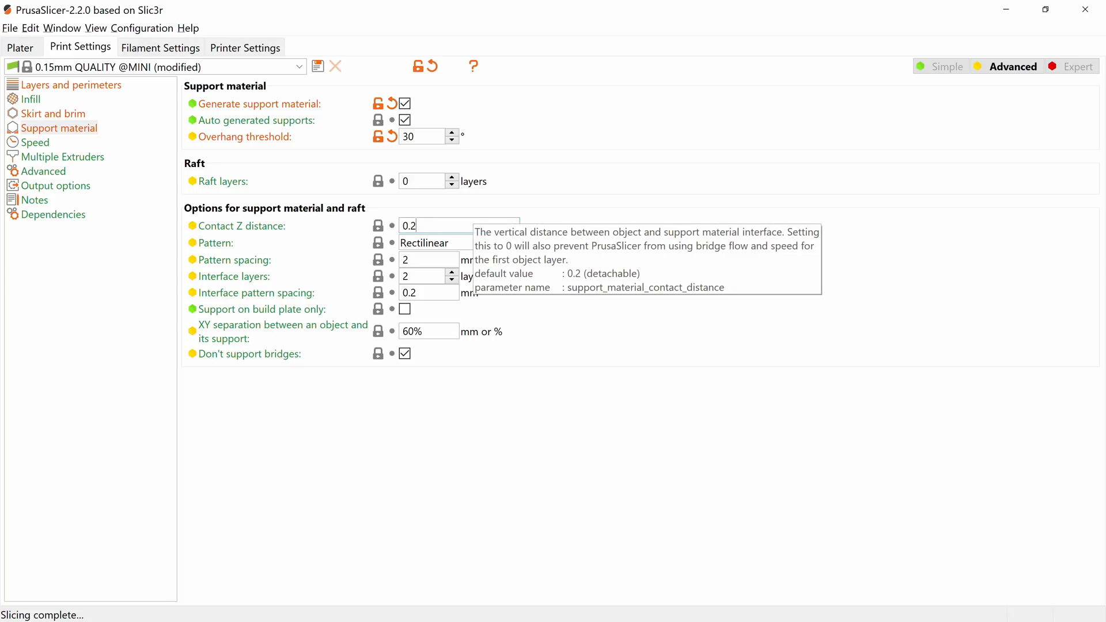
{"action": "mouse_move", "coordinate": [757, 218]}
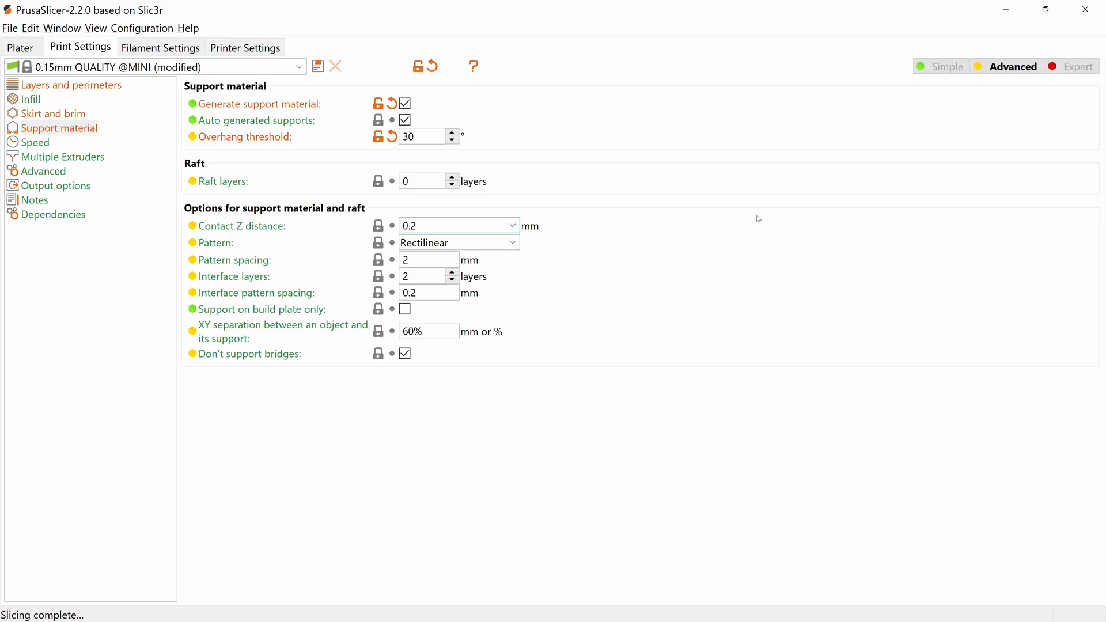
{"action": "type", "text": "0.05"}
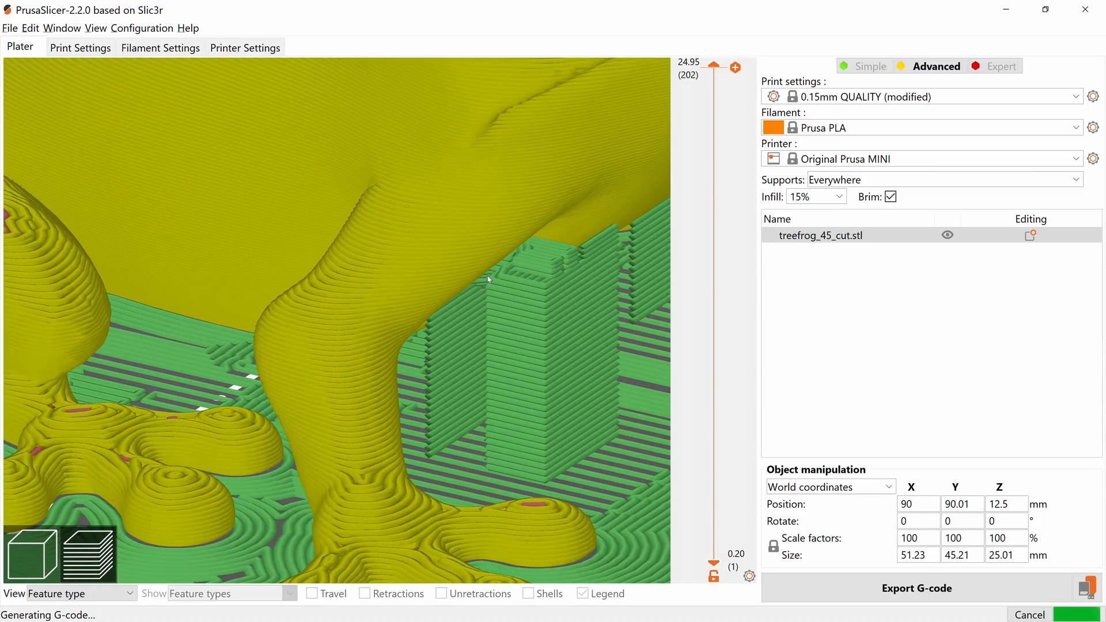
{"action": "left_click", "coordinate": [80, 47]}
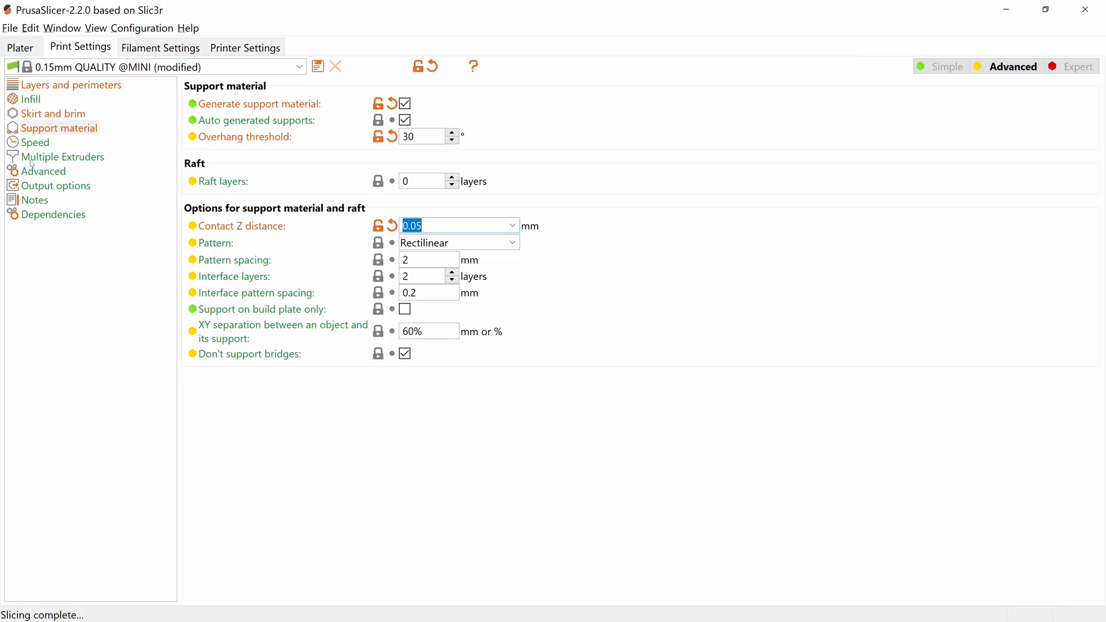
{"action": "mouse_move", "coordinate": [35, 143]}
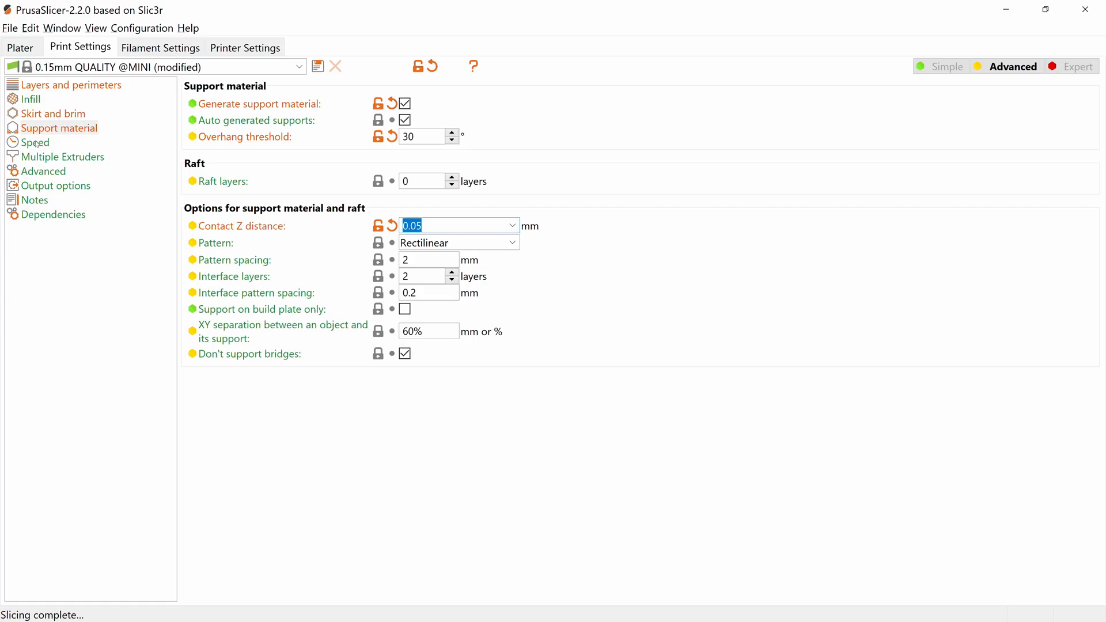
{"action": "left_click", "coordinate": [29, 142]}
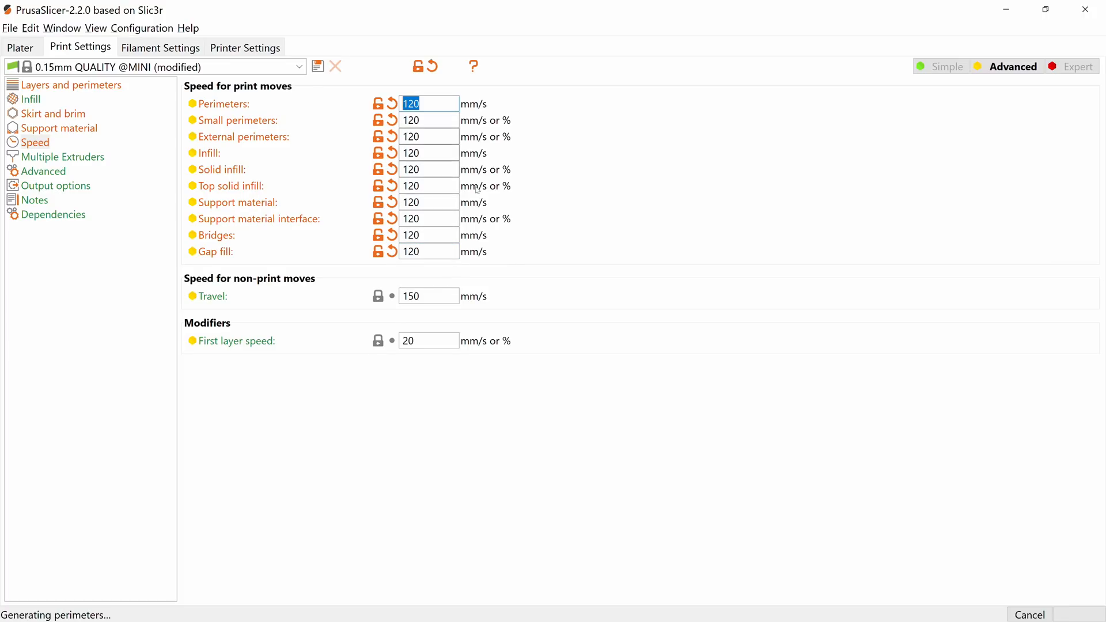
Enter 40 mm/s into the perimeter and infill speed fields.
{"action": "type", "text": "40"}
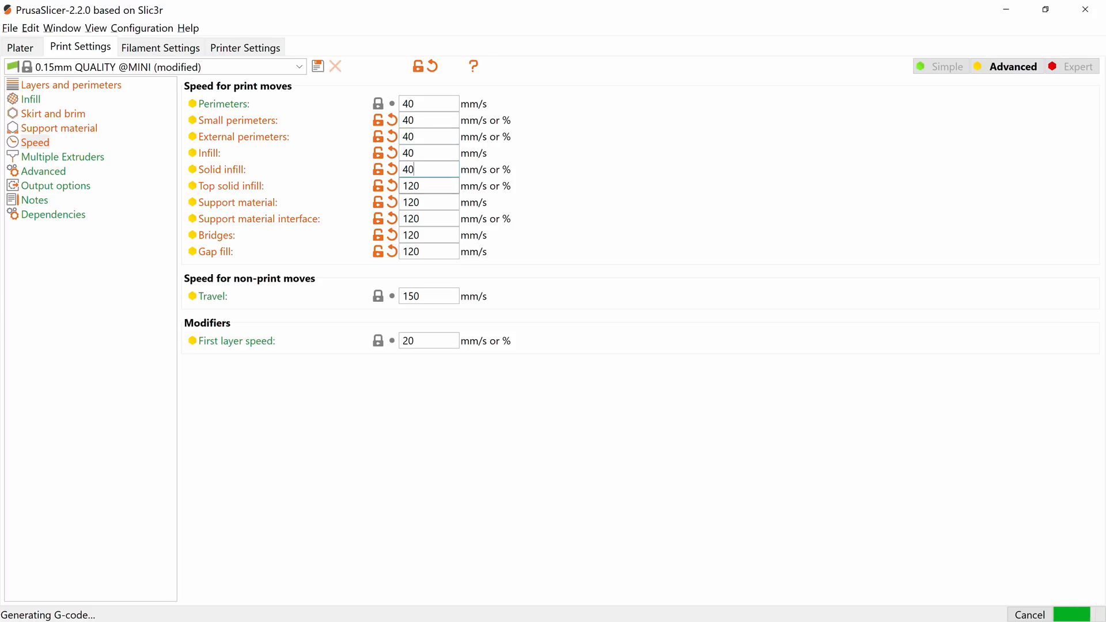
{"action": "left_click", "coordinate": [70, 85]}
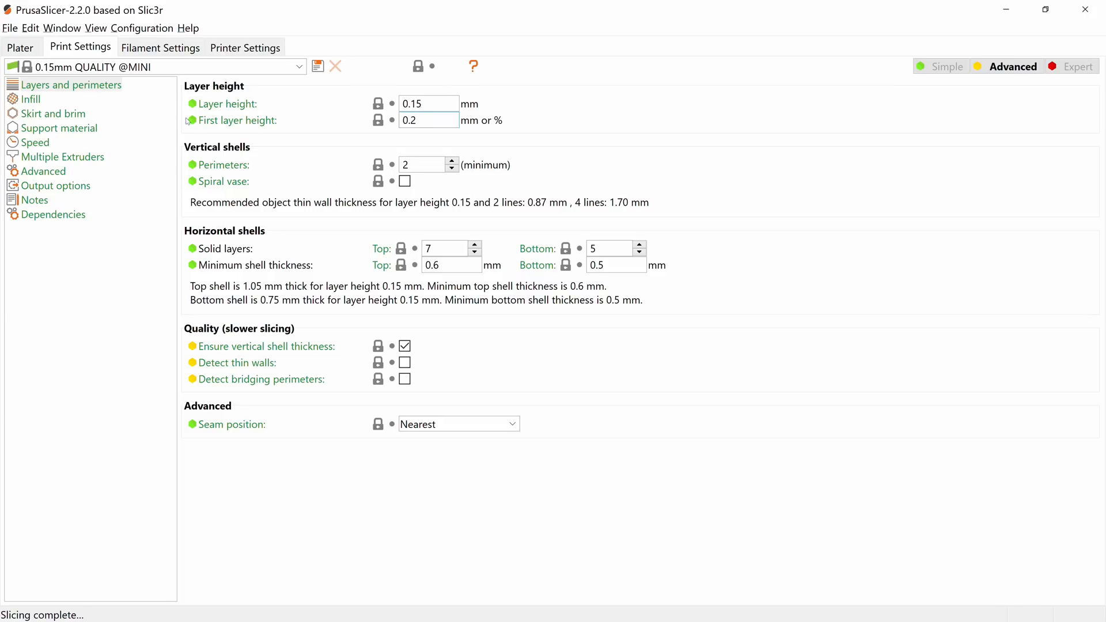
Set the first layer height to 0.3 mm and edit the extrusion width settings.
{"action": "type", "text": "0.3"}
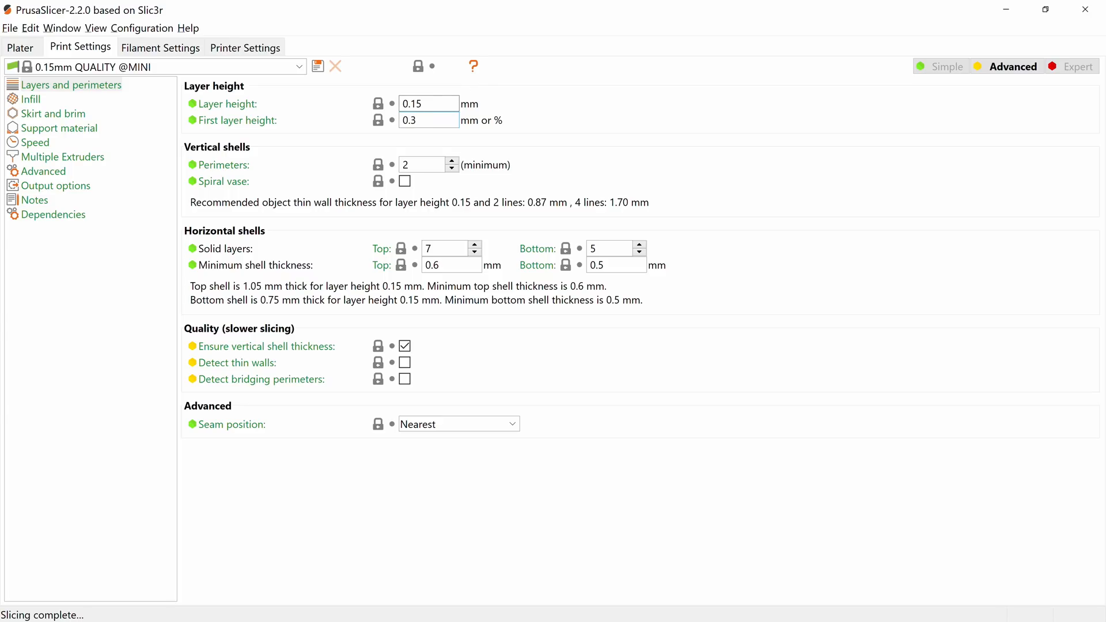
{"action": "left_click", "coordinate": [428, 120]}
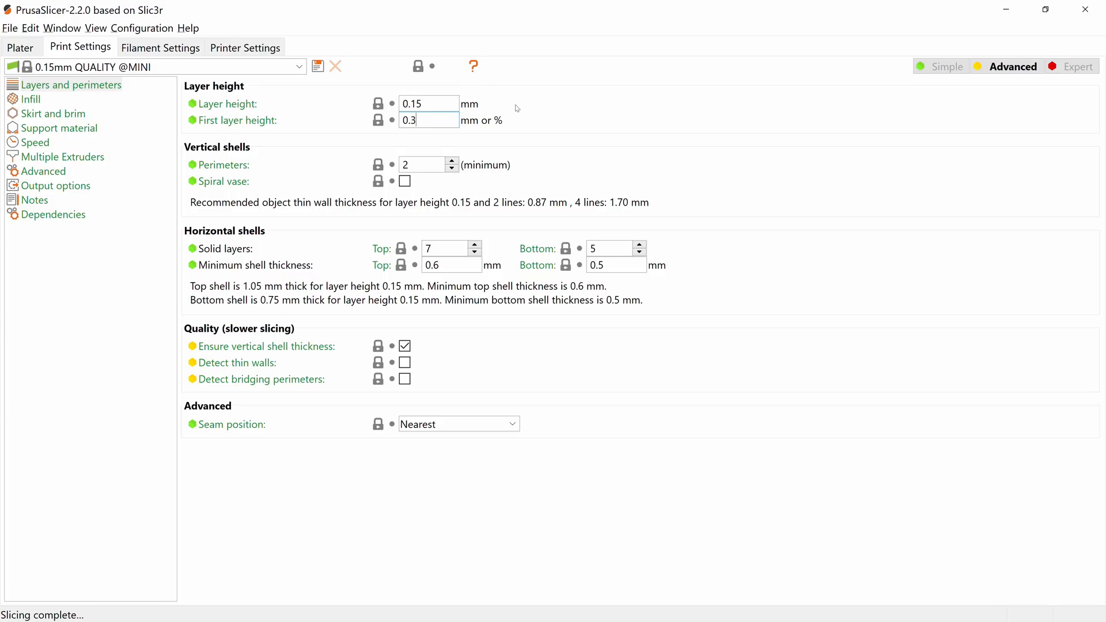
{"action": "left_click", "coordinate": [42, 171]}
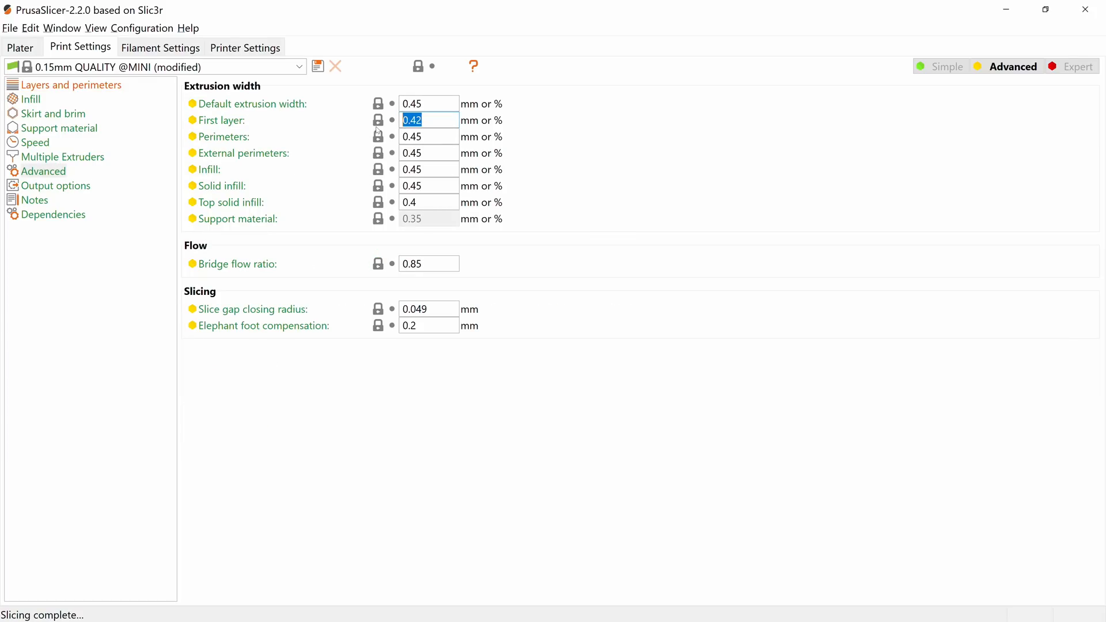
{"action": "type", "text": "1"}
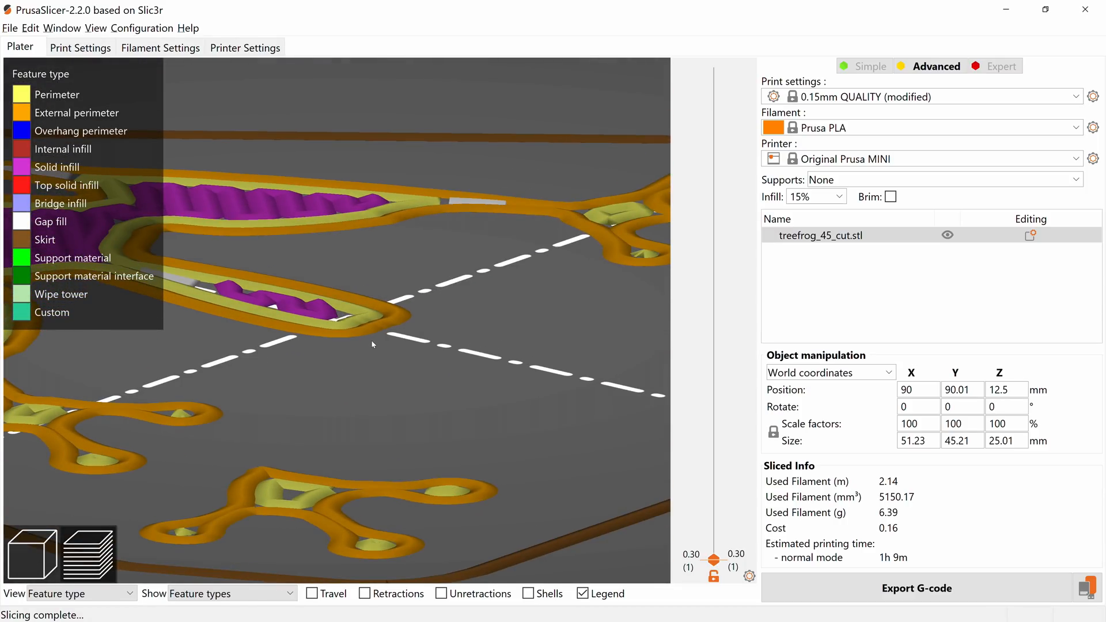
{"action": "mouse_move", "coordinate": [387, 401]}
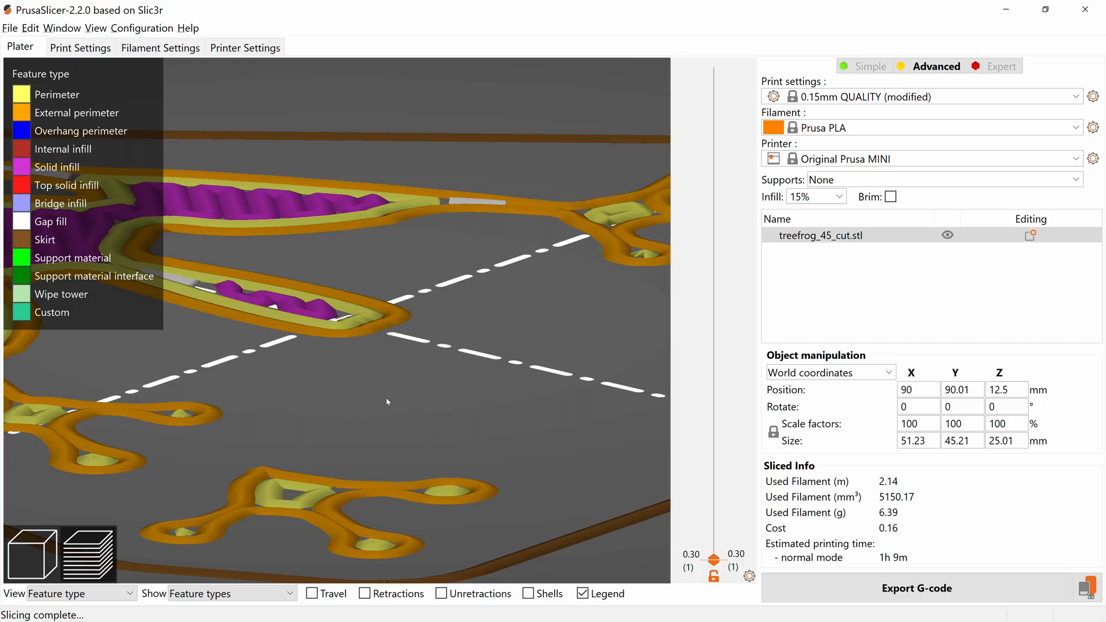
Set the first layer speed to 10 mm/s.
{"action": "left_click", "coordinate": [81, 48]}
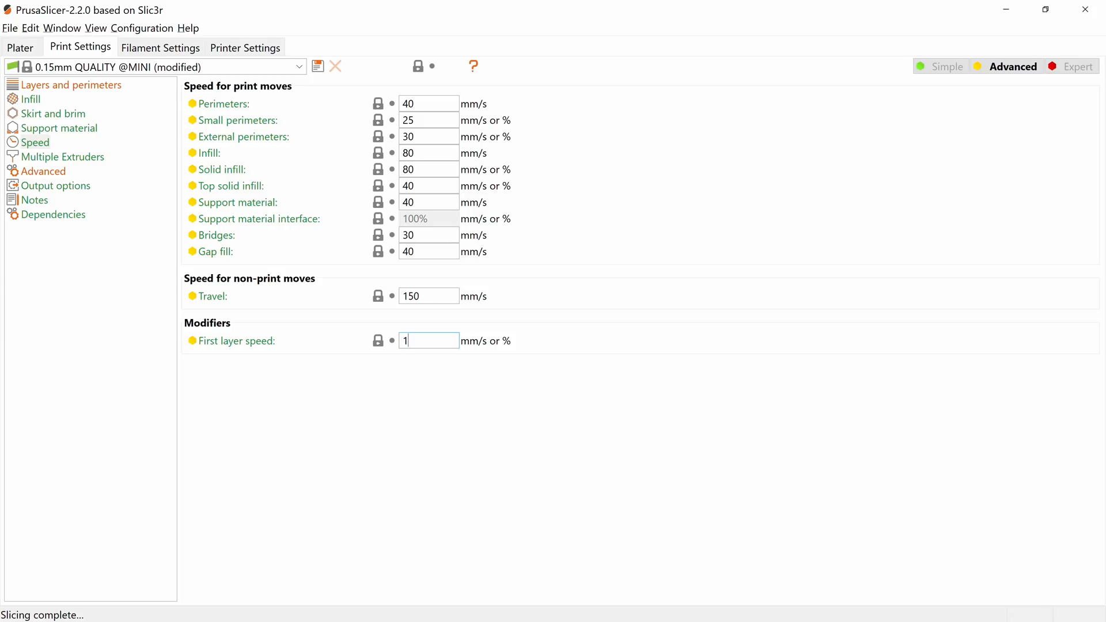
{"action": "type", "text": "0"}
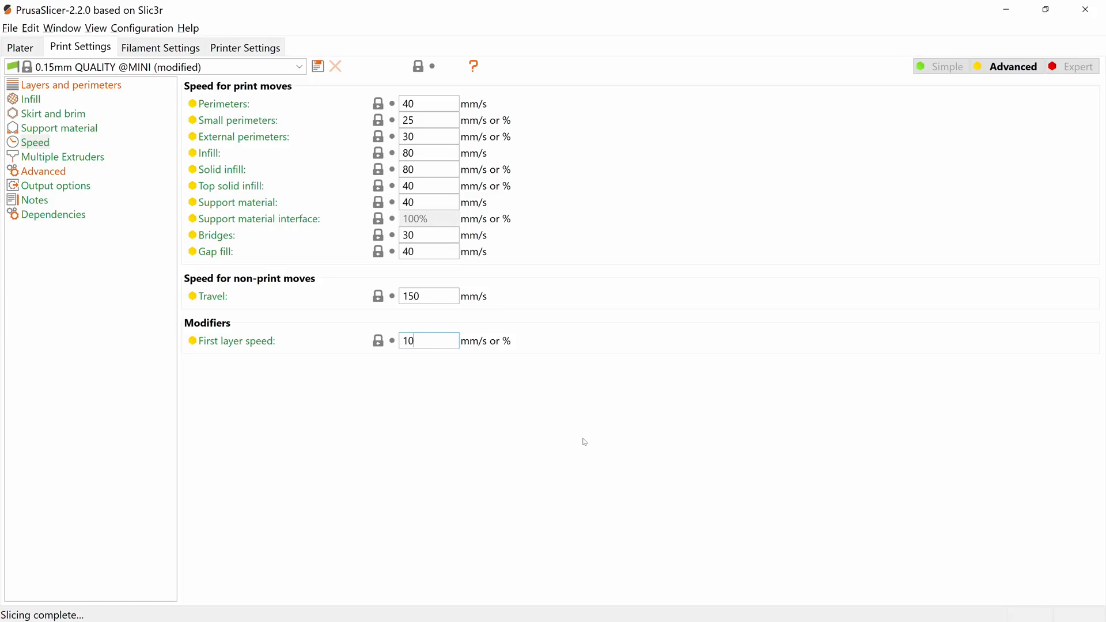
{"action": "left_click", "coordinate": [159, 47]}
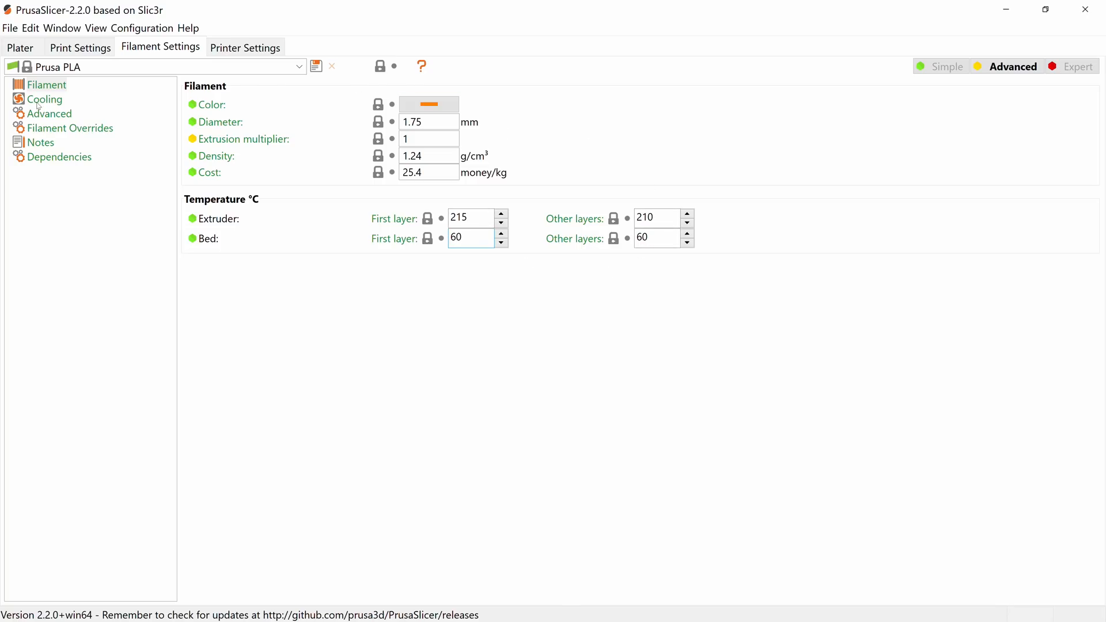
Set the Prusa PLA extruder temperature to 205 °C first layer and 200 °C other layers.
{"action": "left_click", "coordinate": [69, 128]}
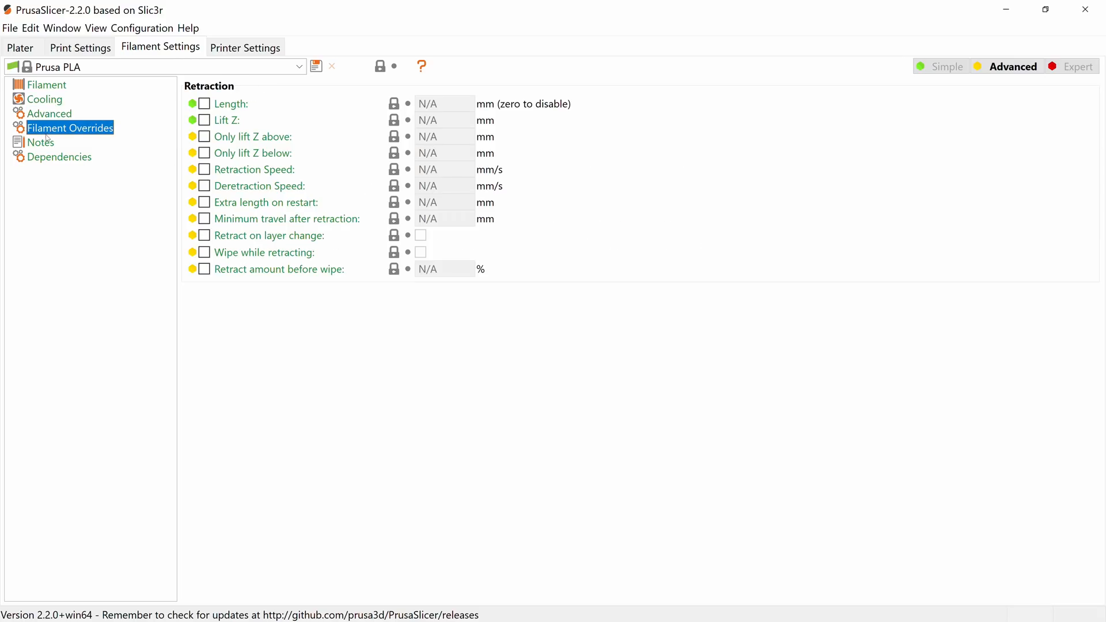
{"action": "left_click", "coordinate": [45, 85]}
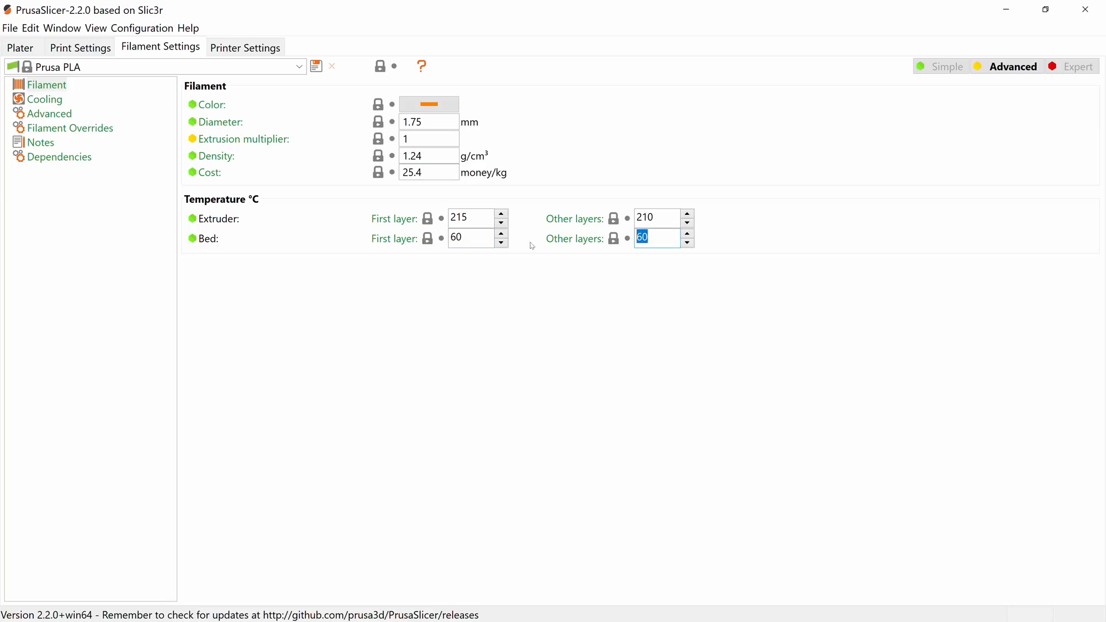
{"action": "left_click", "coordinate": [470, 238]}
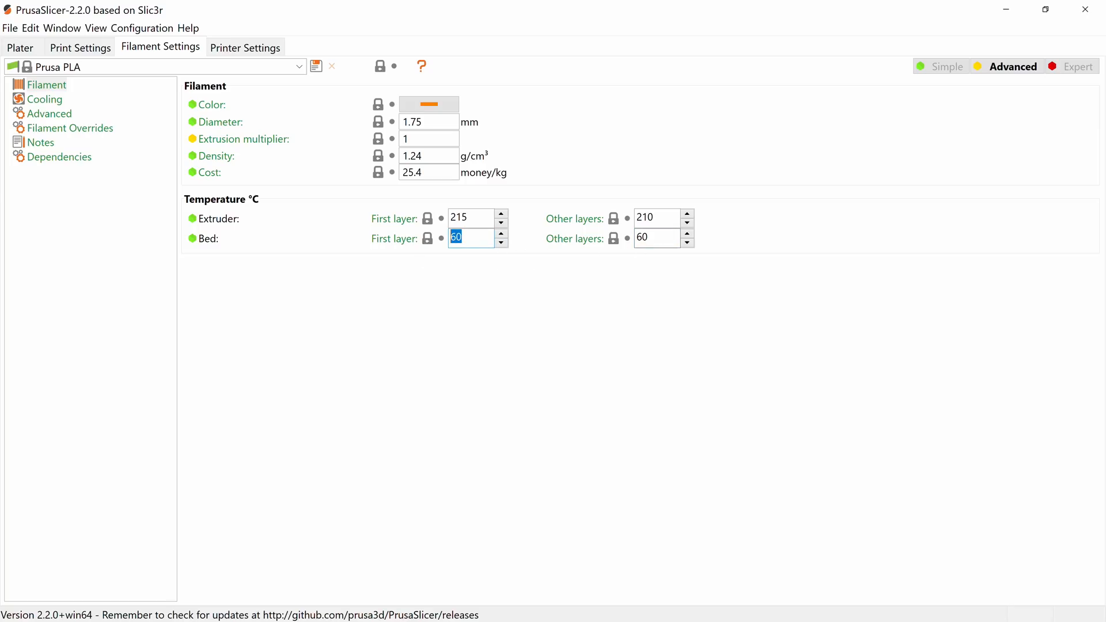
{"action": "left_click", "coordinate": [655, 237]}
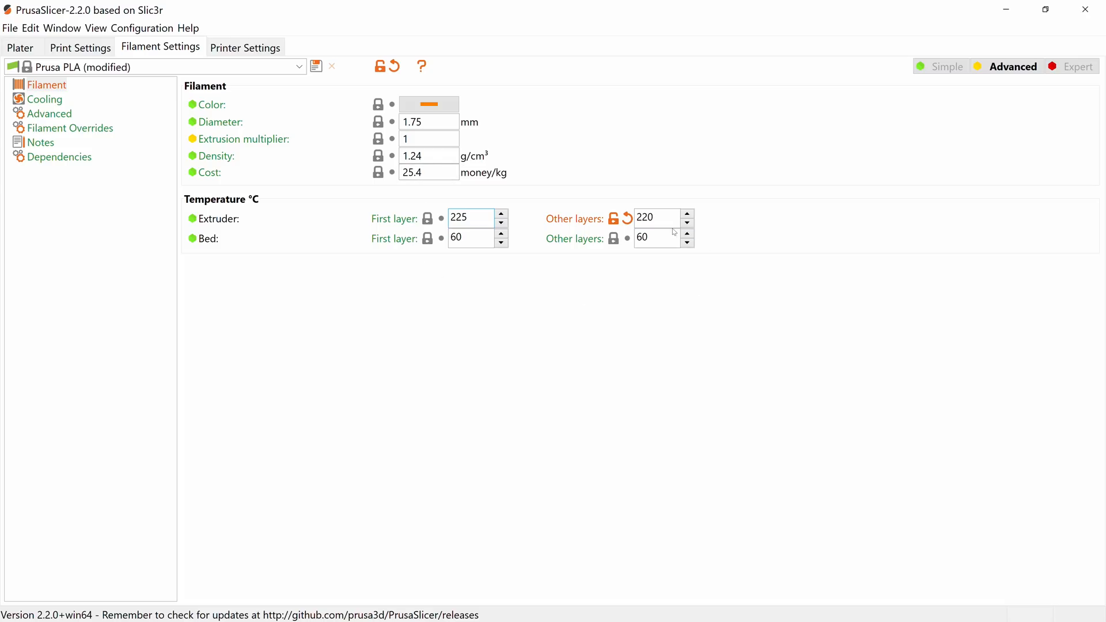
{"action": "double_click", "coordinate": [469, 218]}
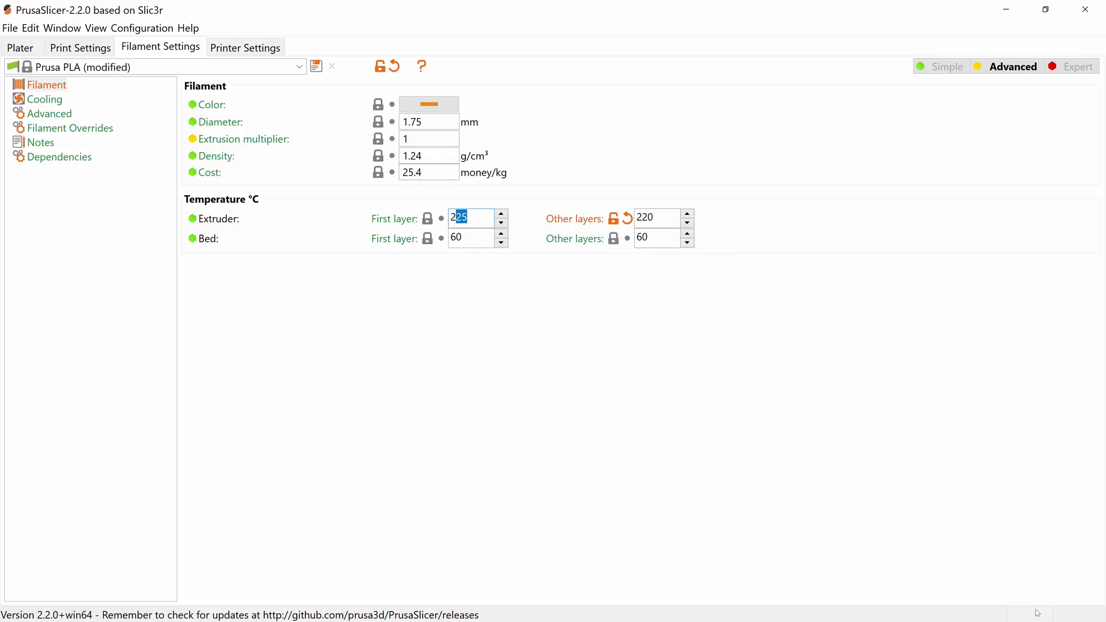
{"action": "type", "text": "205"}
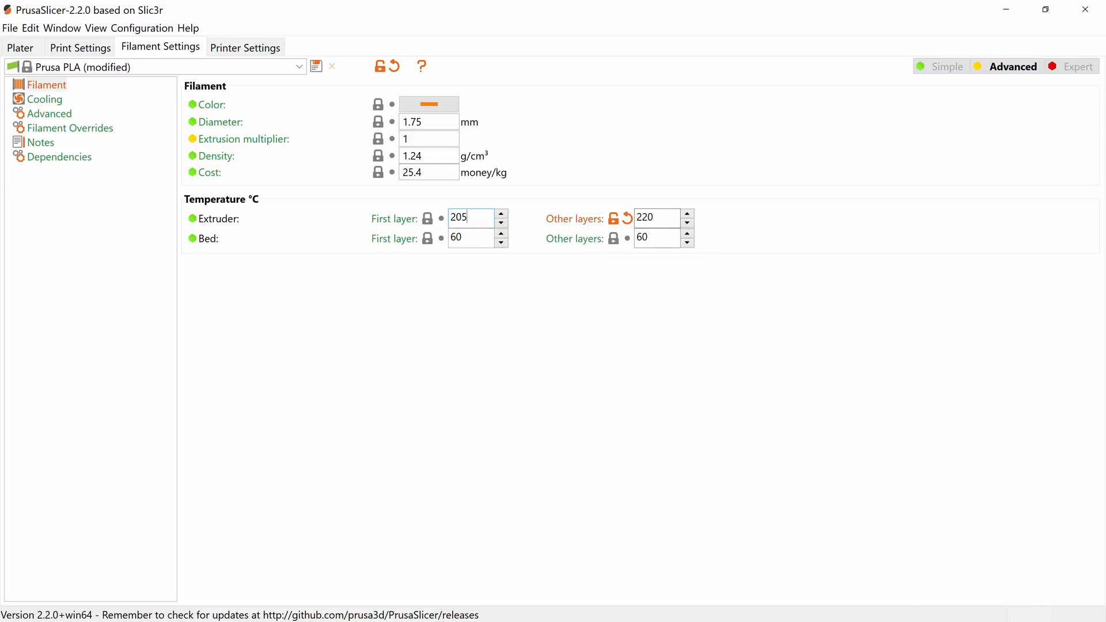
{"action": "type", "text": "200"}
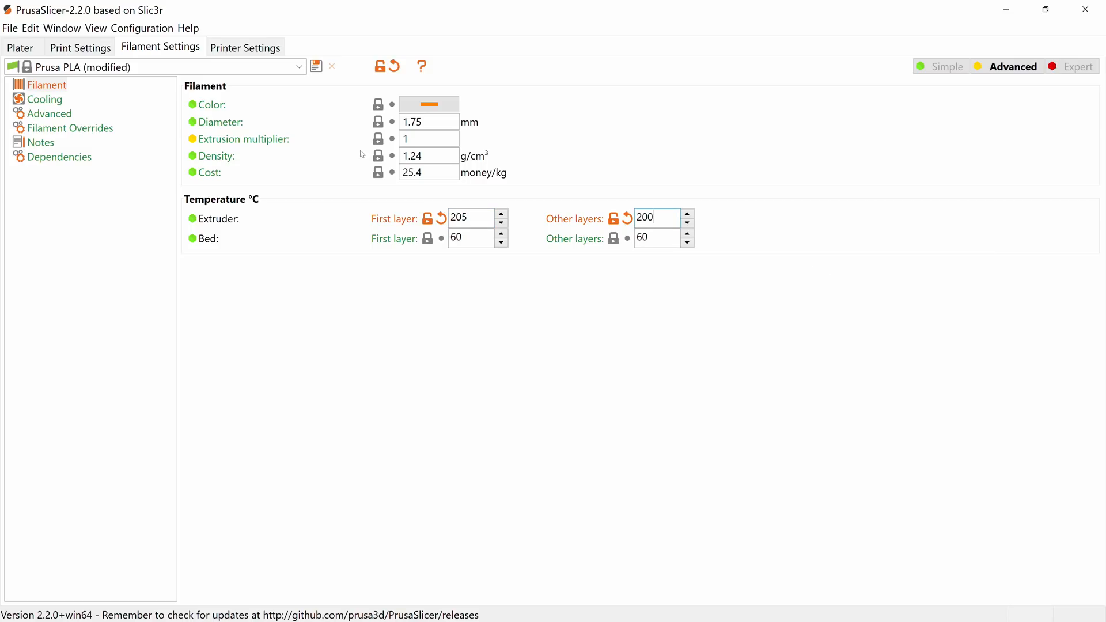
{"action": "left_click", "coordinate": [44, 99]}
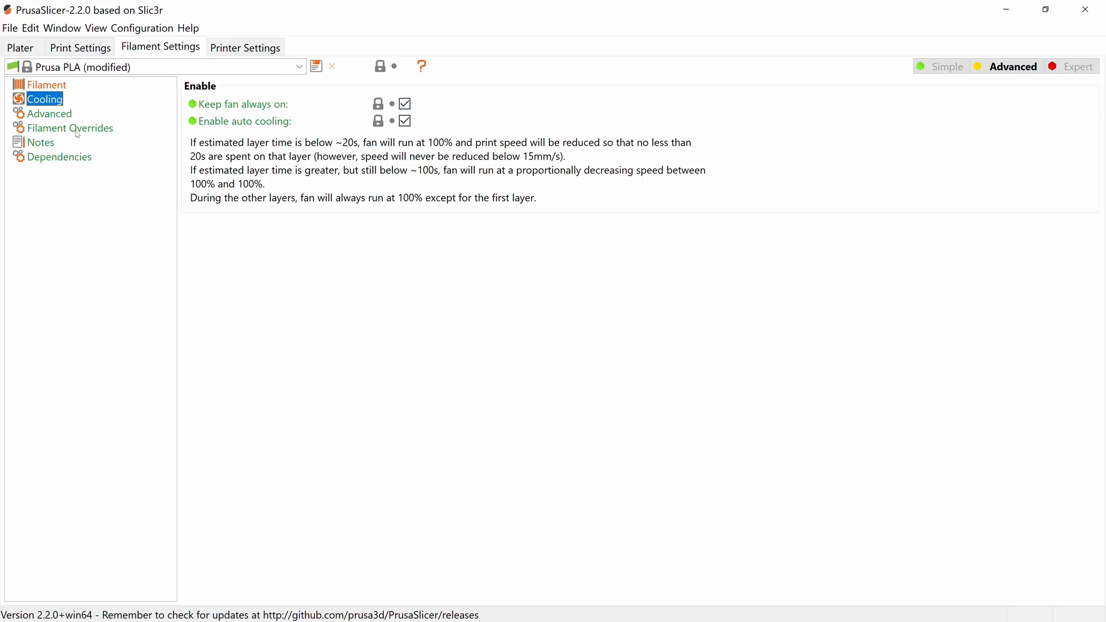
View the filament retraction overrides: 3.2 mm length, 0.2 mm lift Z, 70 mm/s speed.
{"action": "left_click", "coordinate": [69, 127]}
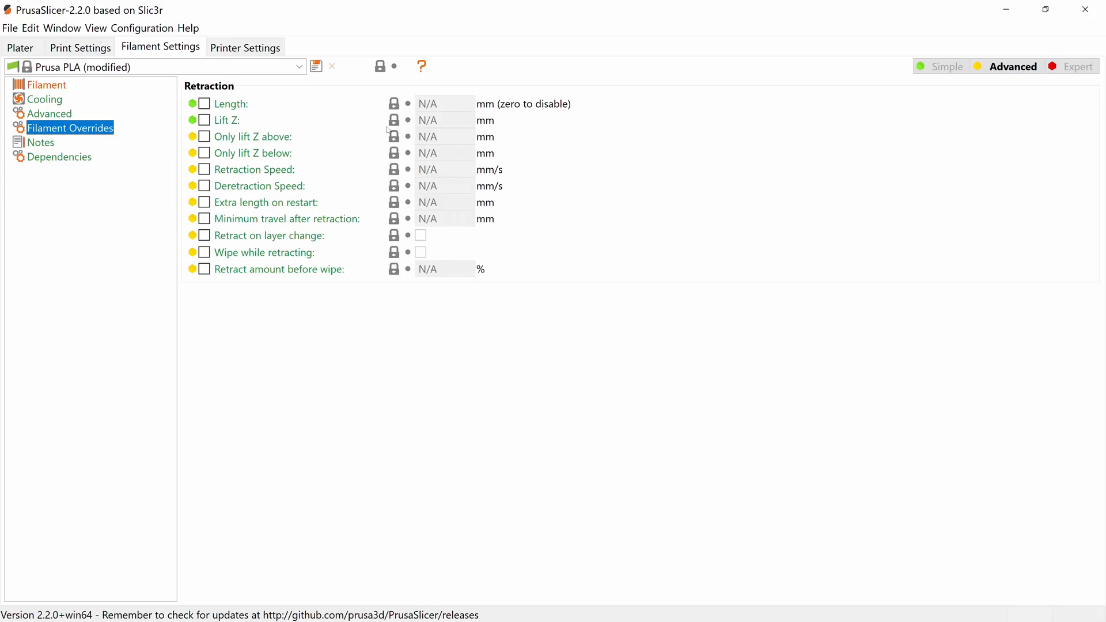
{"action": "left_click", "coordinate": [203, 104]}
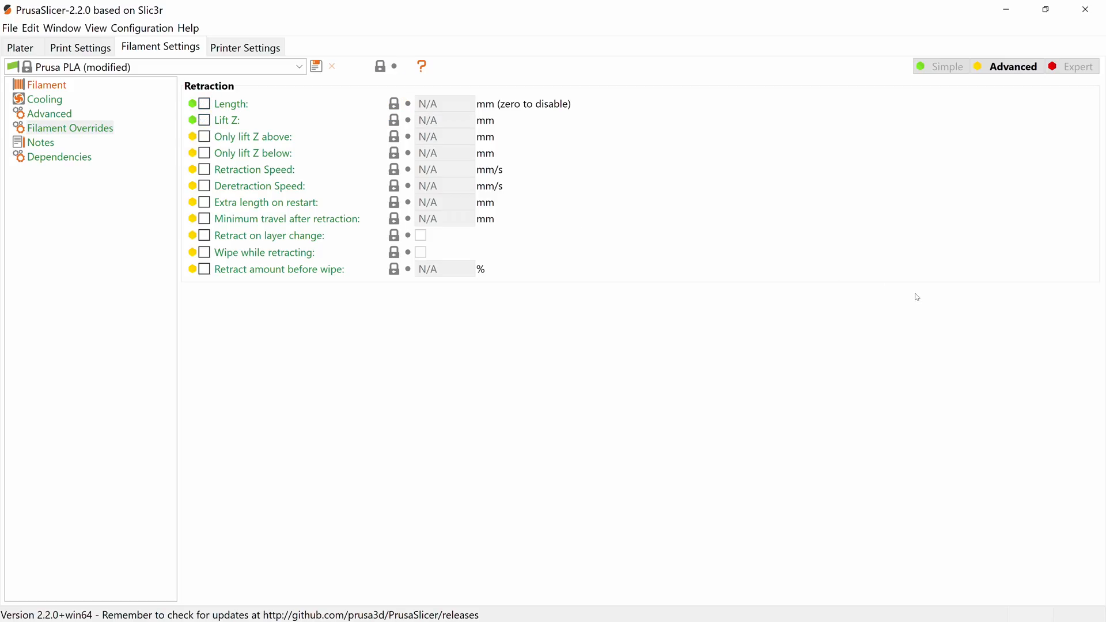
{"action": "left_click", "coordinate": [245, 47]}
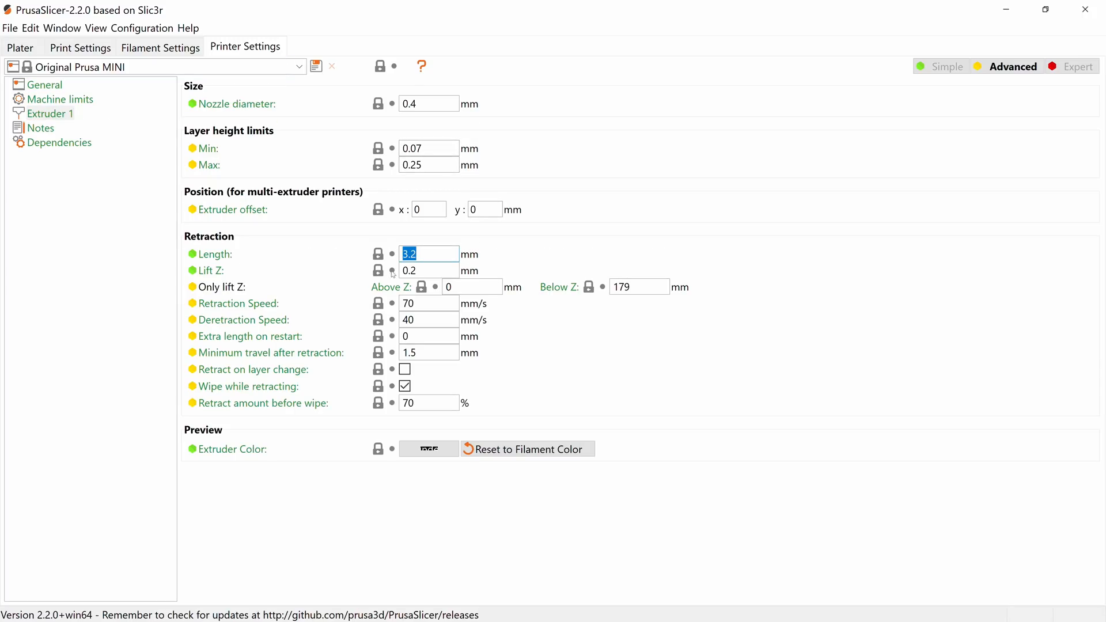
Check the 0.2 mm retraction lift Z on Extruder 1 and go back to the re-sliced plater.
{"action": "left_click", "coordinate": [428, 270]}
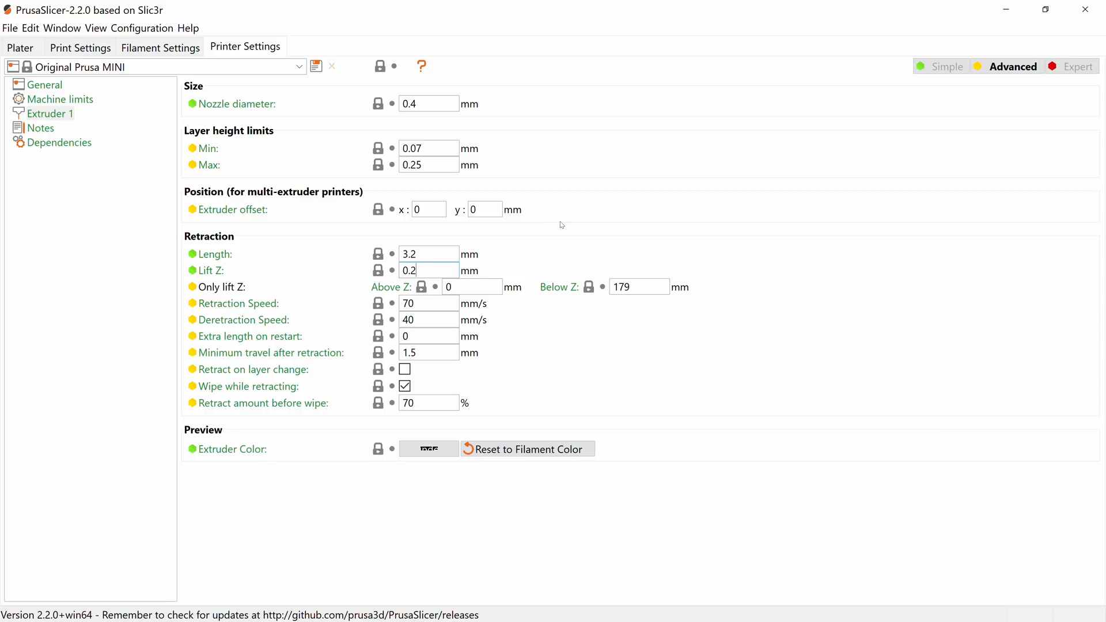
{"action": "left_click", "coordinate": [20, 48]}
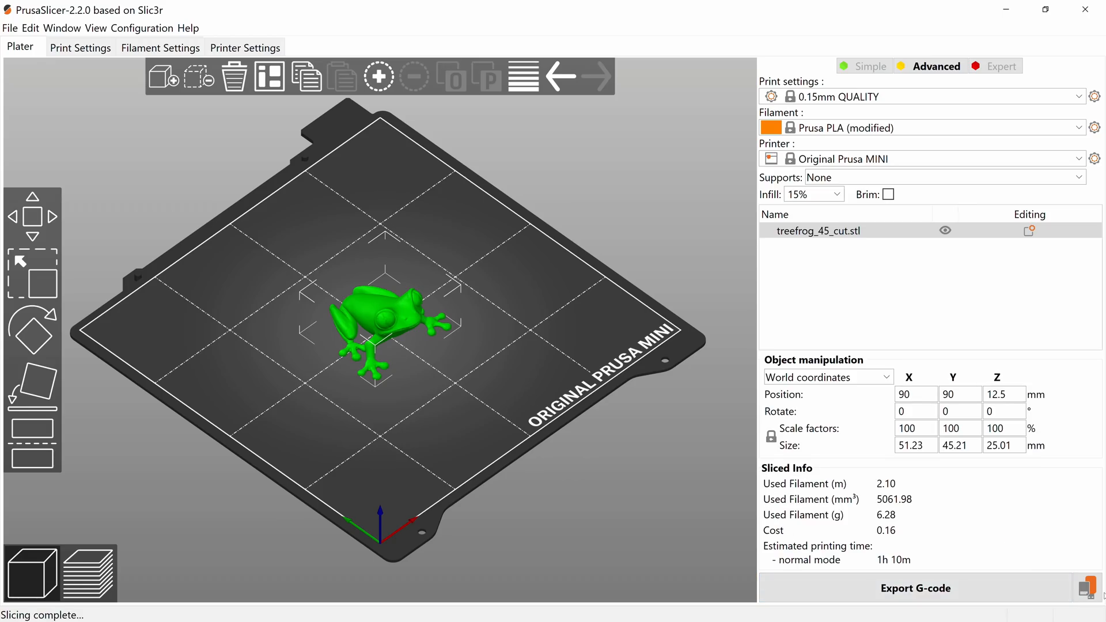
Export the G-code as K:\treefrog_45_cut_0.15mm_PLA_MINI_1h10m.gcode.
{"action": "left_click", "coordinate": [916, 589]}
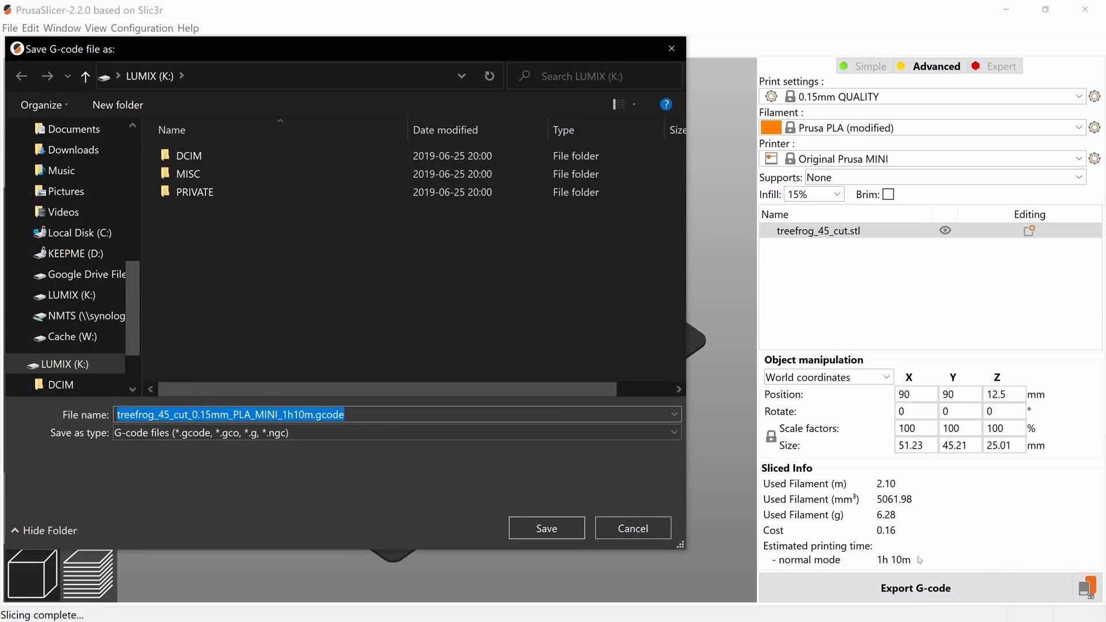
{"action": "left_click", "coordinate": [547, 527]}
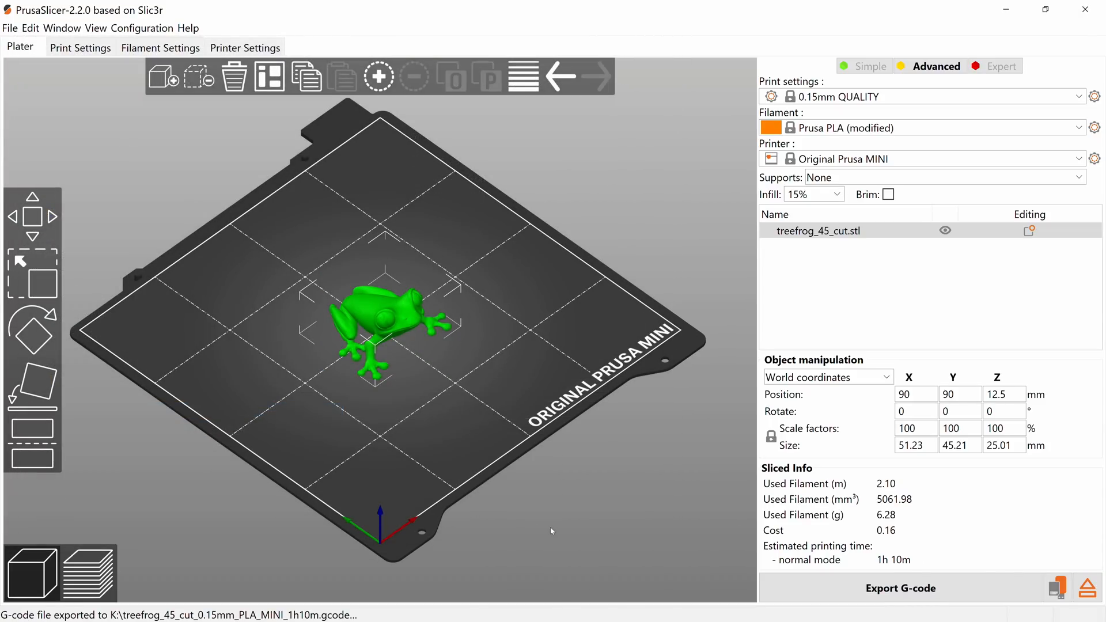